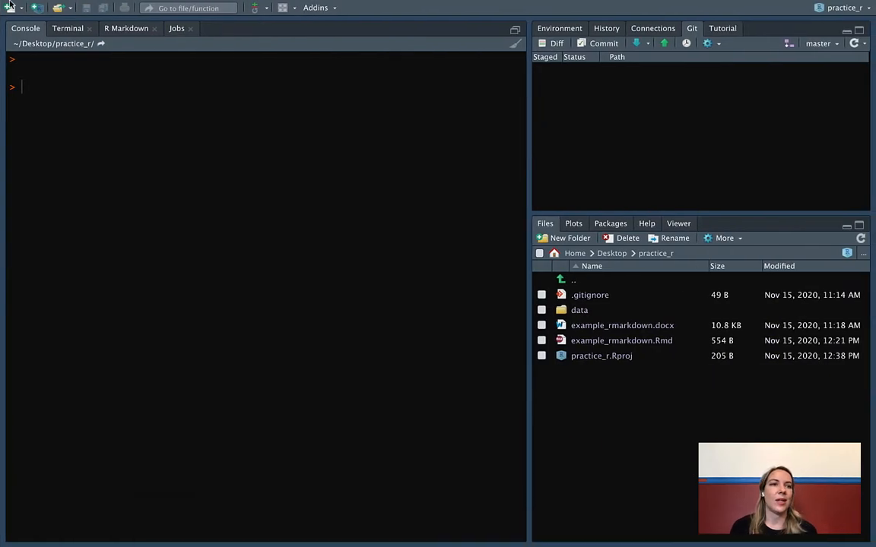
# View the New R Markdown dialog's document options, then bring up the Templates slide.
pyautogui.click(84, 7)
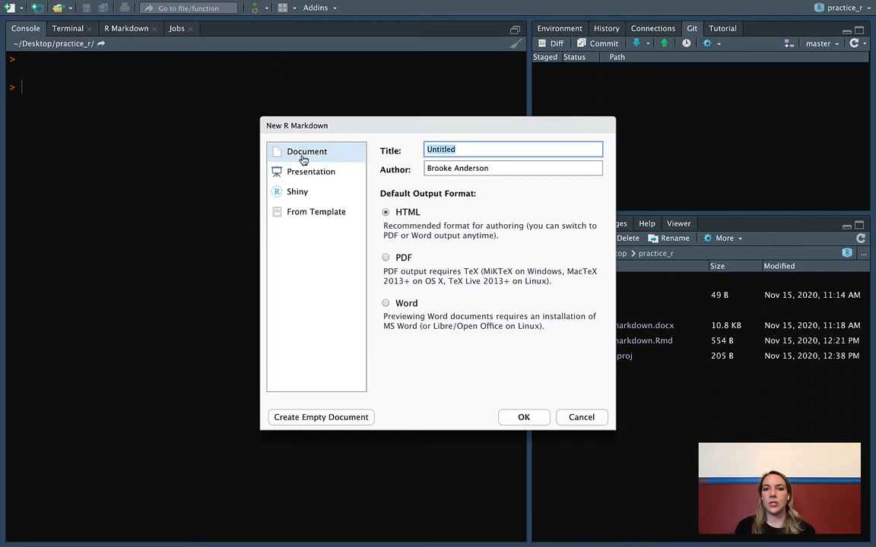
pyautogui.click(311, 171)
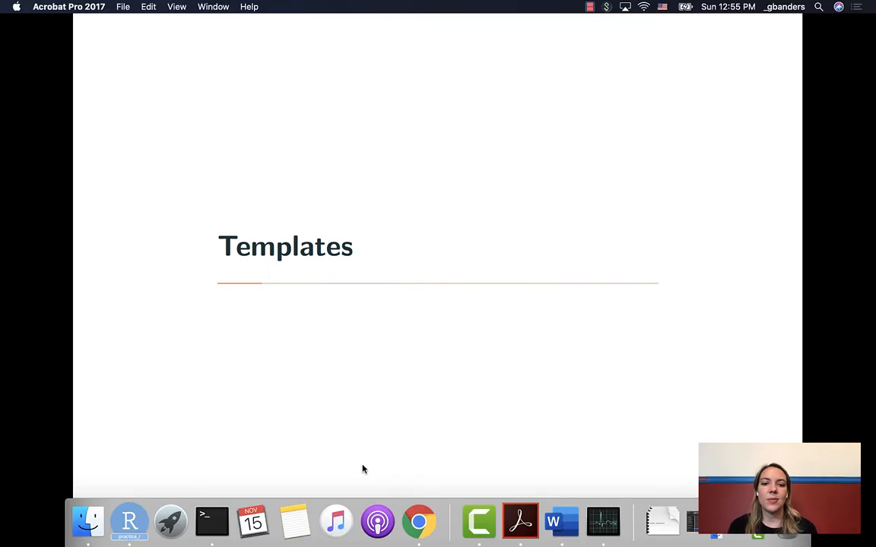
# Search Chrome for 'rmarkdown book' and open R Markdown: The Definitive Guide on bookdown.org.
pyautogui.click(419, 521)
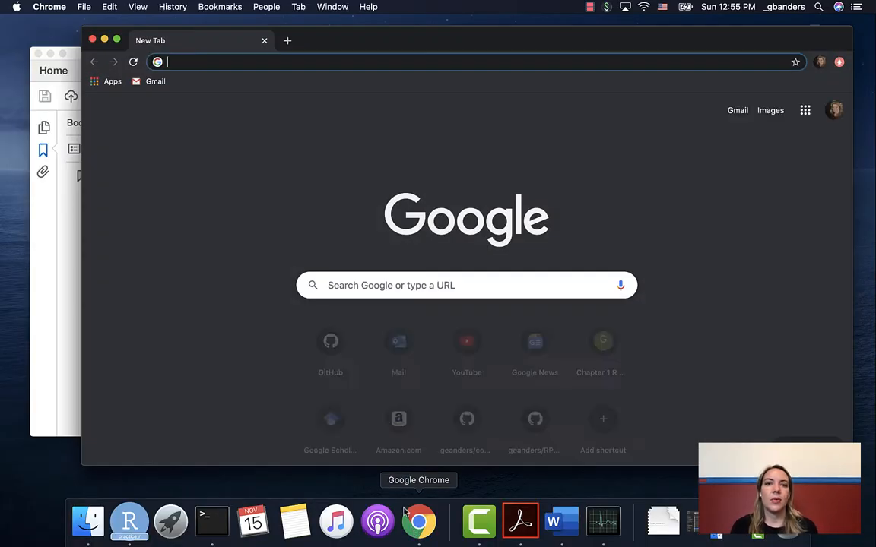
pyautogui.write('rmakr')
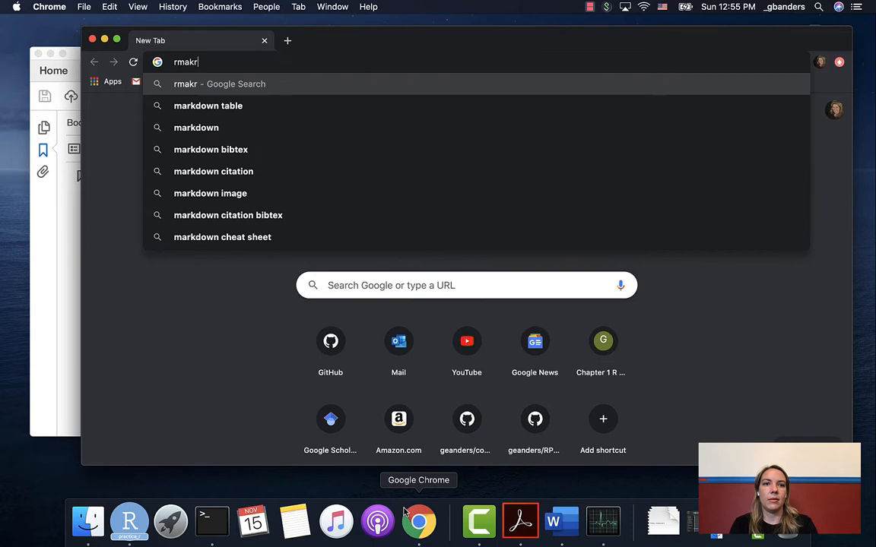
pyautogui.write('markdown')
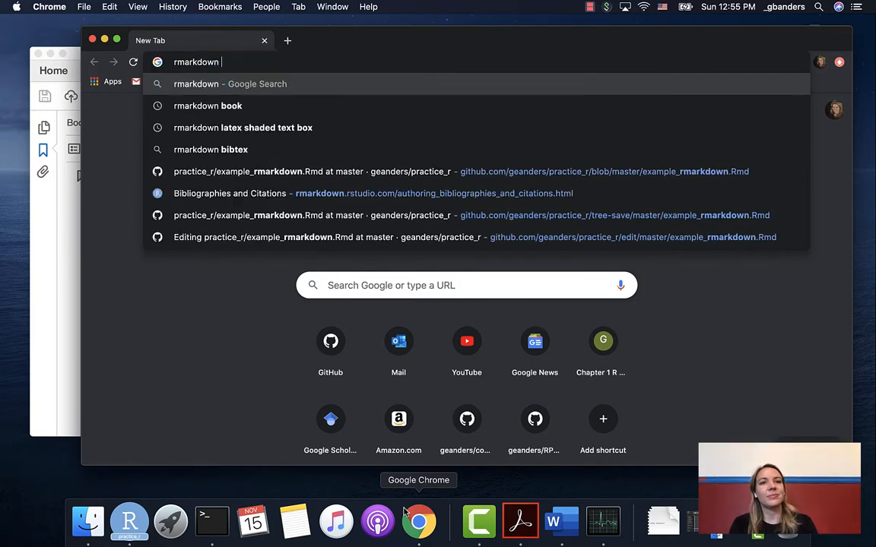
pyautogui.click(207, 106)
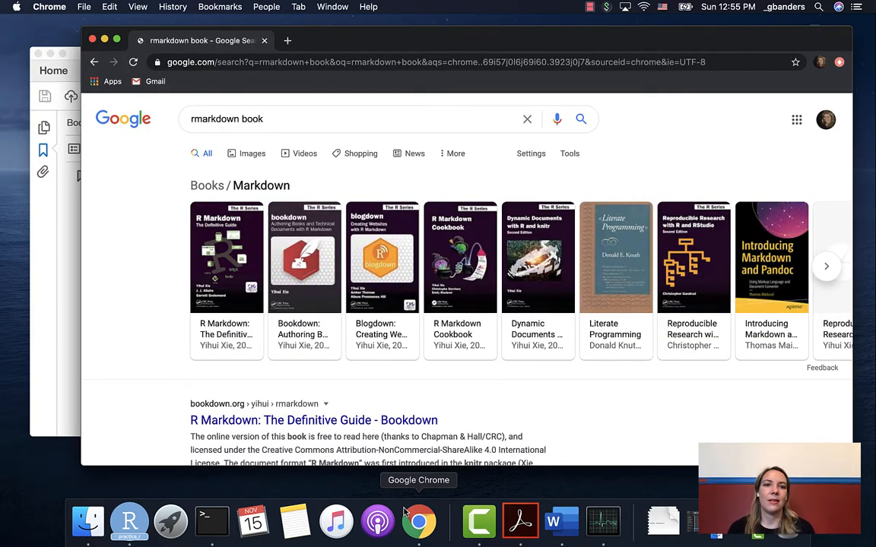
pyautogui.click(313, 421)
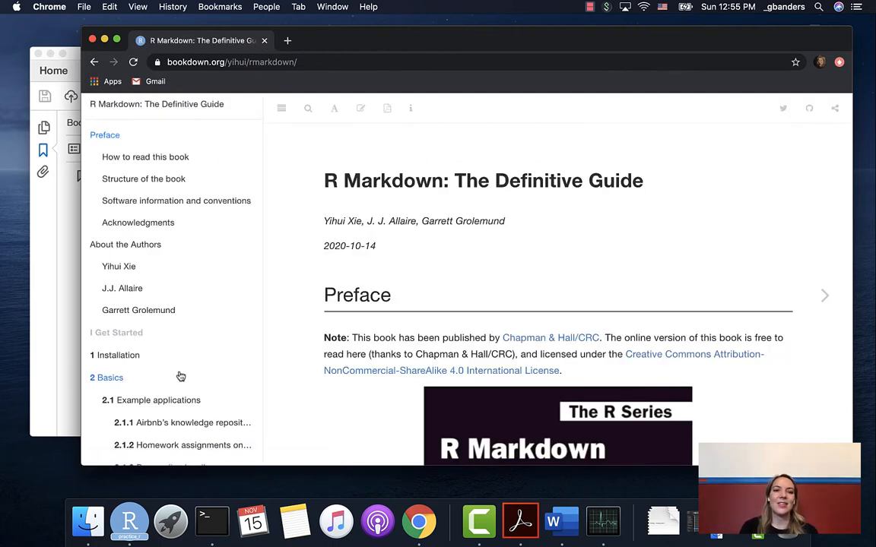
# Scroll through the book's table of contents and back up to the Preface.
pyautogui.scroll(-3)
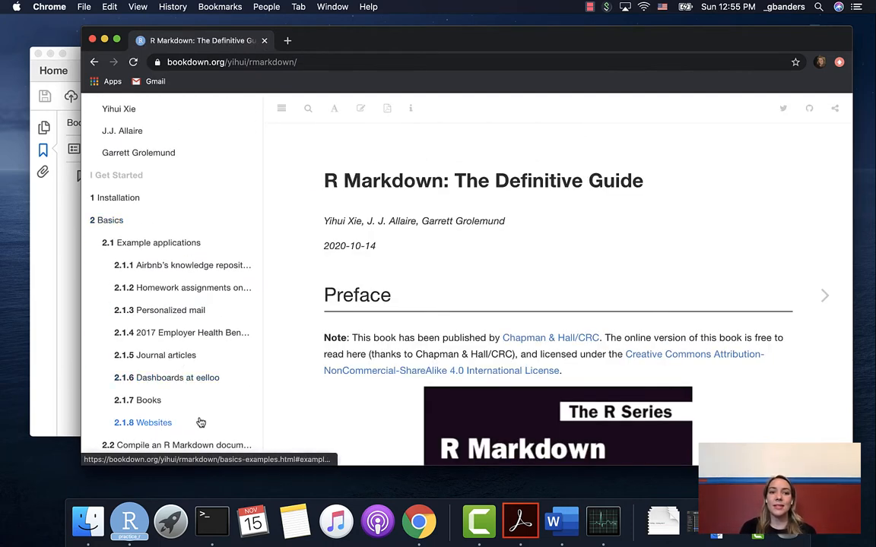
pyautogui.scroll(-3)
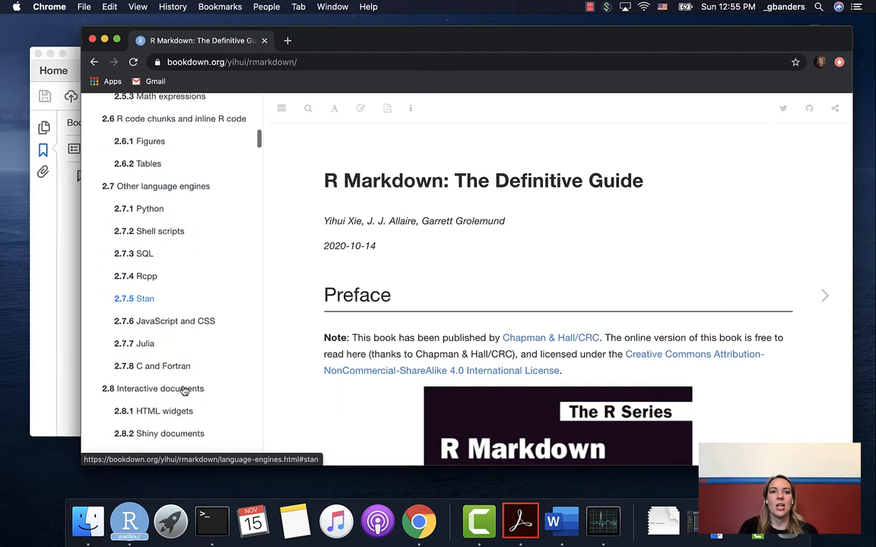
pyautogui.scroll(-3)
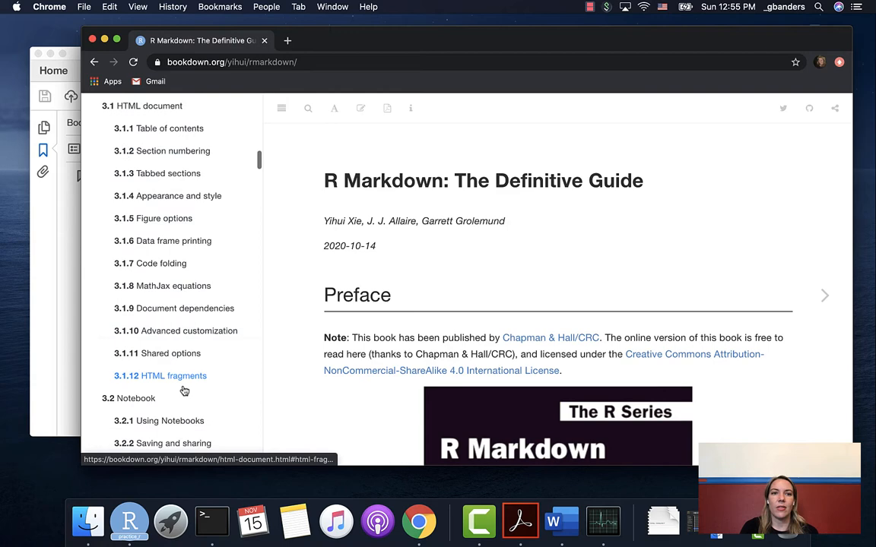
pyautogui.scroll(-3)
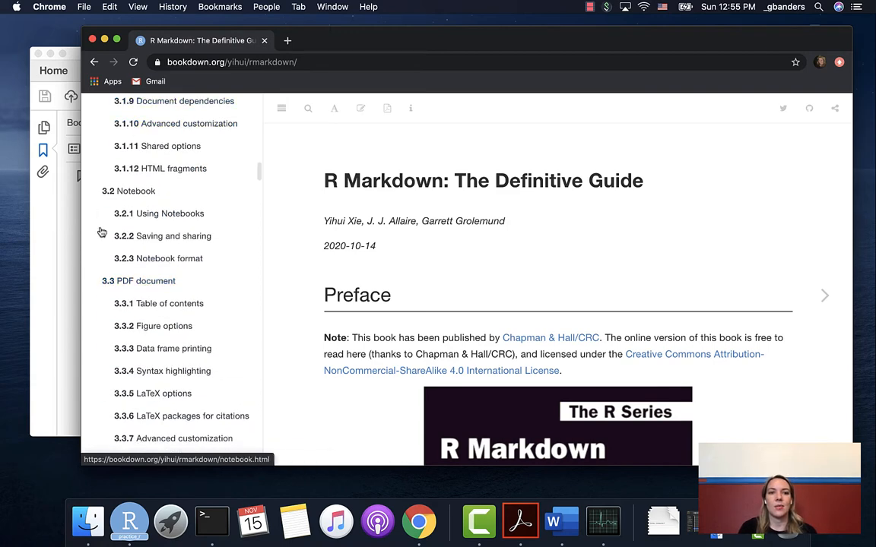
pyautogui.moveTo(168, 213)
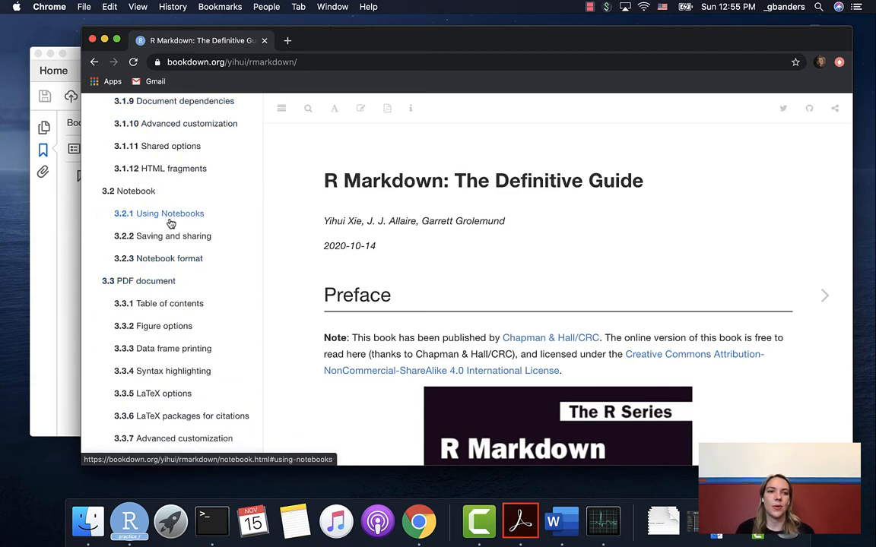
pyautogui.scroll(-3)
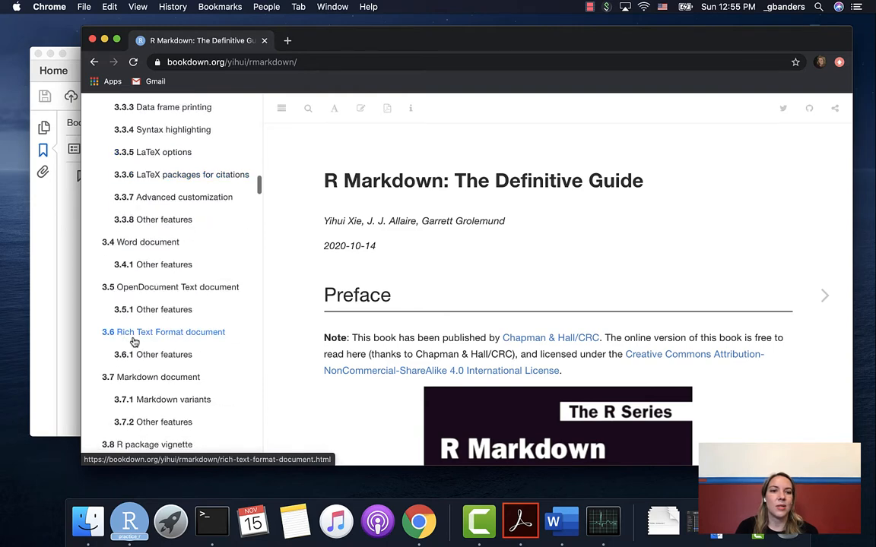
pyautogui.scroll(-3)
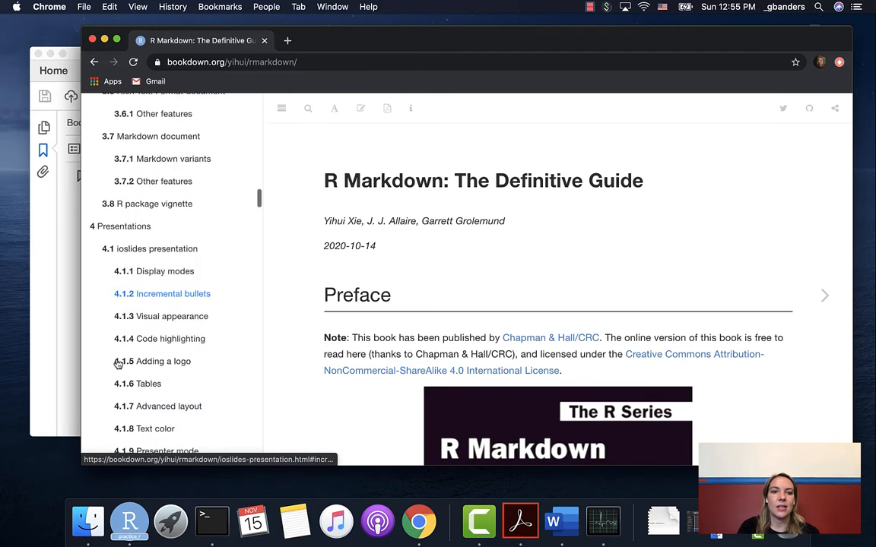
pyautogui.scroll(-3)
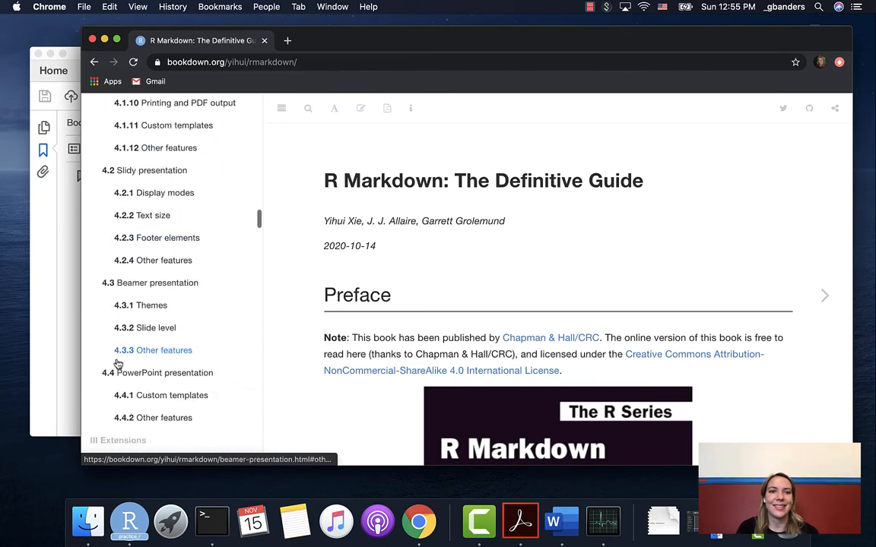
pyautogui.scroll(-3)
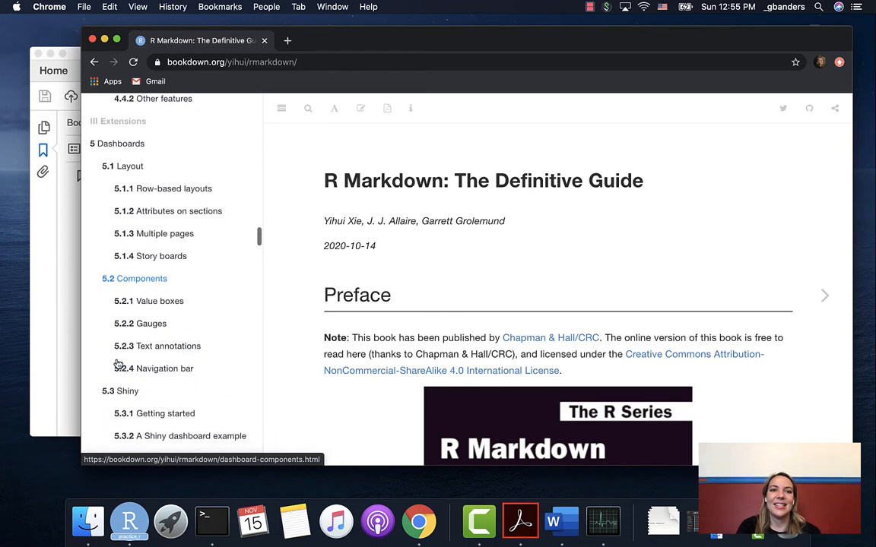
pyautogui.scroll(-3)
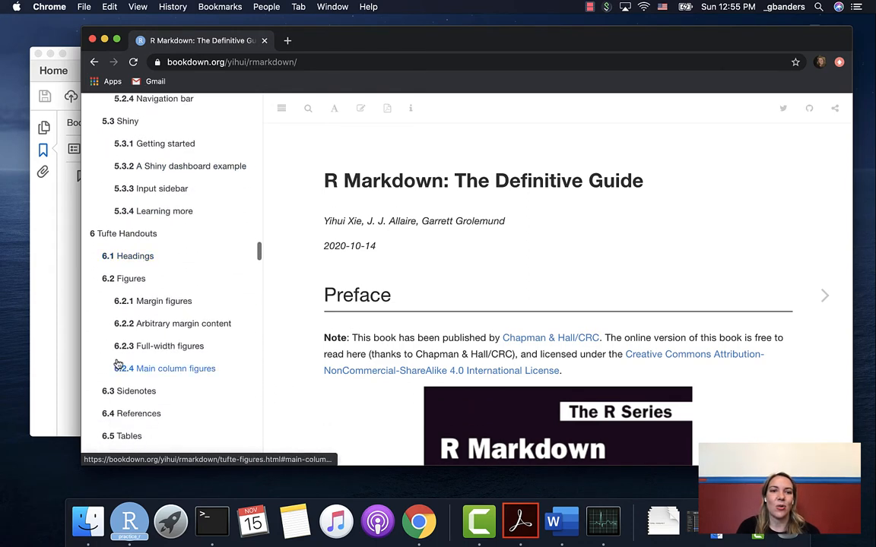
pyautogui.scroll(-3)
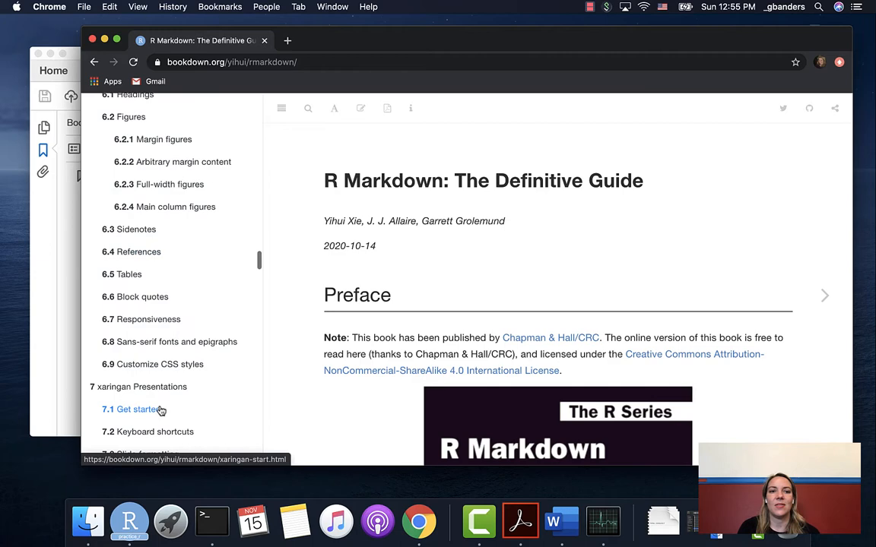
pyautogui.scroll(-3)
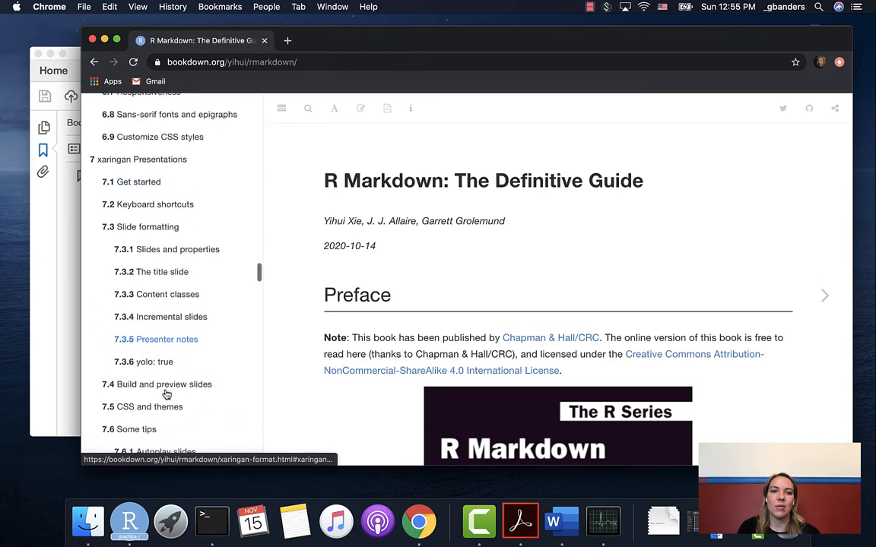
pyautogui.scroll(3)
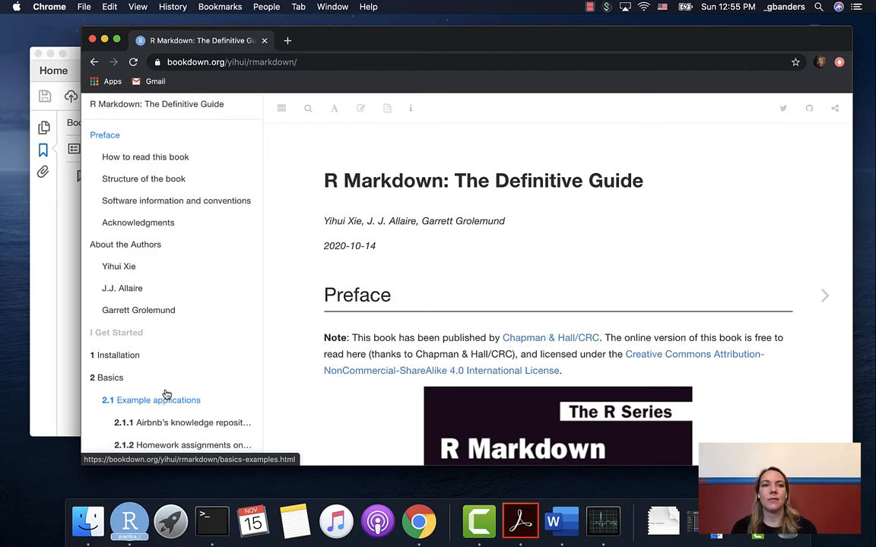
# Return to the lecture slides in Acrobat.
pyautogui.click(177, 6)
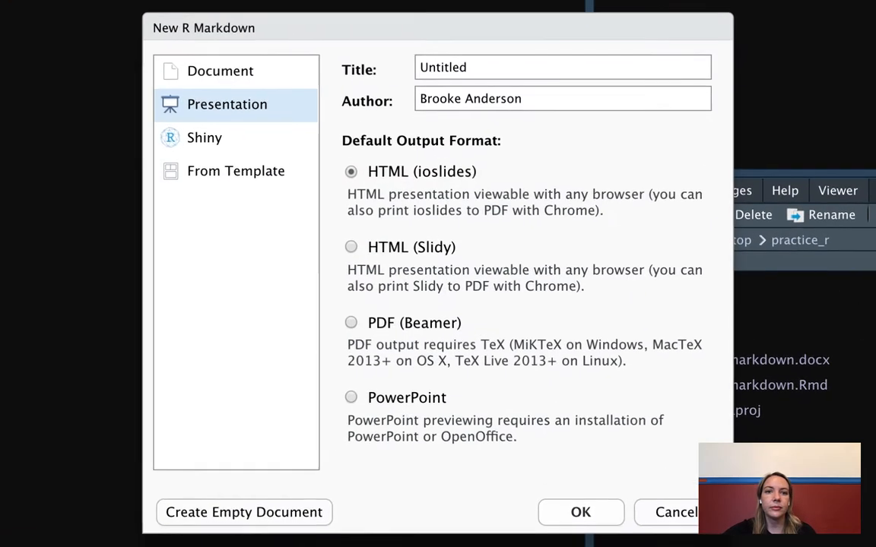
# Scroll the From Template list, including R Journal Submission, then go back to the document options.
pyautogui.click(236, 170)
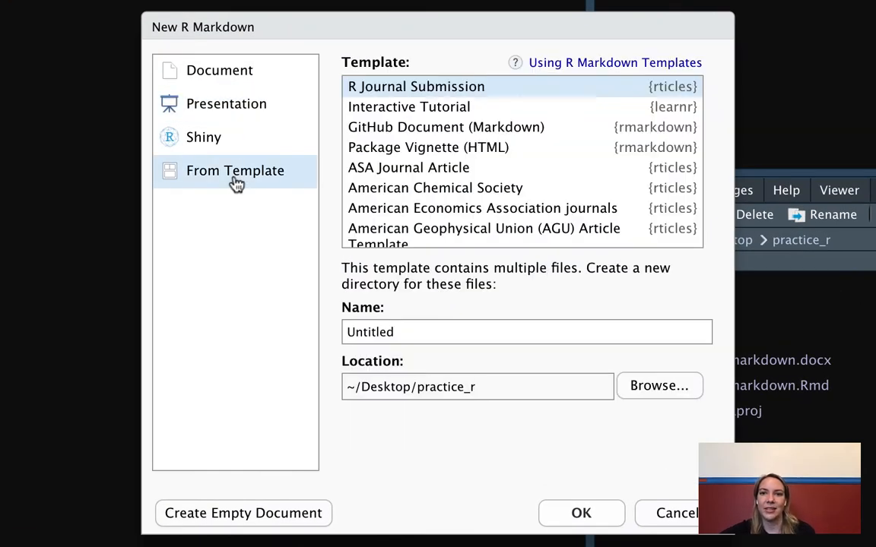
pyautogui.moveTo(665, 106)
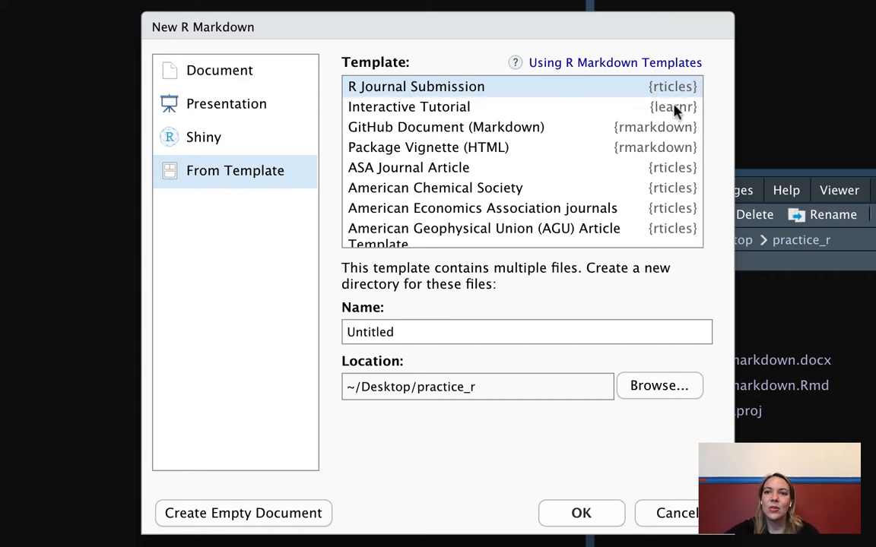
pyautogui.moveTo(612, 149)
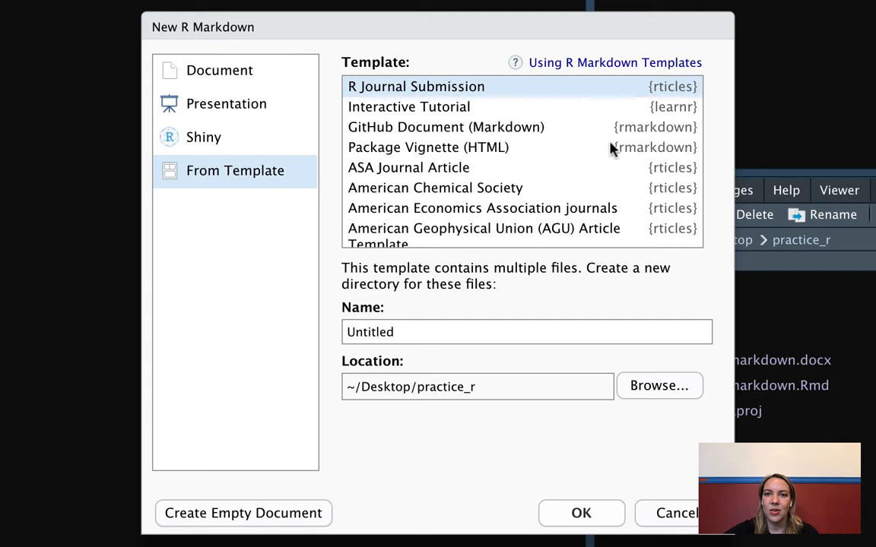
pyautogui.scroll(-3)
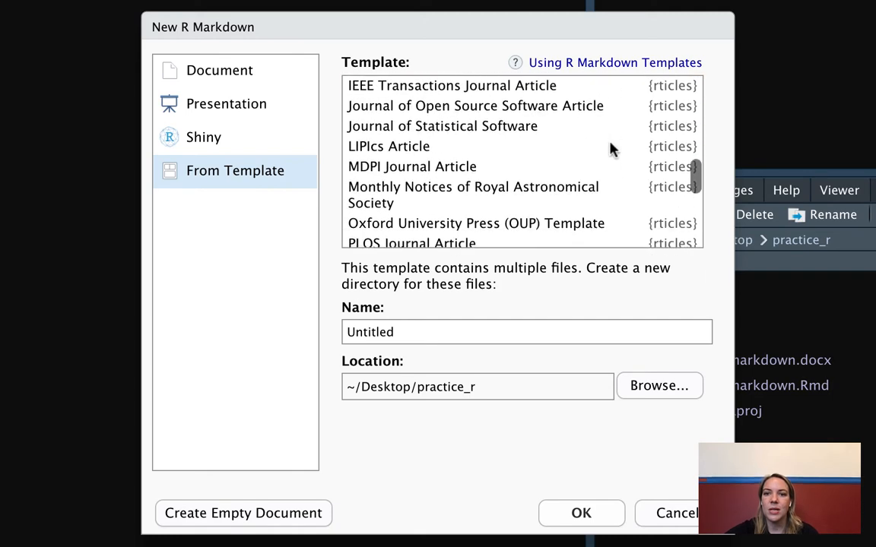
pyautogui.scroll(-3)
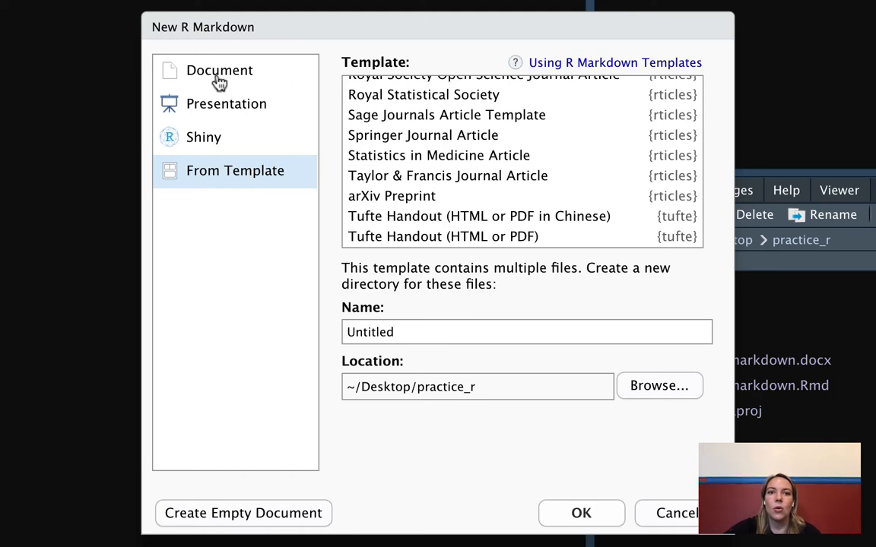
pyautogui.click(219, 70)
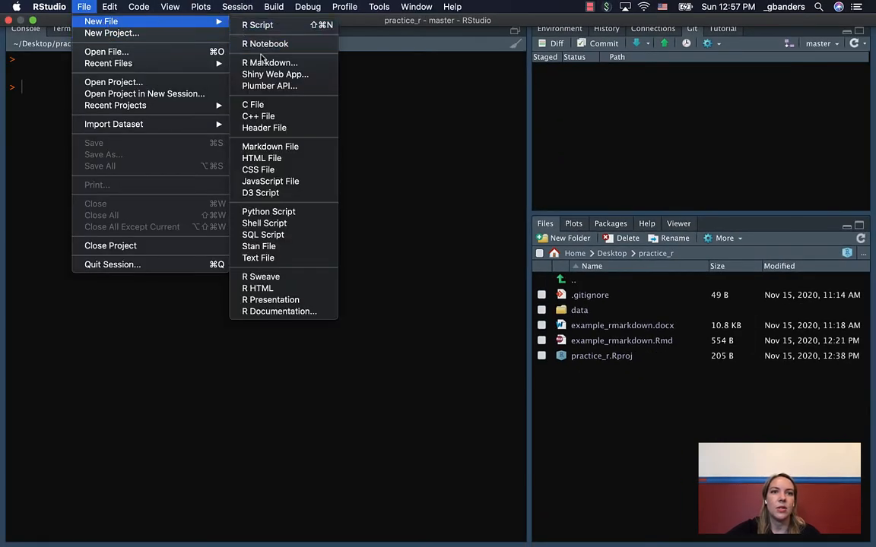
# Reopen New R Markdown and show the From Template list headed by R Journal Submission.
pyautogui.click(270, 62)
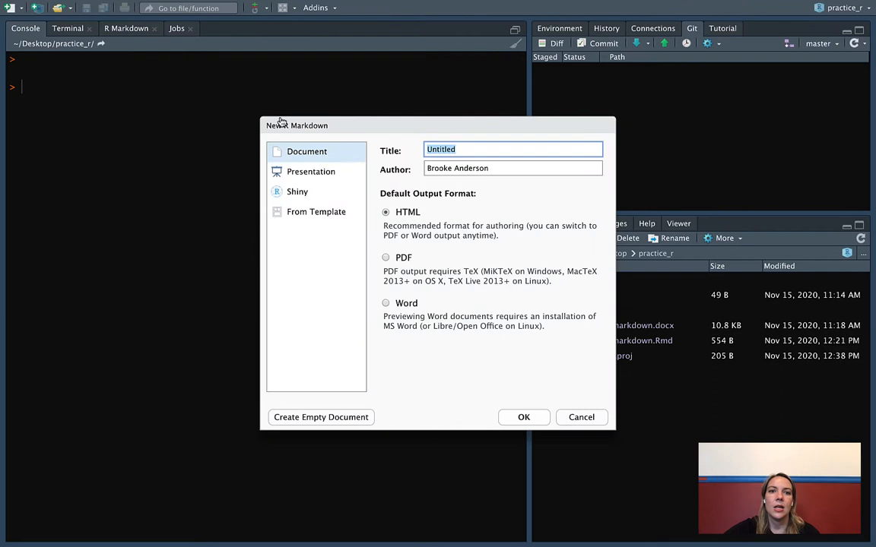
pyautogui.click(316, 212)
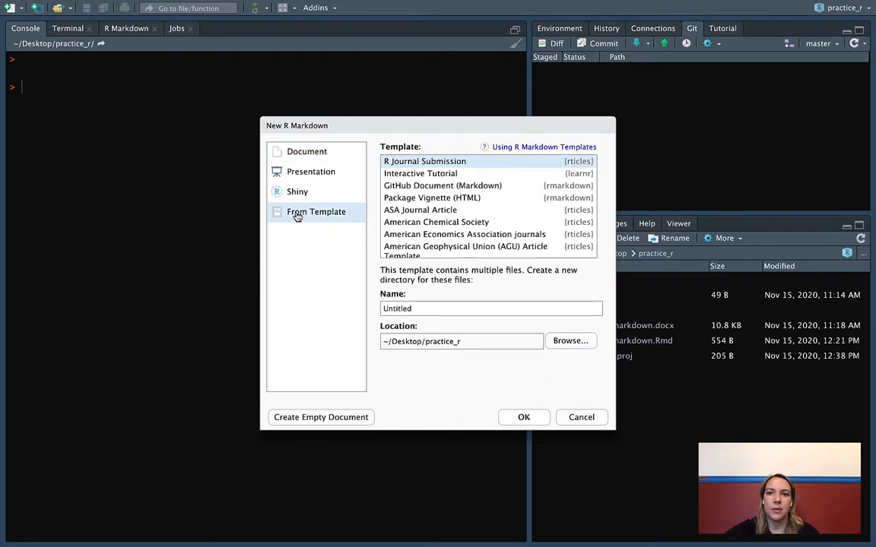
pyautogui.moveTo(462, 160)
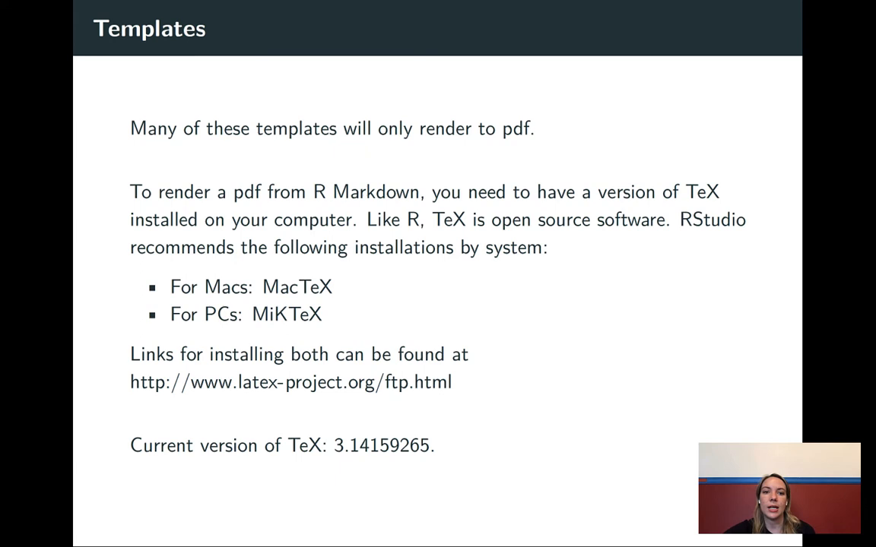
pyautogui.moveTo(356, 313)
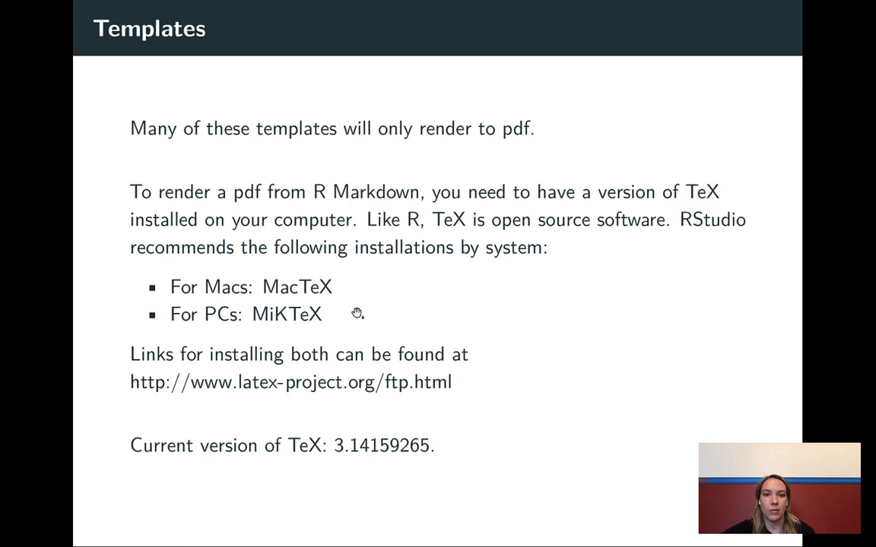
pyautogui.moveTo(323, 393)
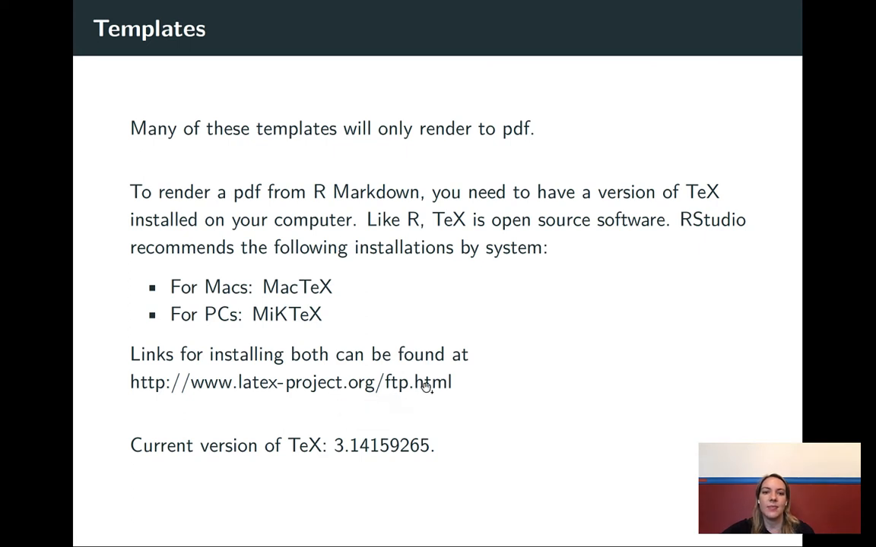
pyautogui.moveTo(528, 403)
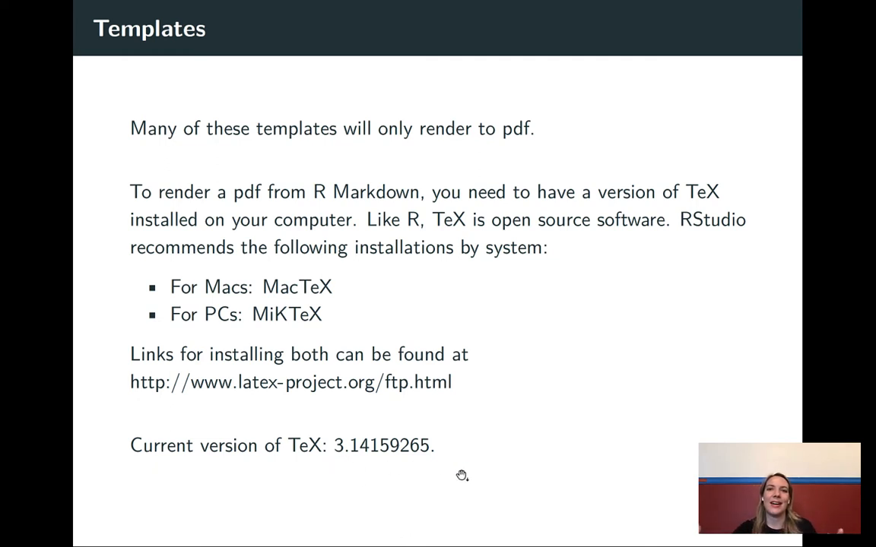
pyautogui.moveTo(436, 463)
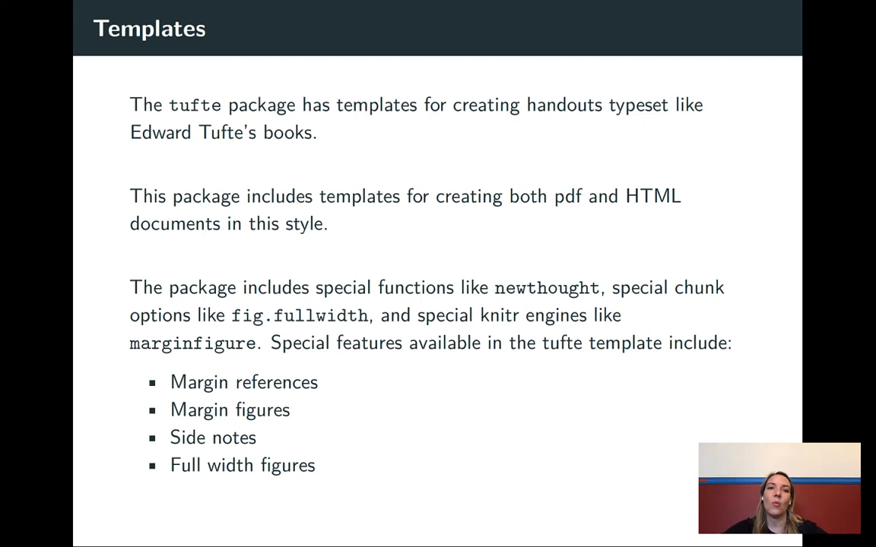
pyautogui.moveTo(437, 464)
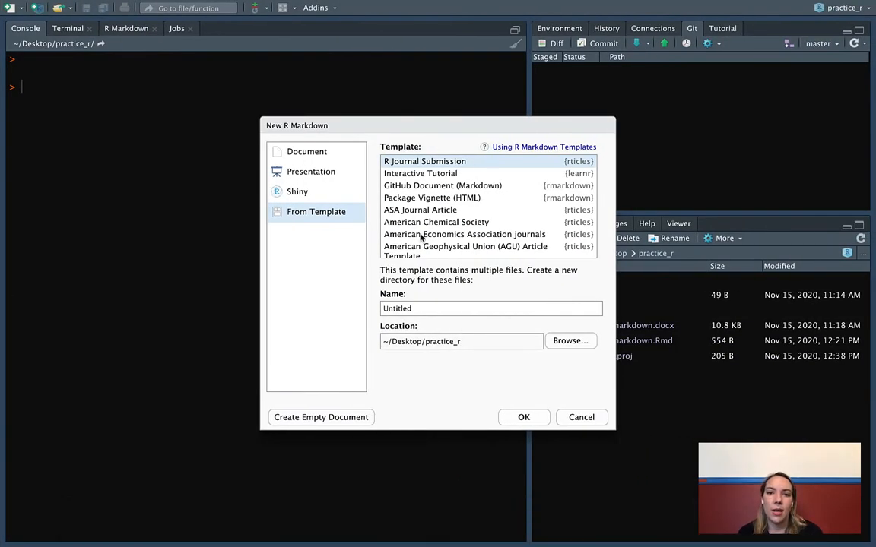
# Create a document from the Tufte Handout template and bring up its Save File dialog.
pyautogui.scroll(-3)
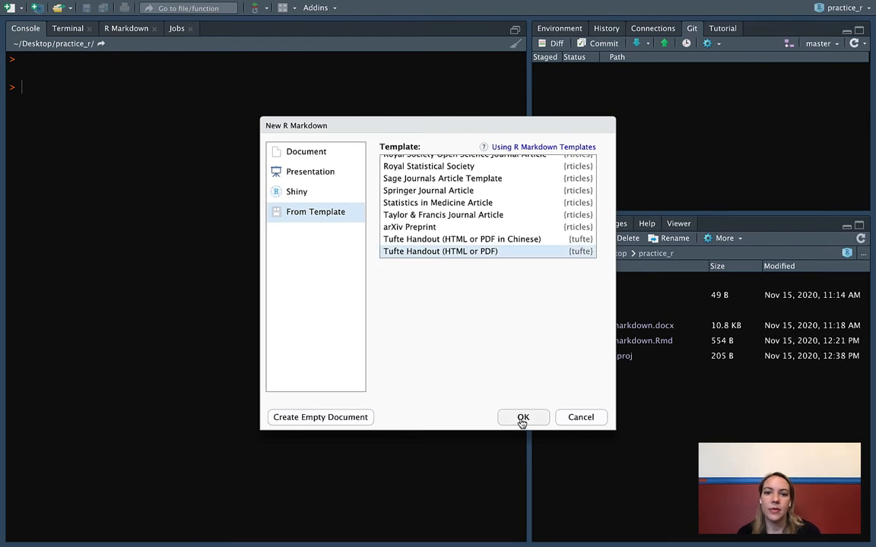
pyautogui.click(523, 416)
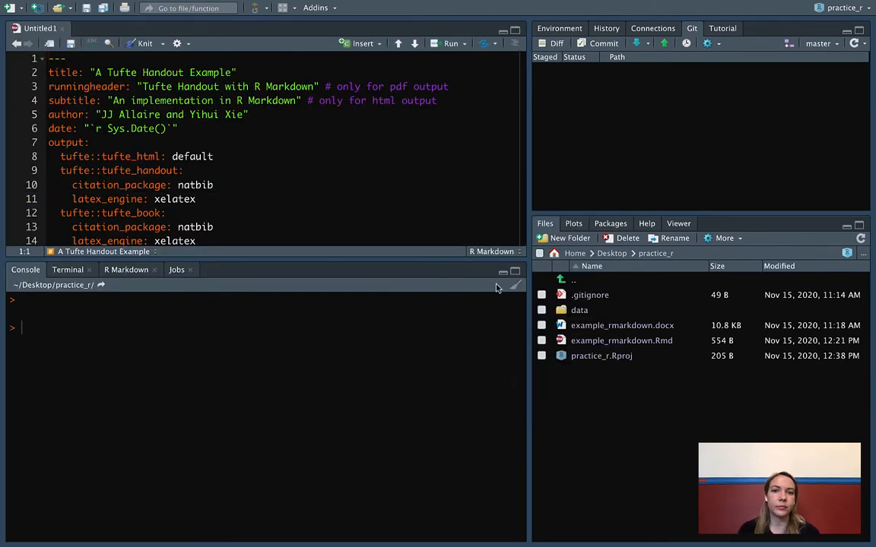
pyautogui.moveTo(502, 272)
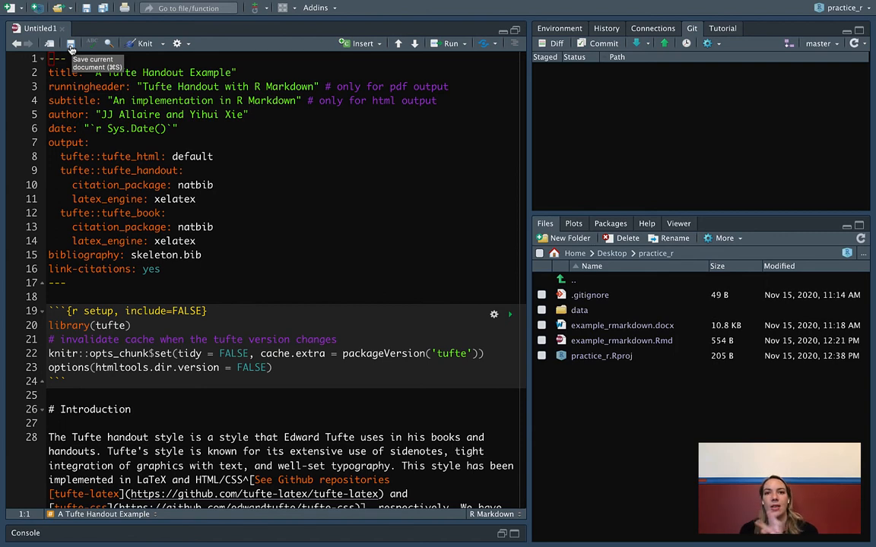
pyautogui.click(71, 44)
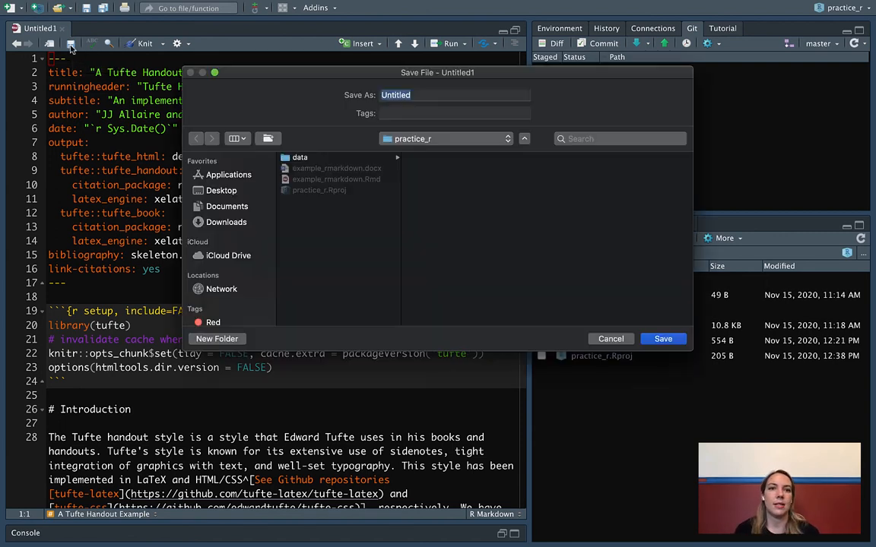
# Save the handout under the name example_tufte in practice_r.
pyautogui.write('example')
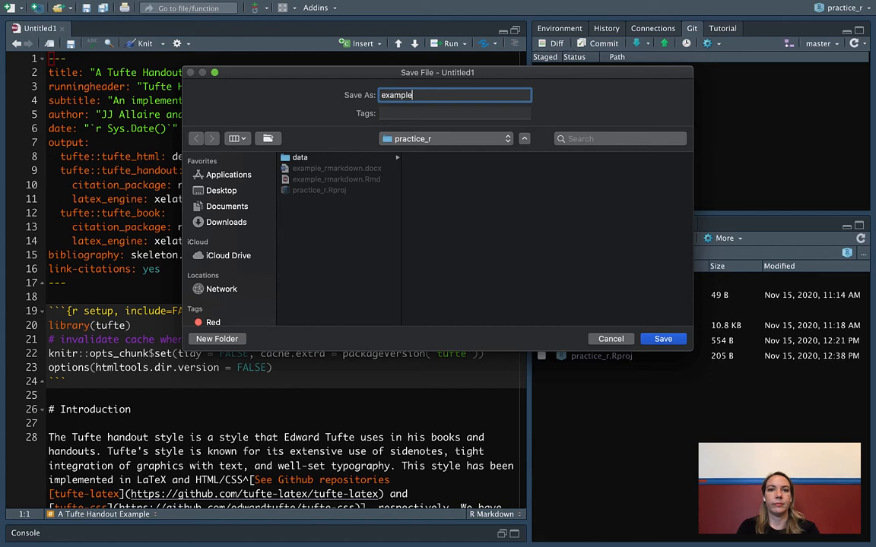
pyautogui.write('_tufted')
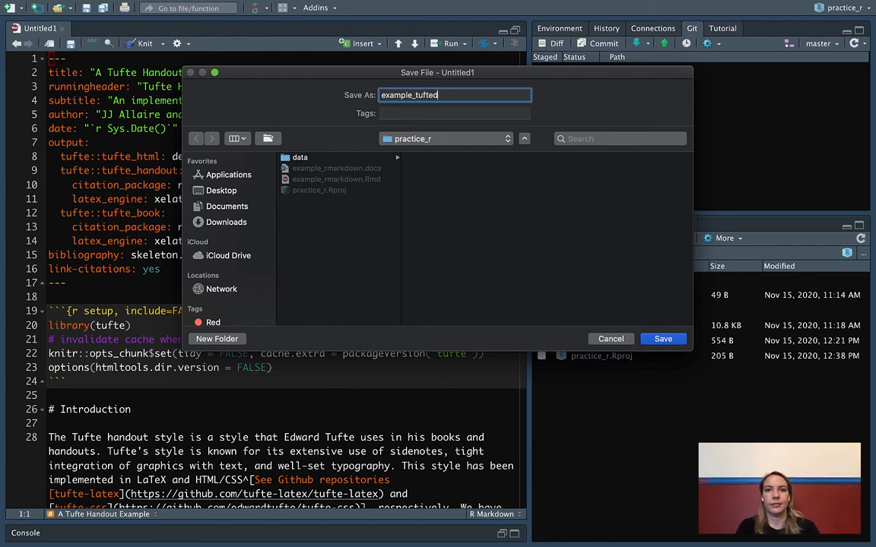
pyautogui.click(663, 339)
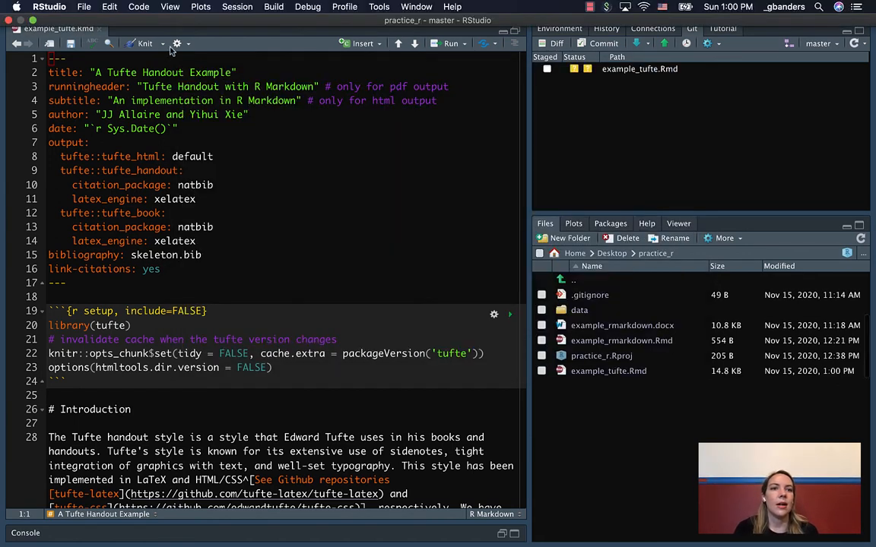
pyautogui.click(144, 43)
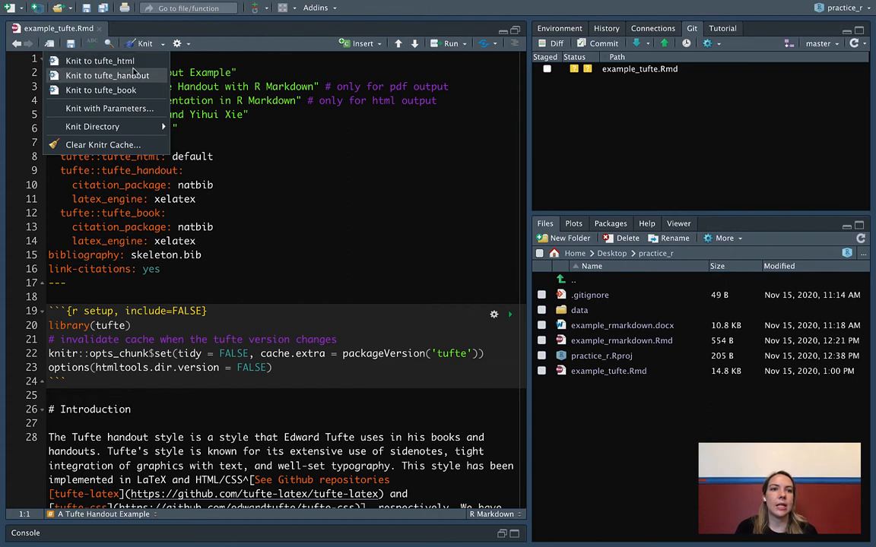
pyautogui.moveTo(152, 81)
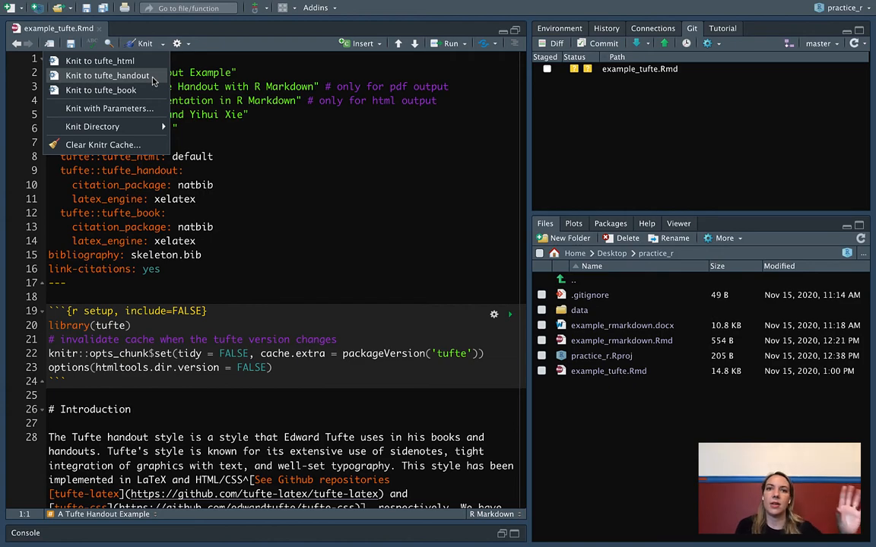
# Knit to tufte_handout, producing the 13-page example_tufte.pdf in Preview.
pyautogui.click(107, 75)
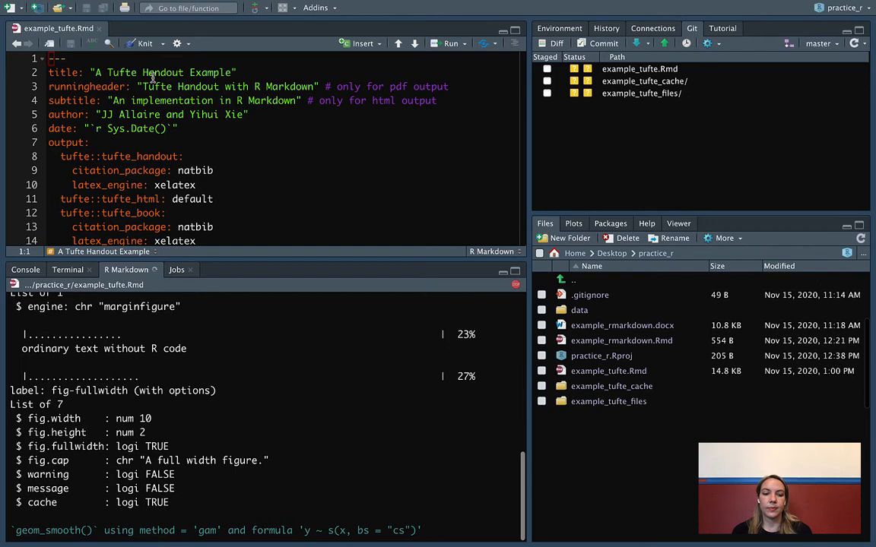
pyautogui.scroll(-3)
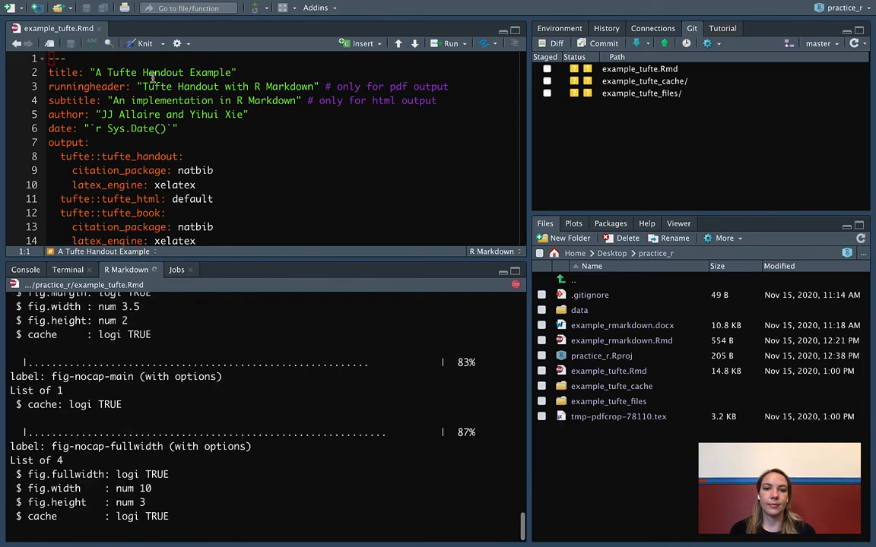
pyautogui.click(145, 43)
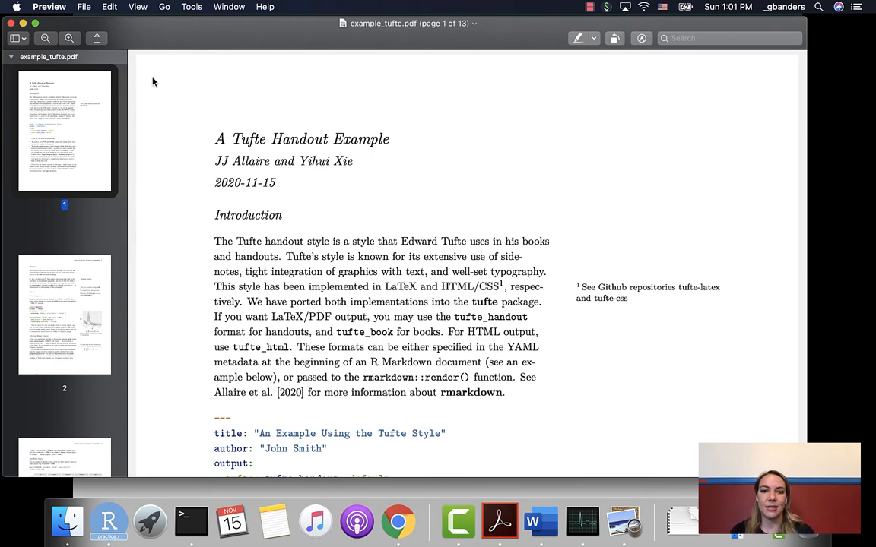
# Scroll through the pages of example_tufte.pdf in Preview and back to the start.
pyautogui.scroll(-3)
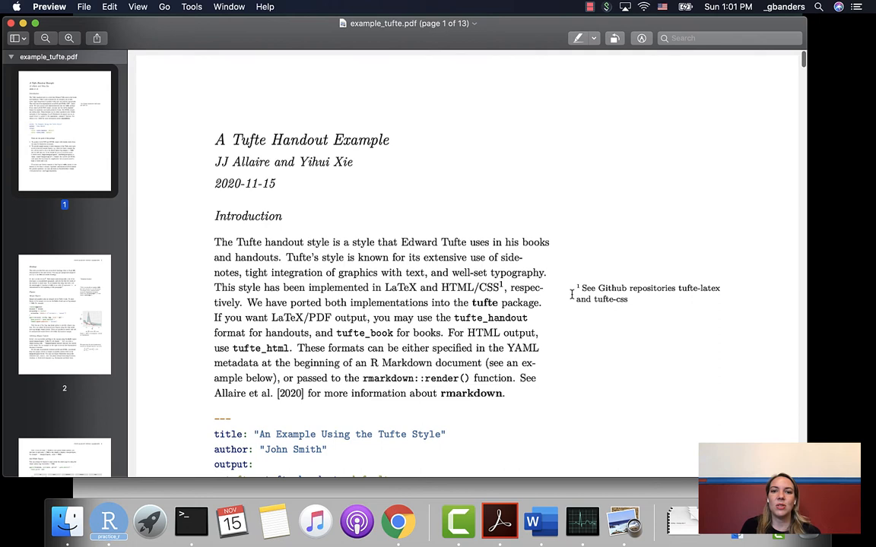
pyautogui.moveTo(450, 400)
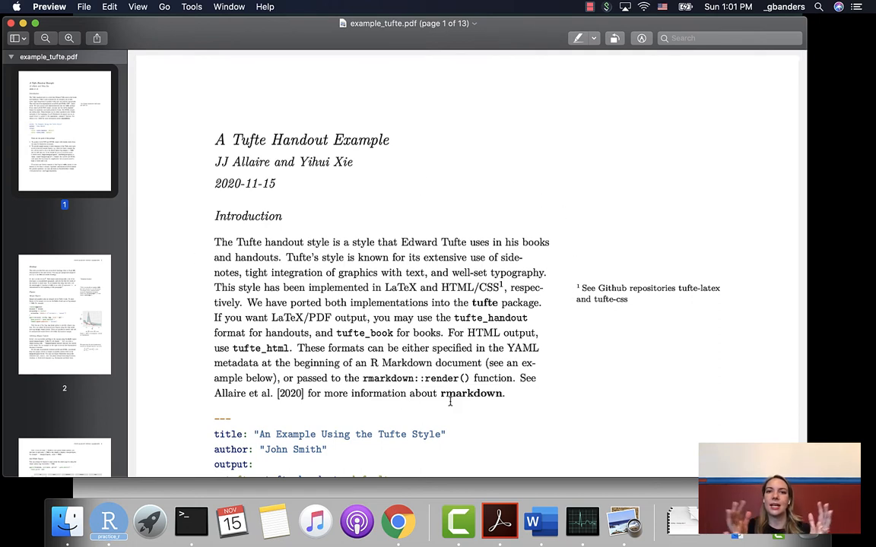
pyautogui.moveTo(614, 342)
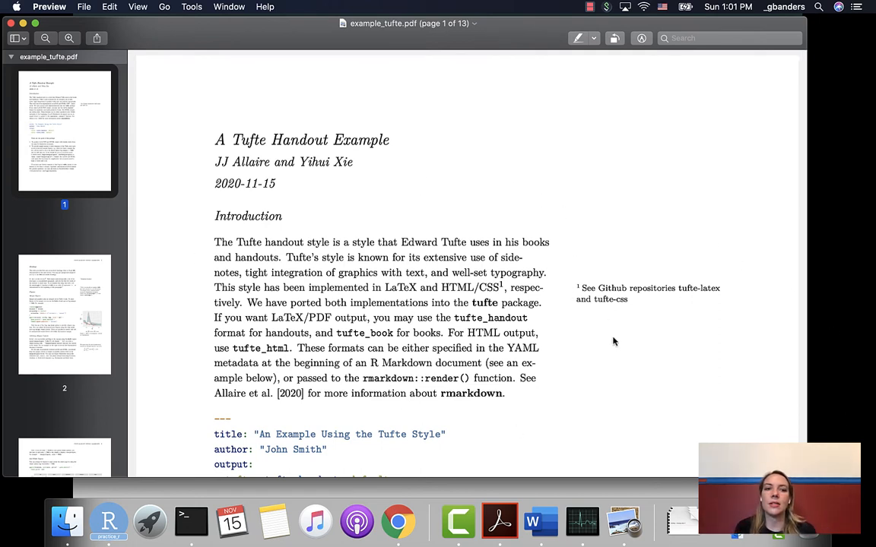
pyautogui.moveTo(720, 362)
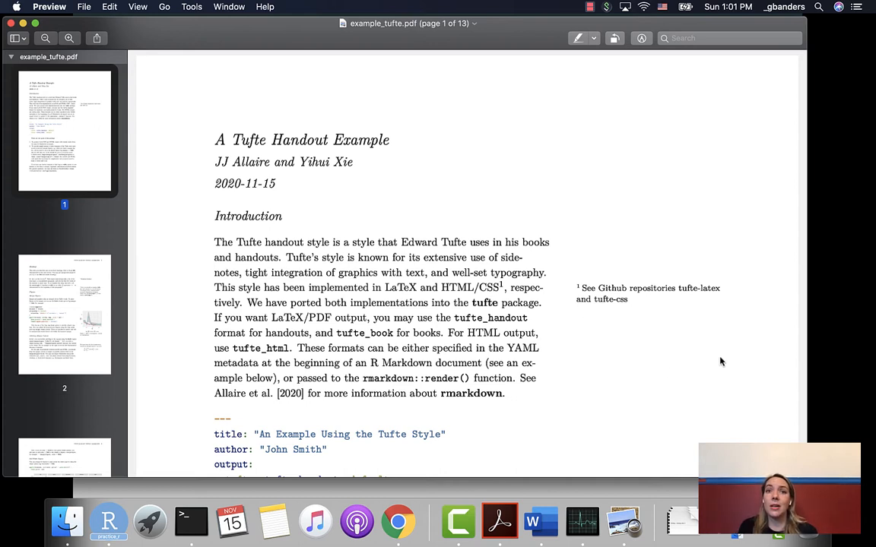
pyautogui.moveTo(627, 294)
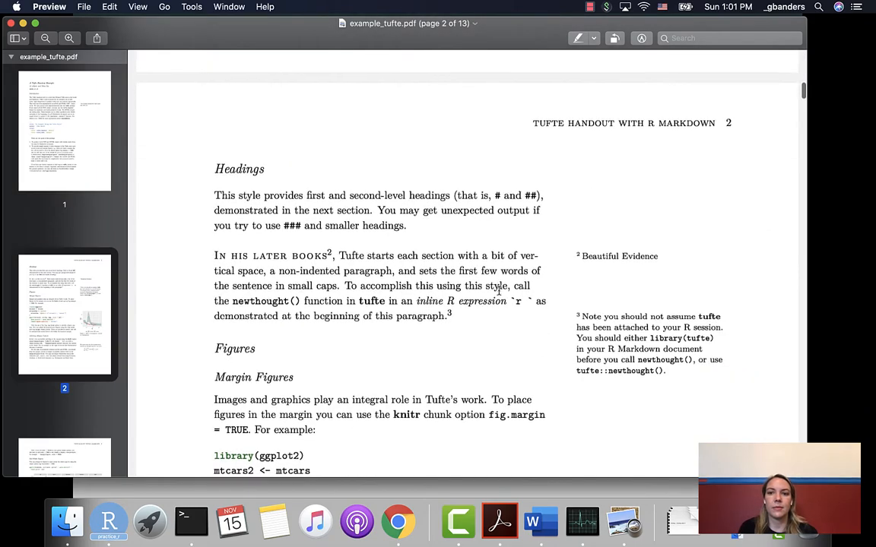
pyautogui.scroll(-3)
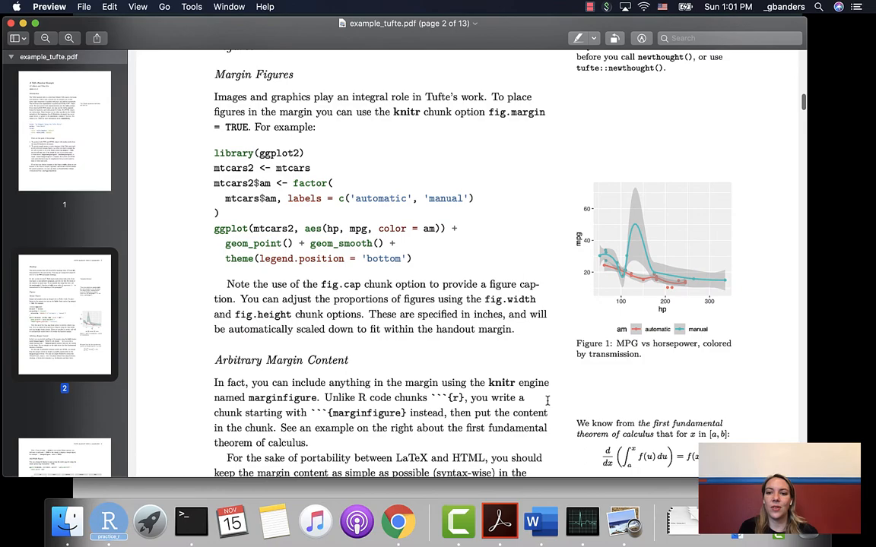
pyautogui.scroll(-3)
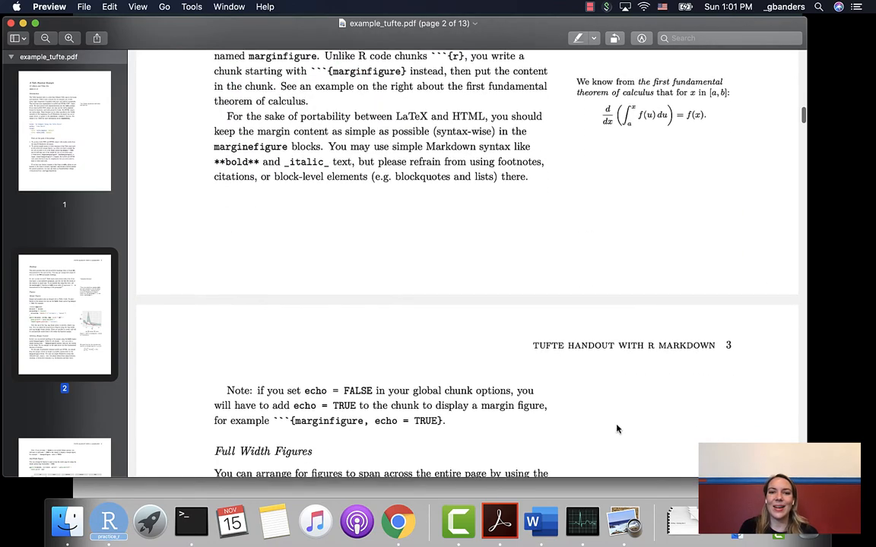
pyautogui.scroll(3)
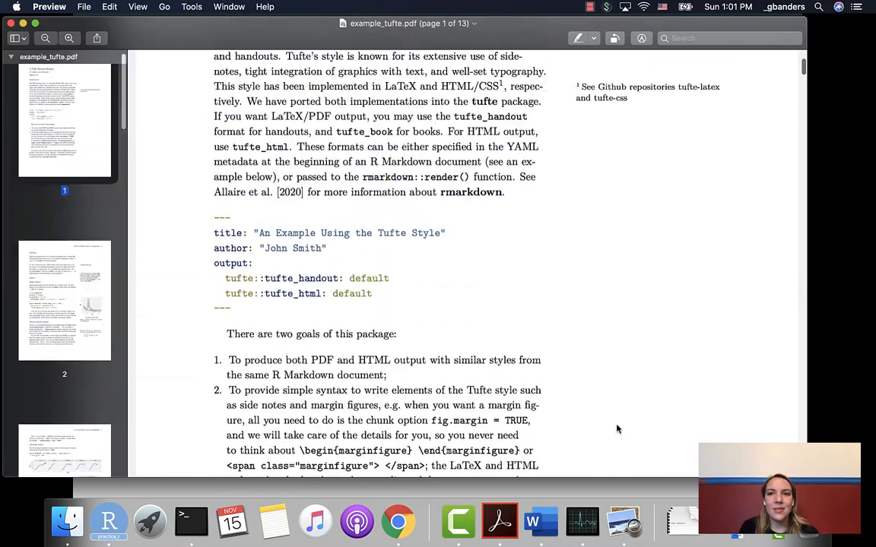
pyautogui.scroll(-3)
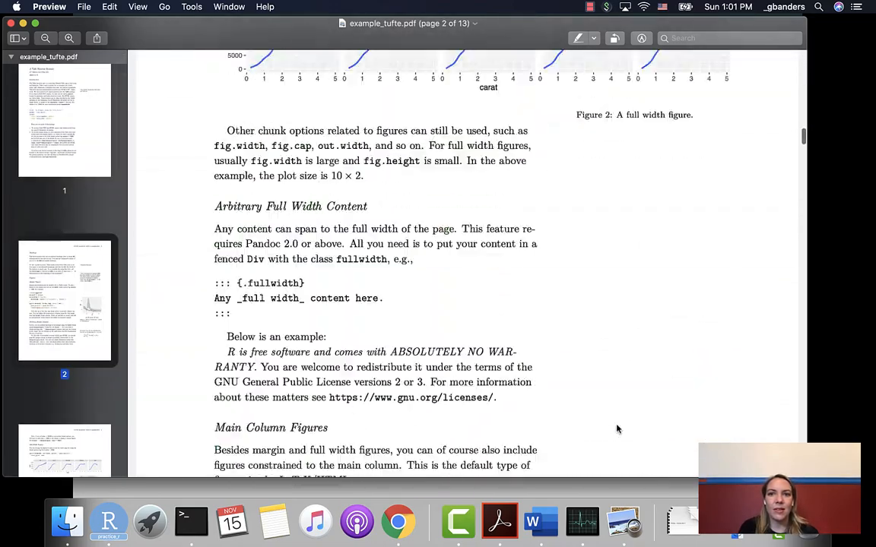
pyautogui.scroll(-3)
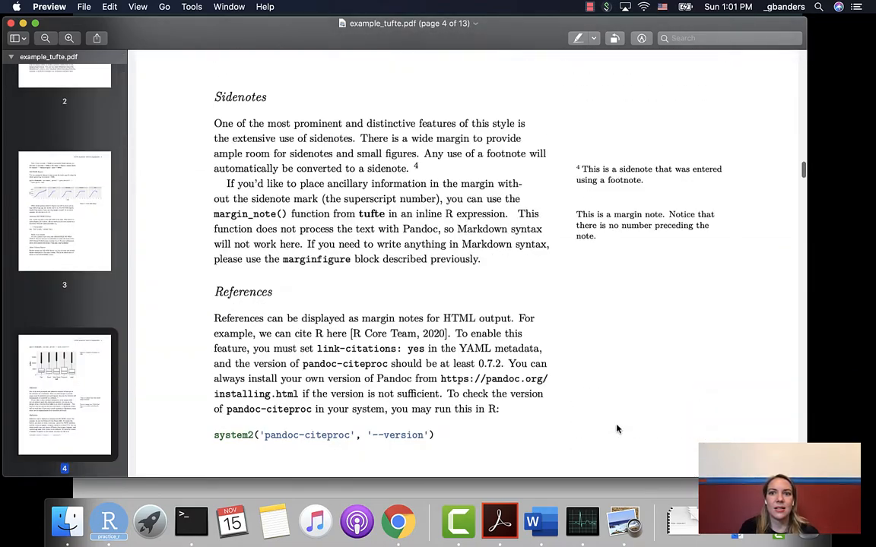
pyautogui.scroll(-3)
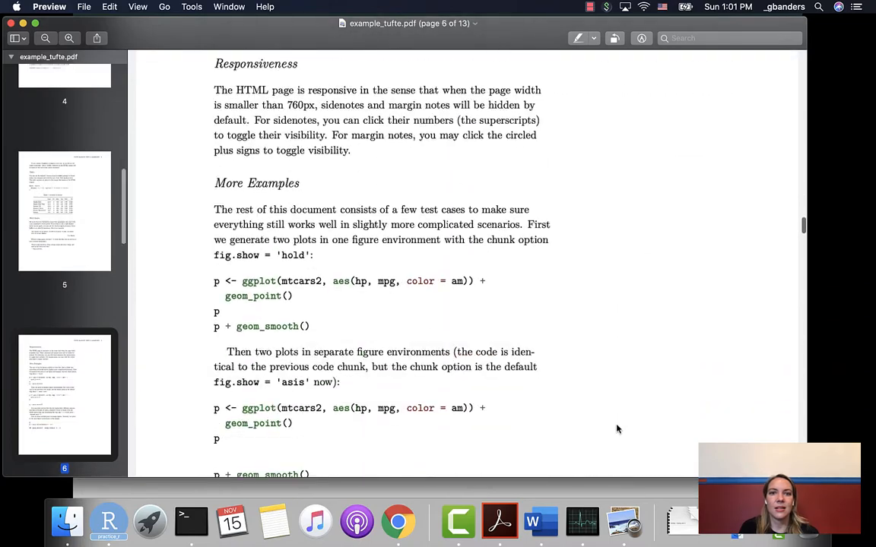
pyautogui.scroll(-3)
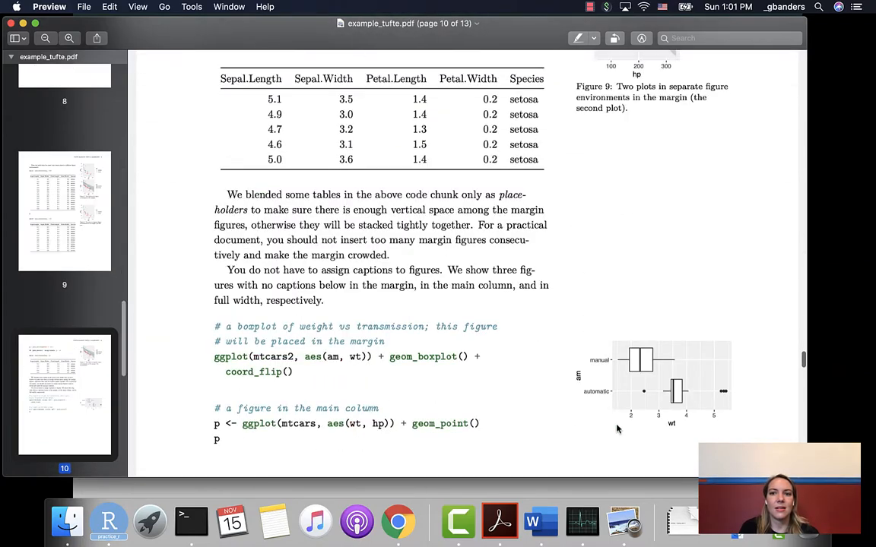
pyautogui.scroll(3)
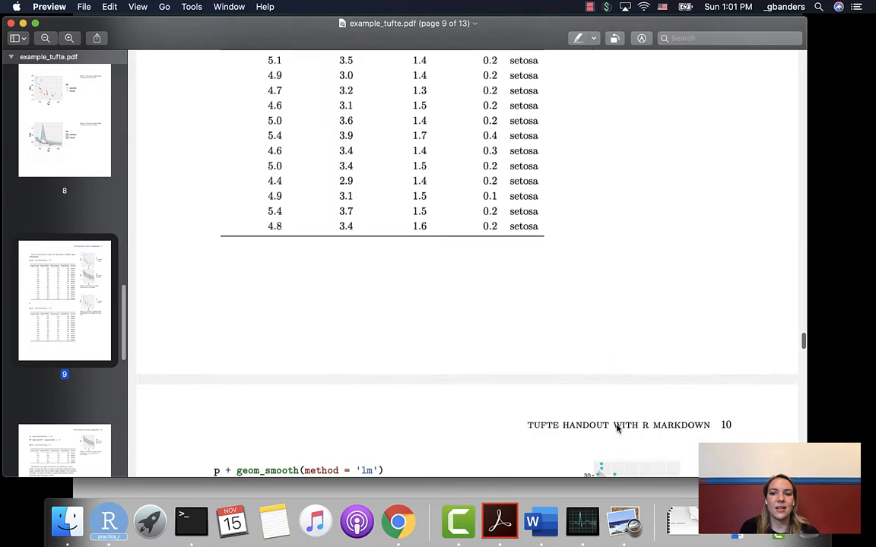
pyautogui.scroll(-3)
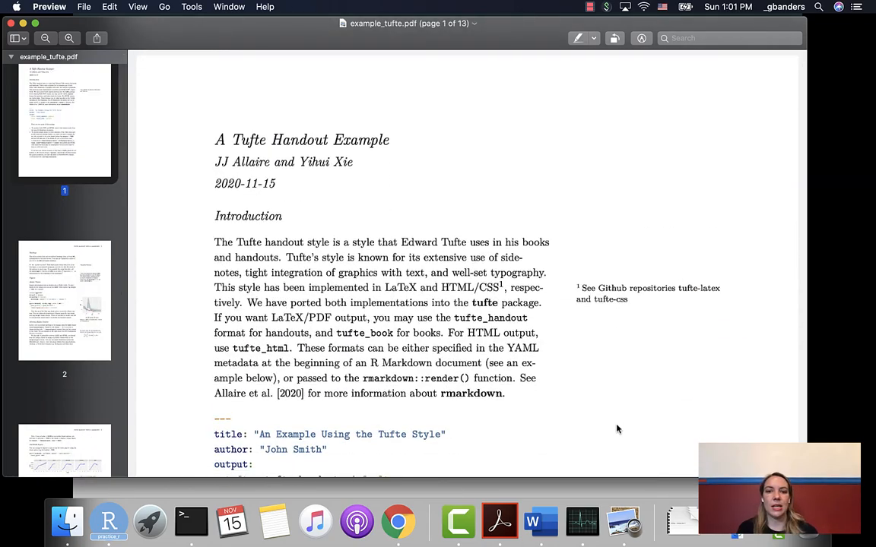
pyautogui.scroll(-3)
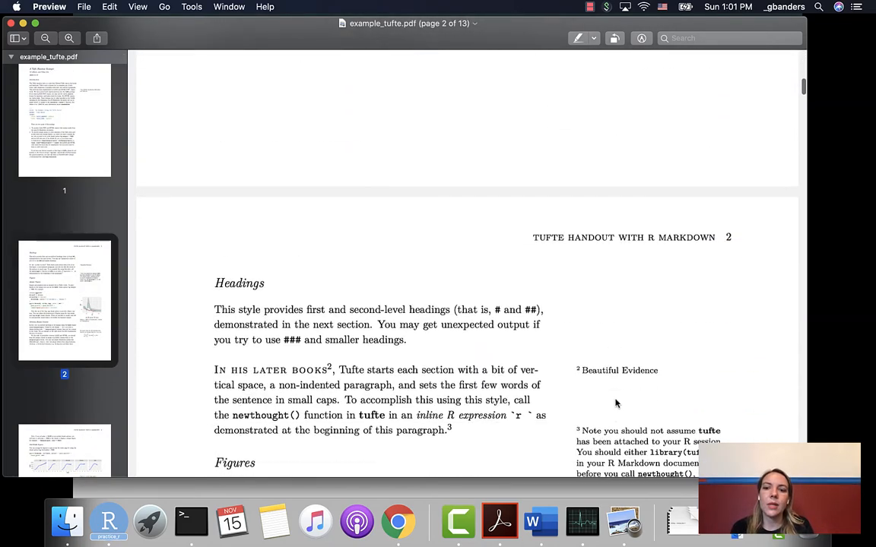
pyautogui.scroll(-3)
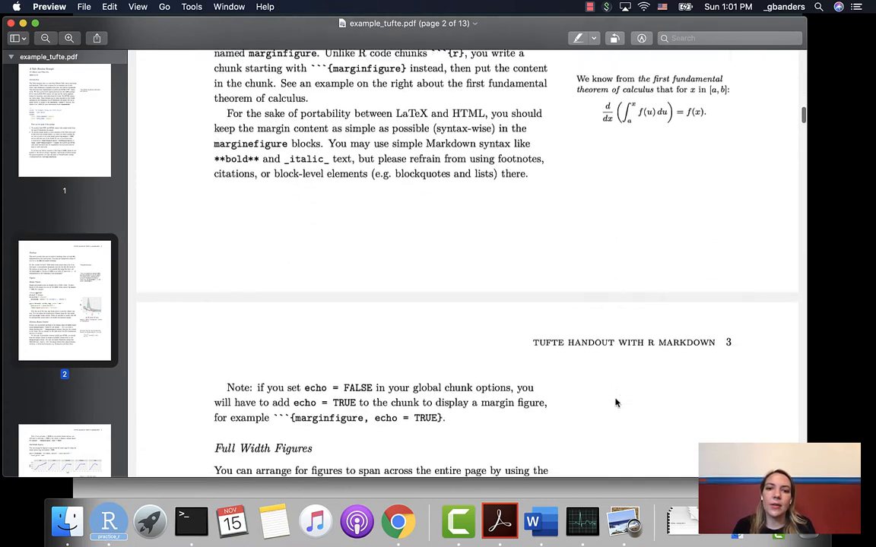
pyautogui.scroll(-3)
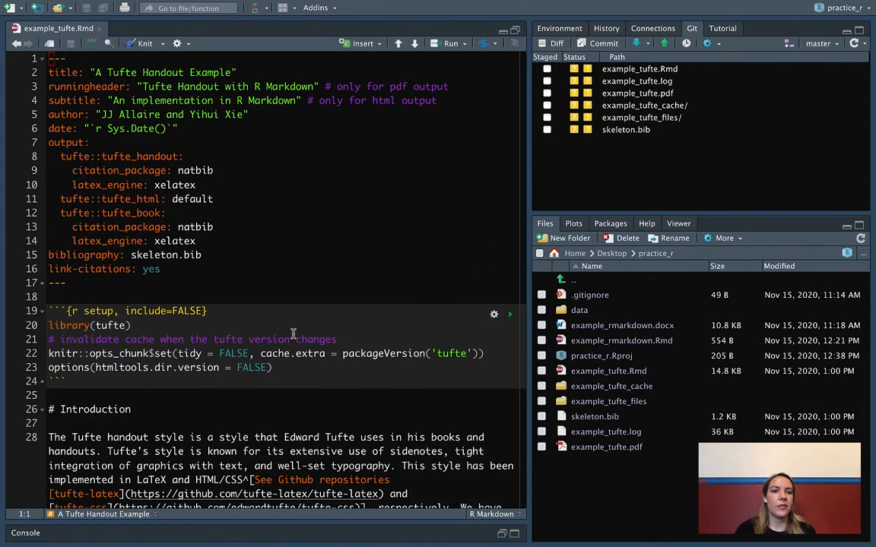
# Scroll example_tufte.Rmd down to the margin figure chunk, then view page 3's full-width figure.
pyautogui.scroll(-3)
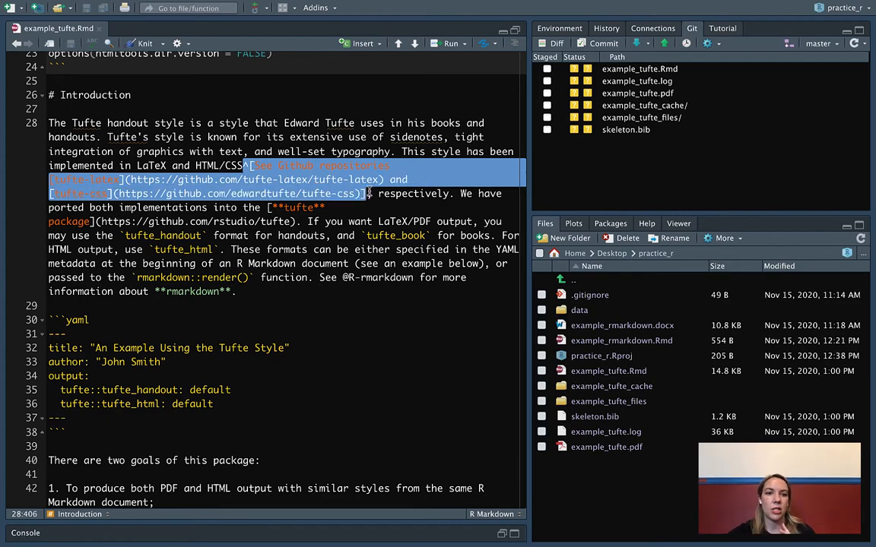
pyautogui.scroll(-3)
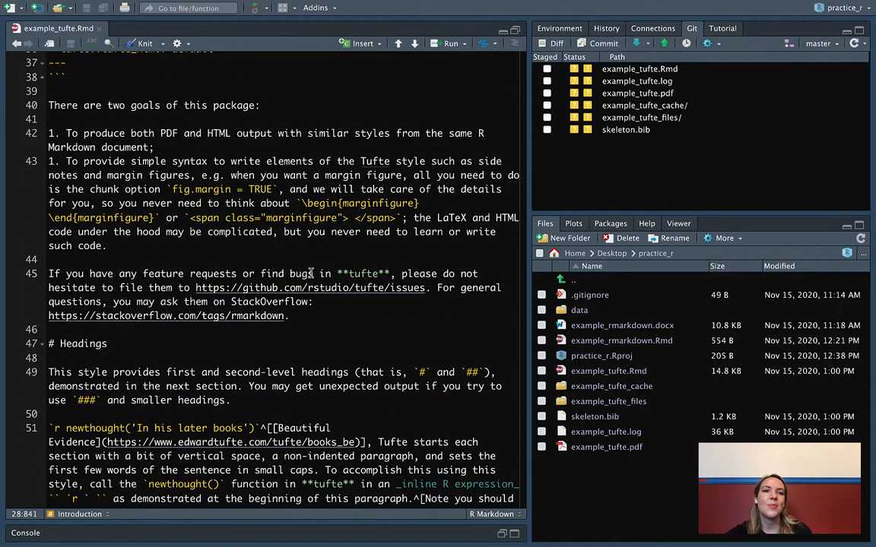
pyautogui.scroll(-3)
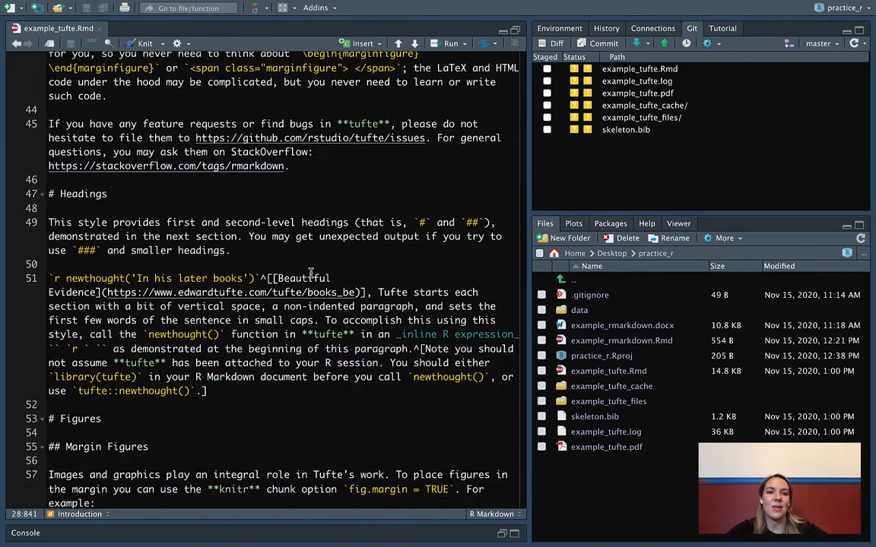
pyautogui.scroll(-3)
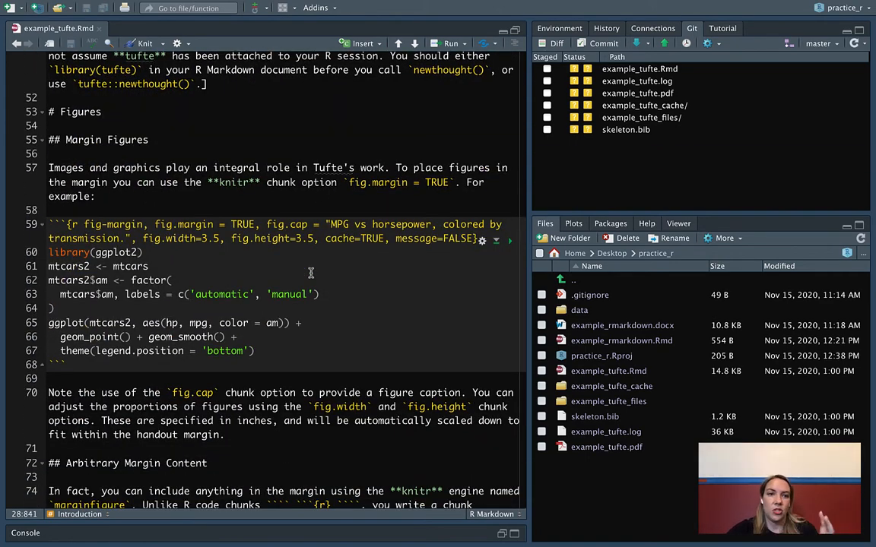
pyautogui.doubleClick(184, 224)
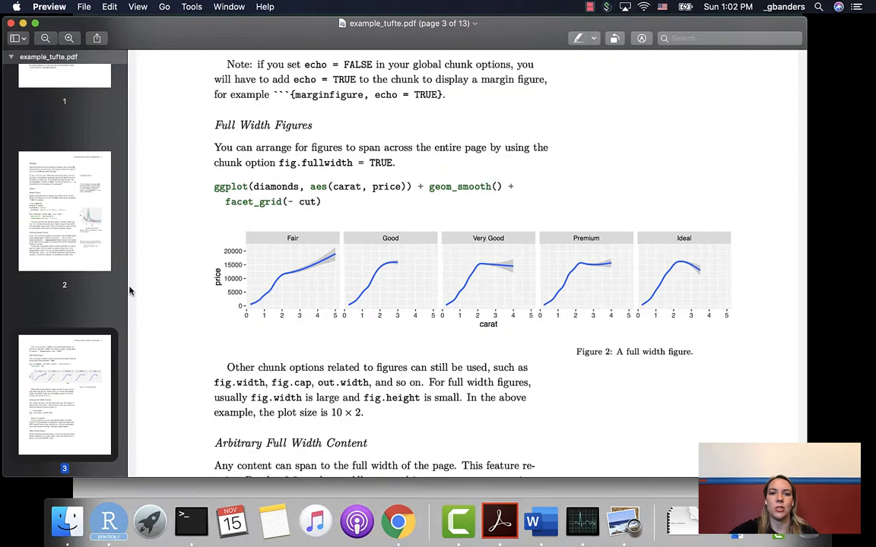
pyautogui.click(65, 121)
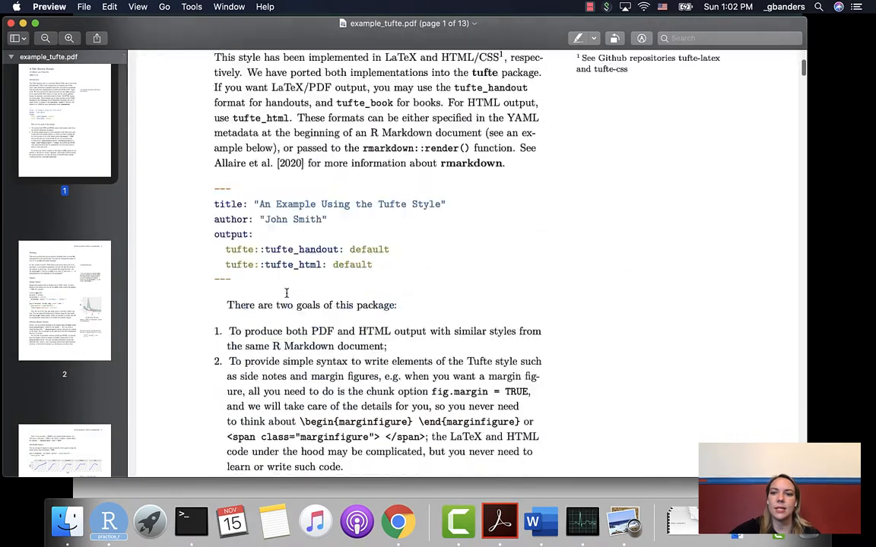
pyautogui.scroll(-3)
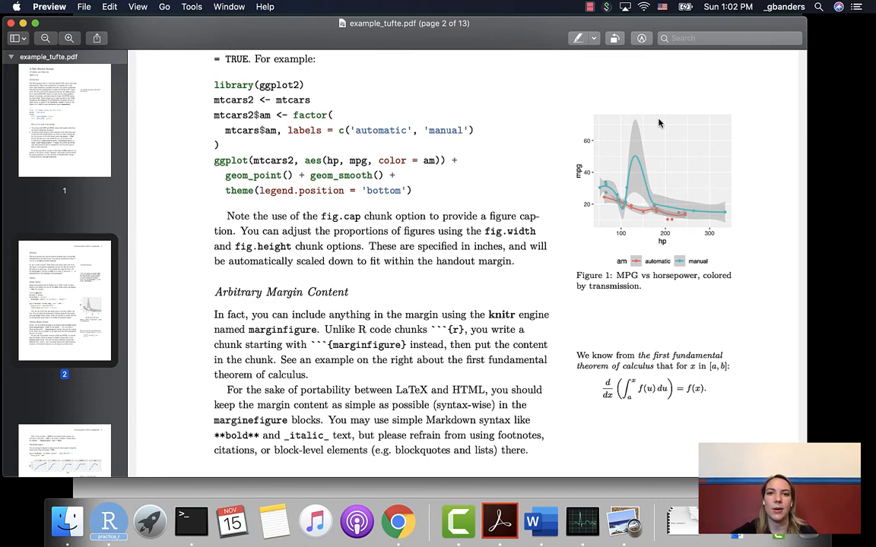
pyautogui.scroll(-3)
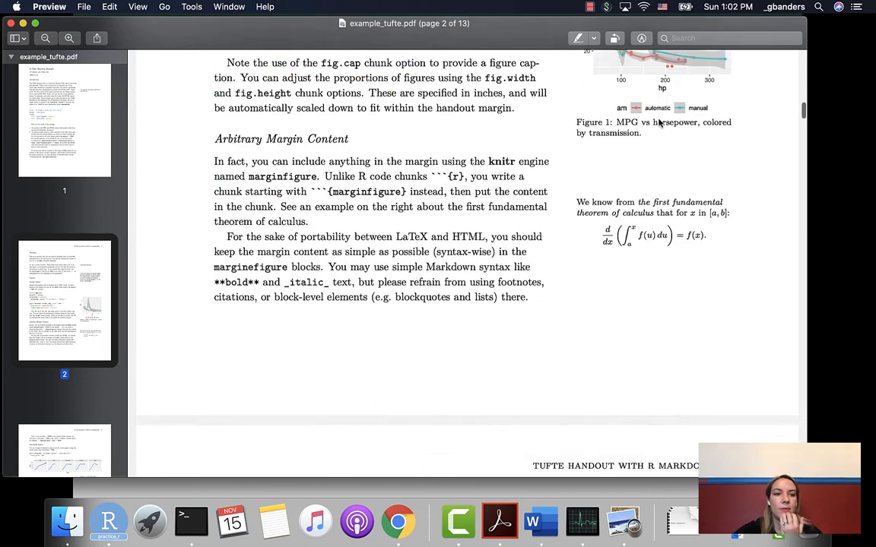
pyautogui.scroll(-3)
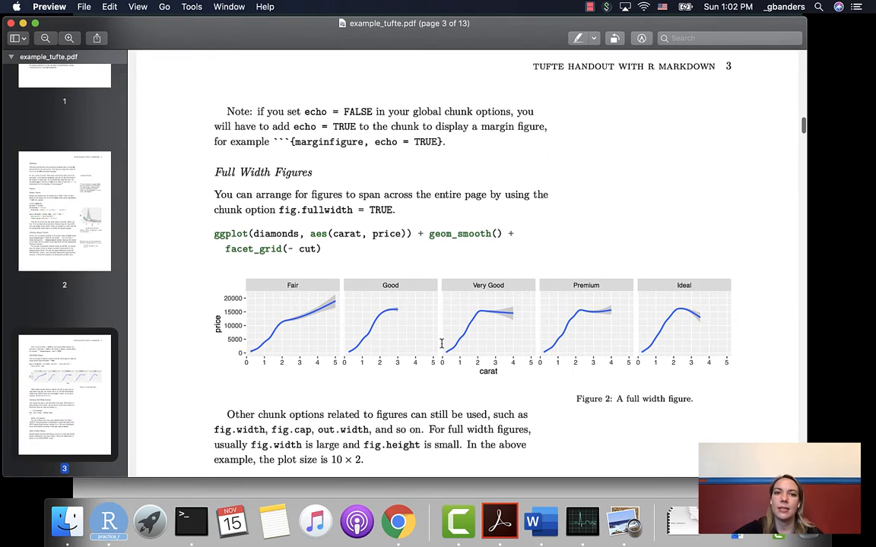
pyautogui.scroll(3)
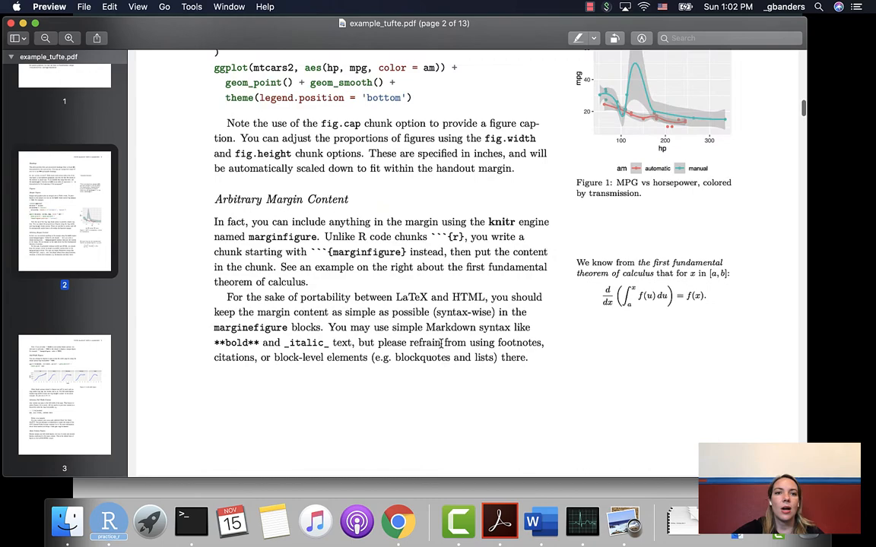
pyautogui.scroll(3)
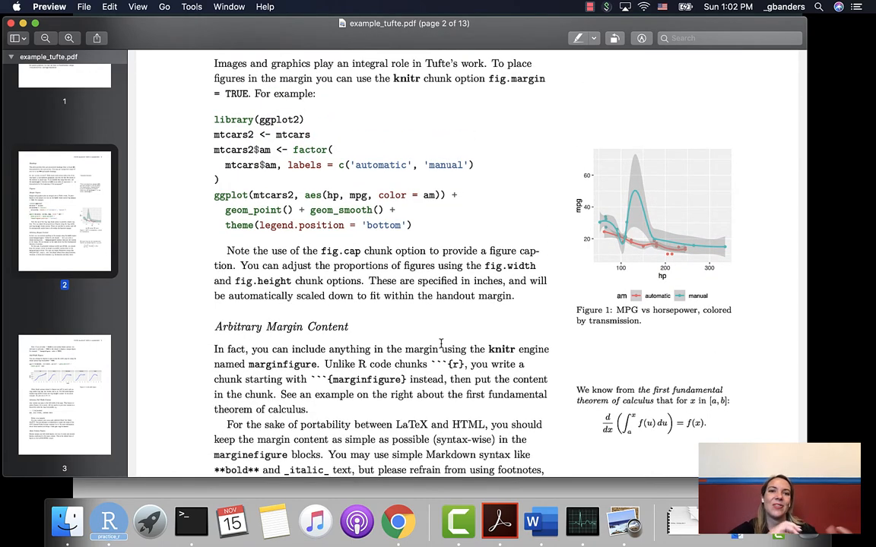
pyautogui.scroll(3)
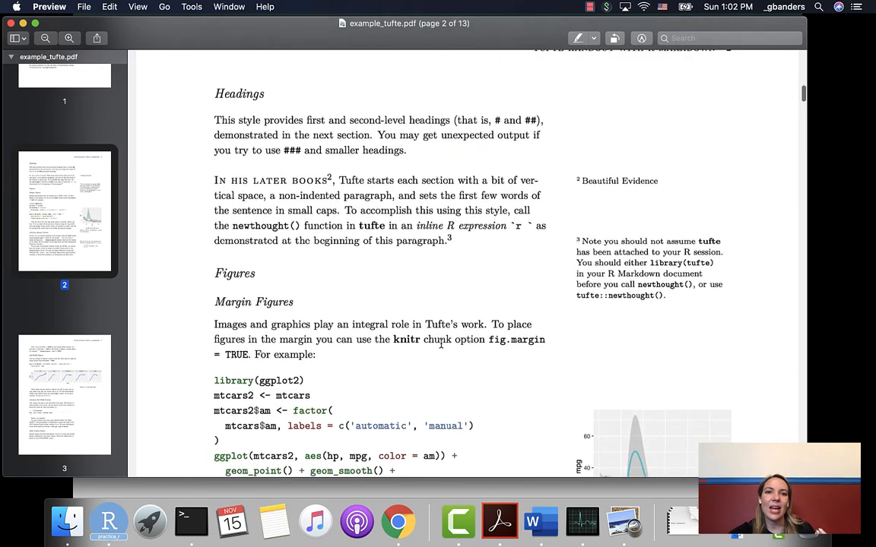
pyautogui.scroll(3)
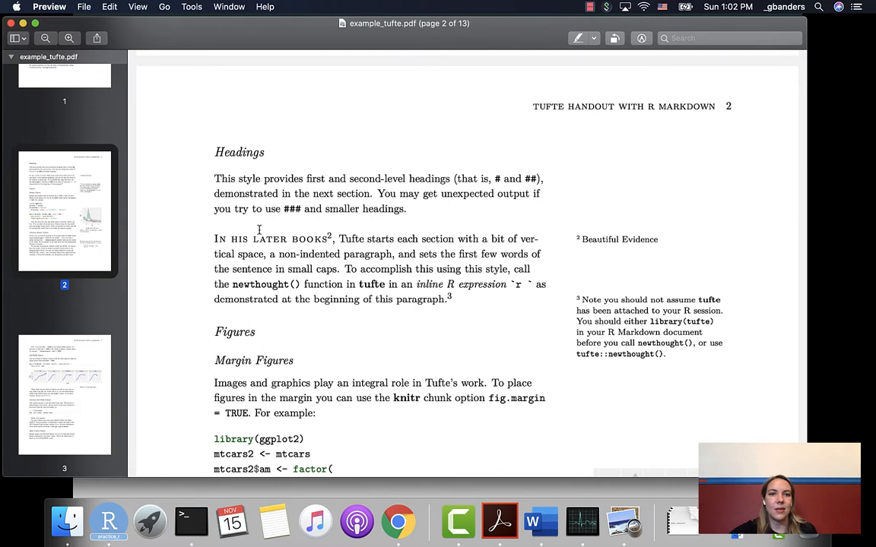
pyautogui.moveTo(317, 262)
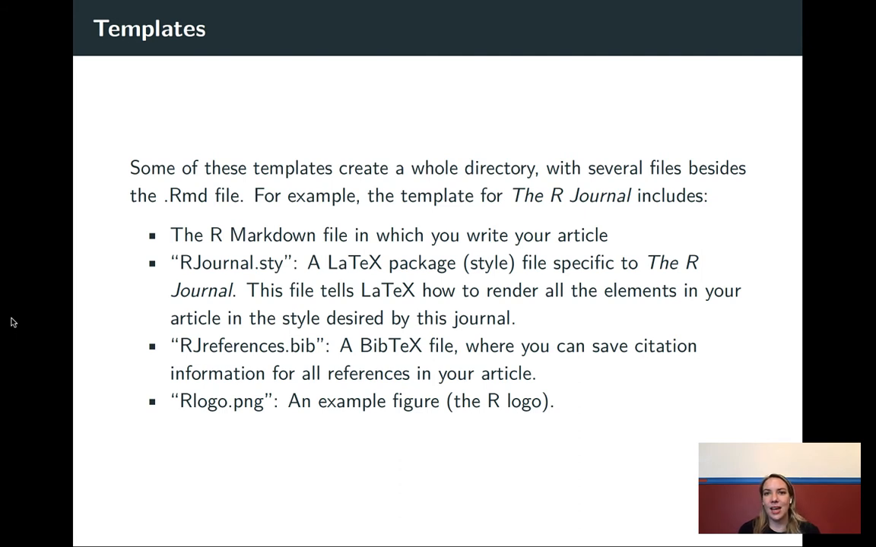
pyautogui.moveTo(57, 164)
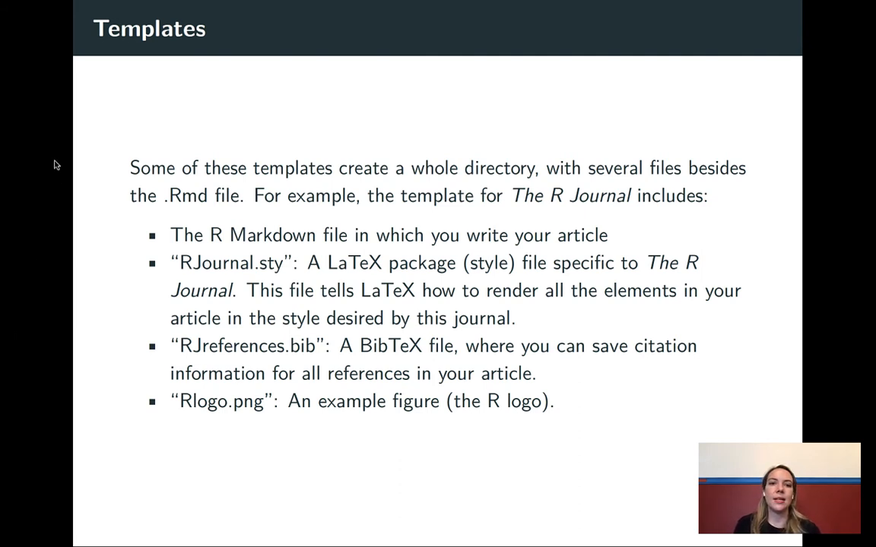
pyautogui.moveTo(90, 258)
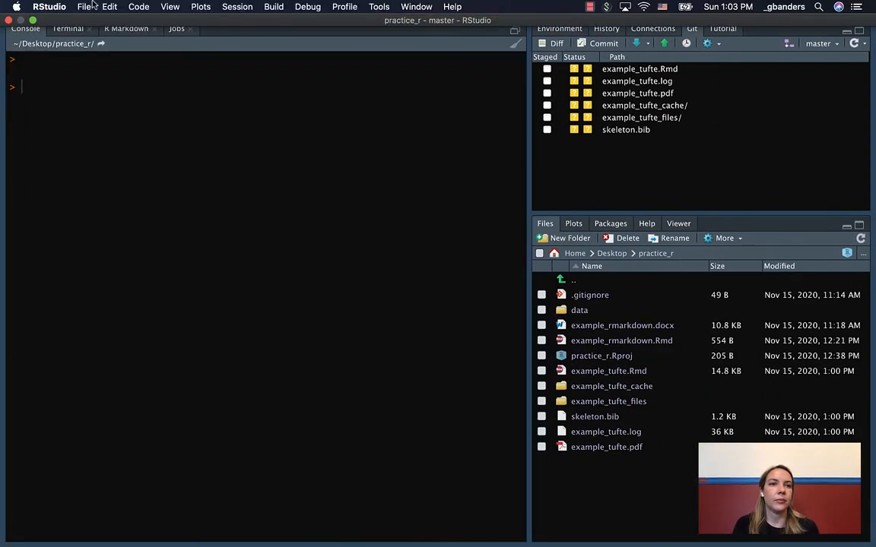
# Create an R Journal Submission article from the template, named example_r_journal.
pyautogui.click(84, 6)
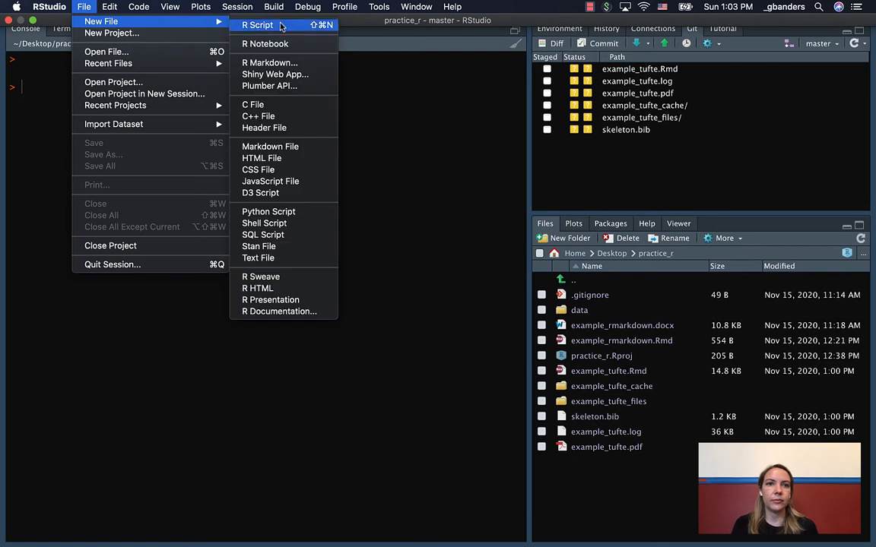
pyautogui.click(270, 62)
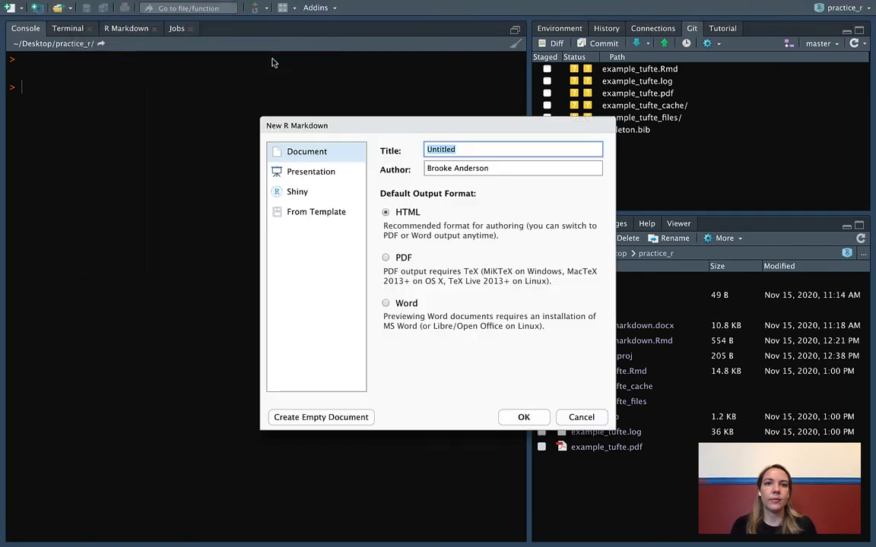
pyautogui.click(316, 212)
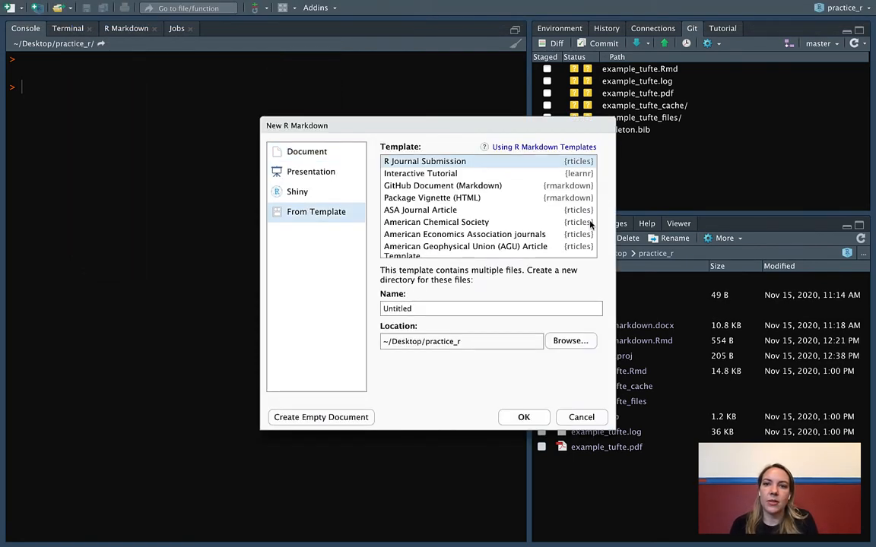
pyautogui.moveTo(531, 171)
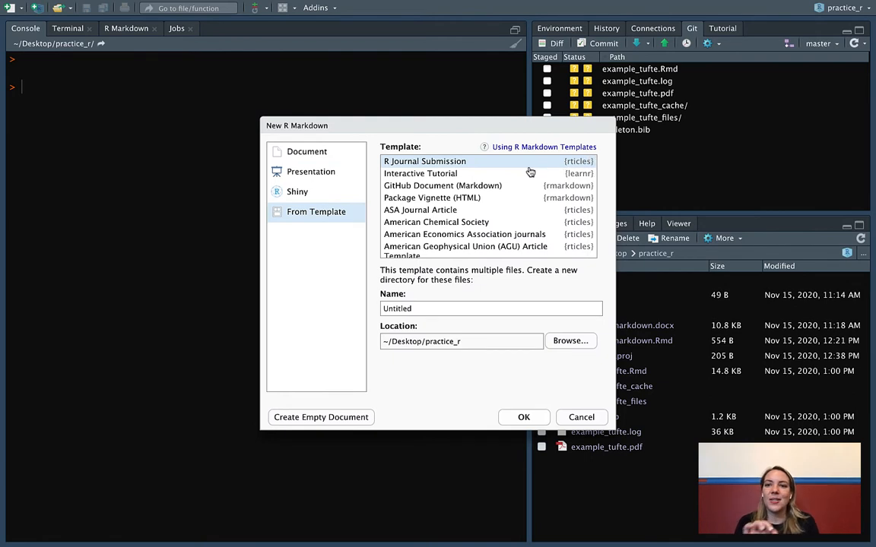
pyautogui.moveTo(581, 162)
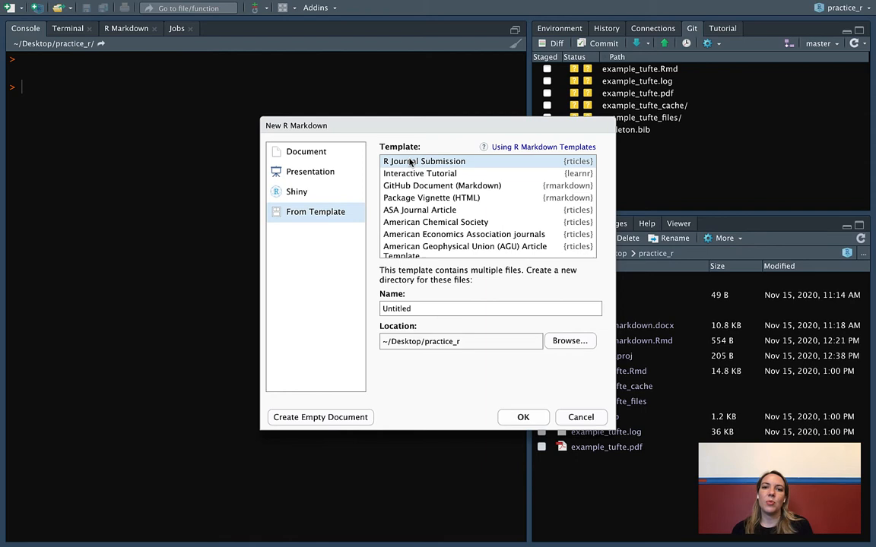
pyautogui.click(491, 308)
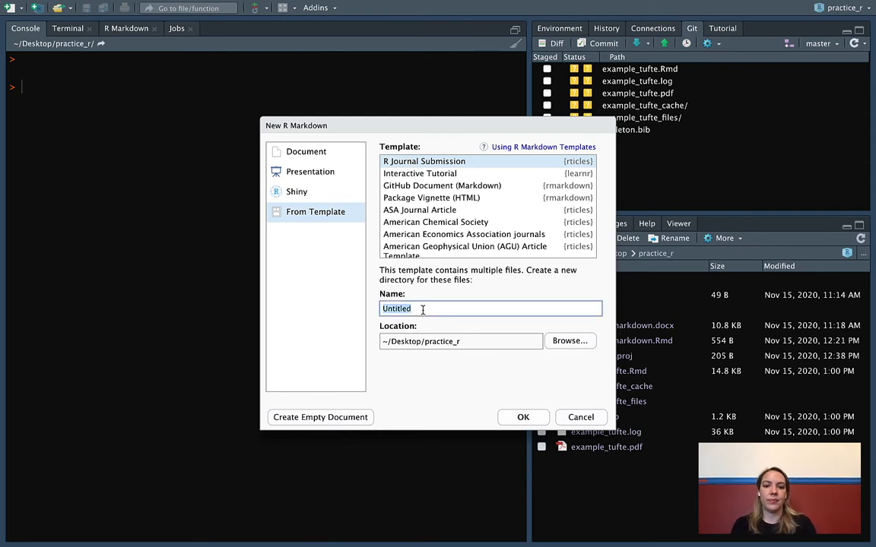
pyautogui.write('example_r_journal')
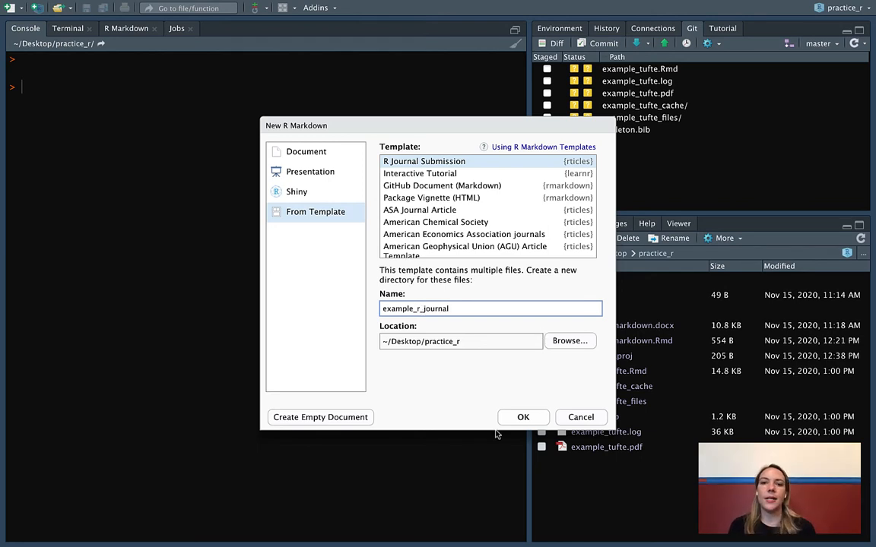
pyautogui.click(523, 417)
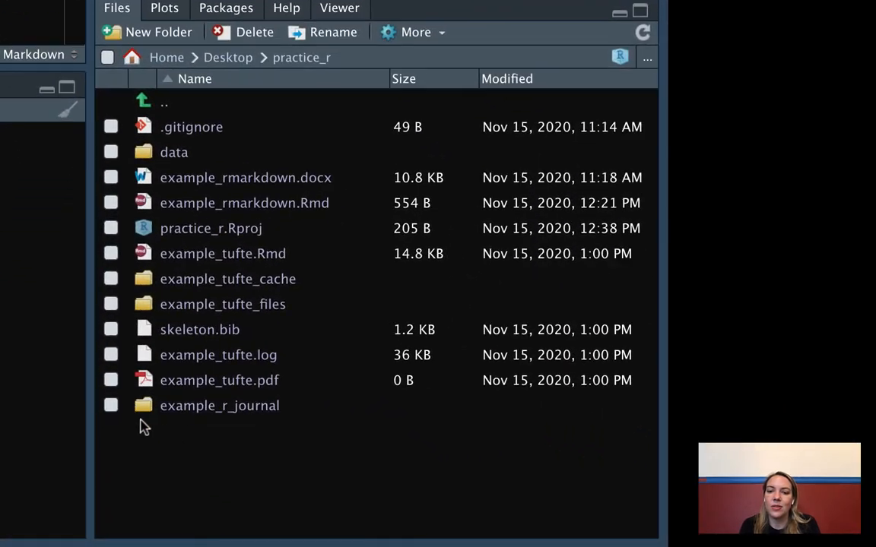
pyautogui.moveTo(175, 414)
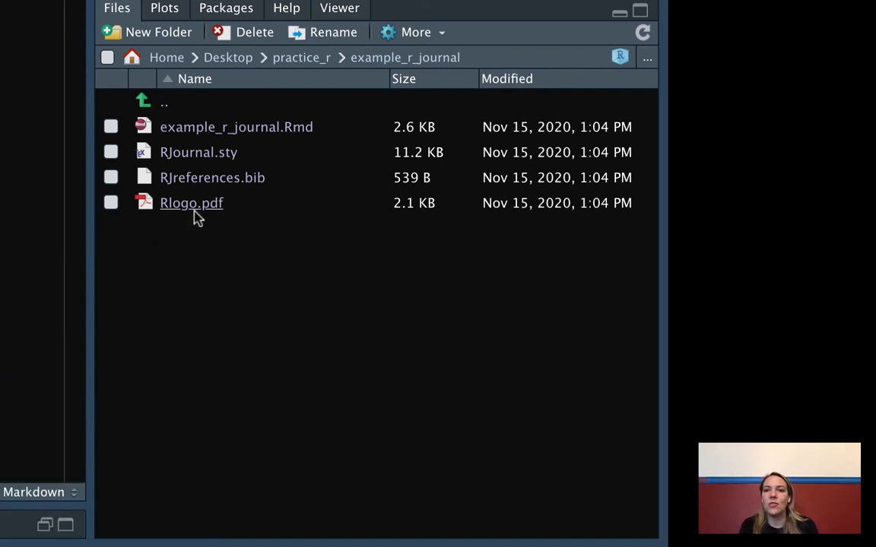
pyautogui.moveTo(236, 127)
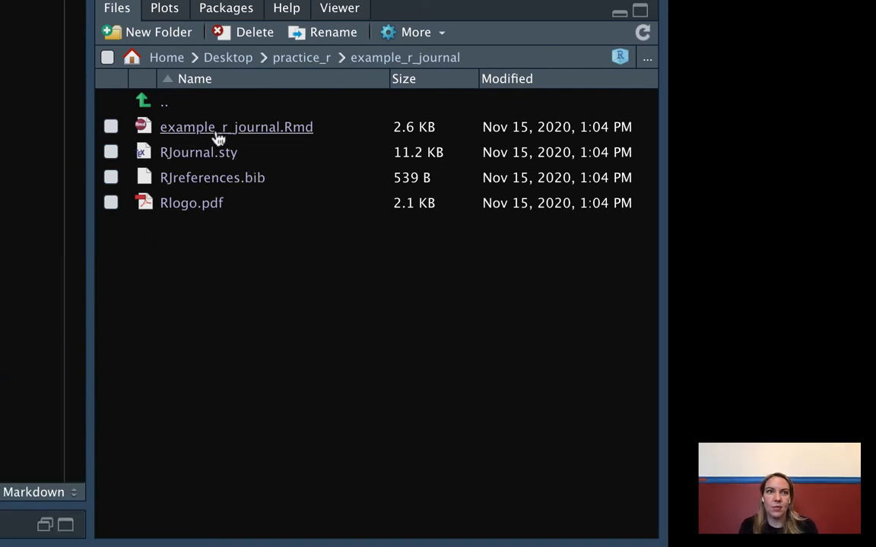
pyautogui.moveTo(361, 292)
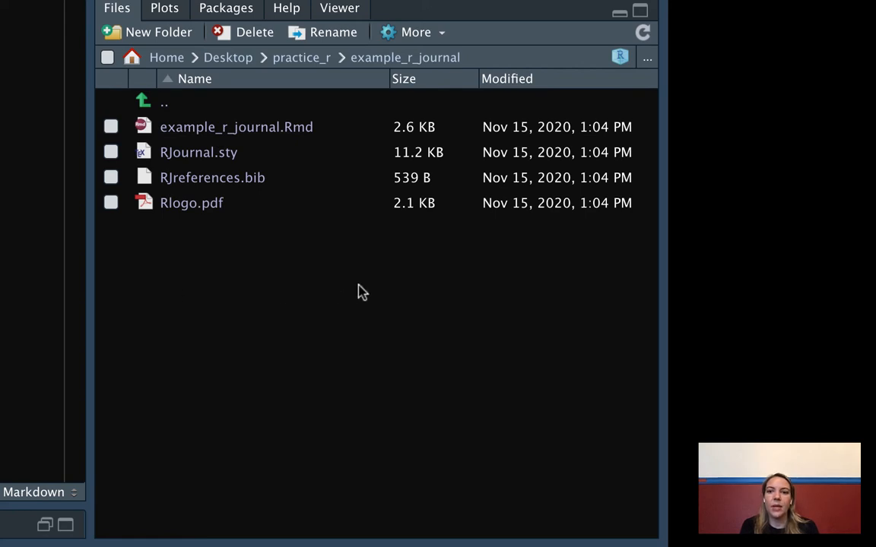
pyautogui.moveTo(256, 159)
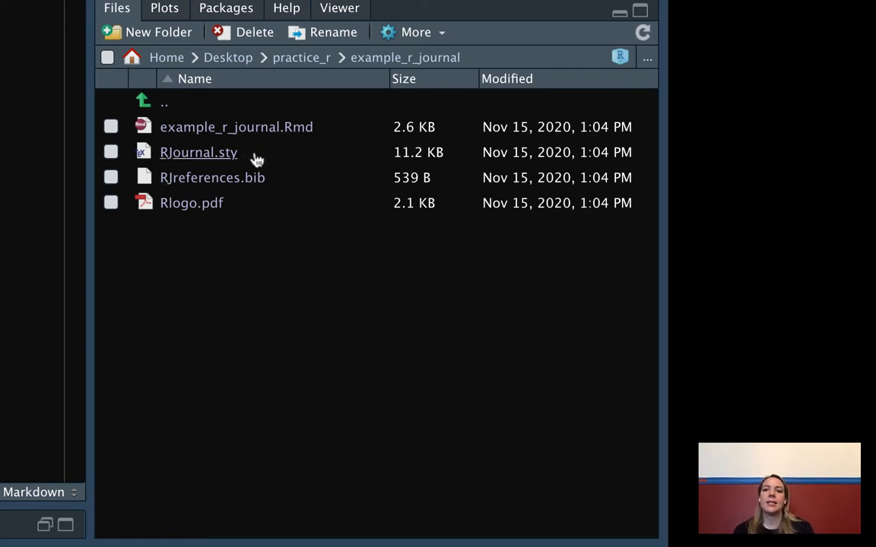
pyautogui.moveTo(256, 159)
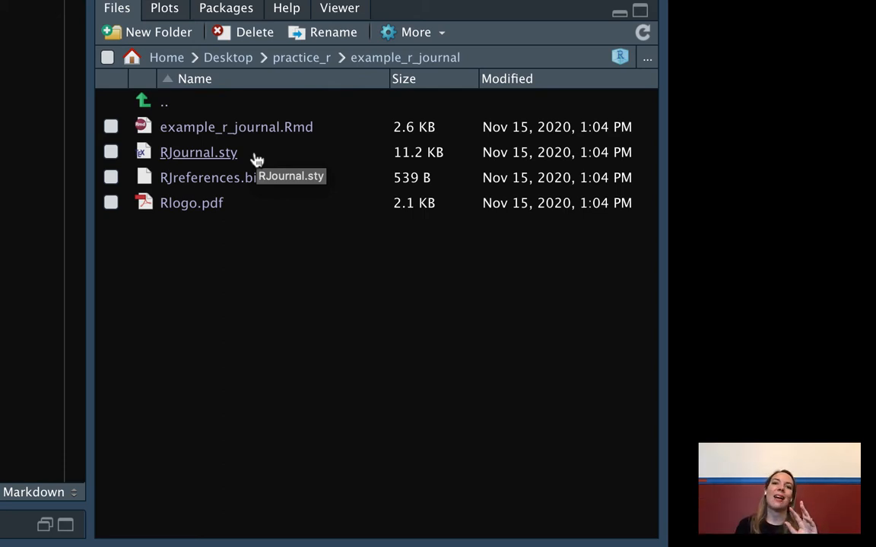
pyautogui.moveTo(166, 200)
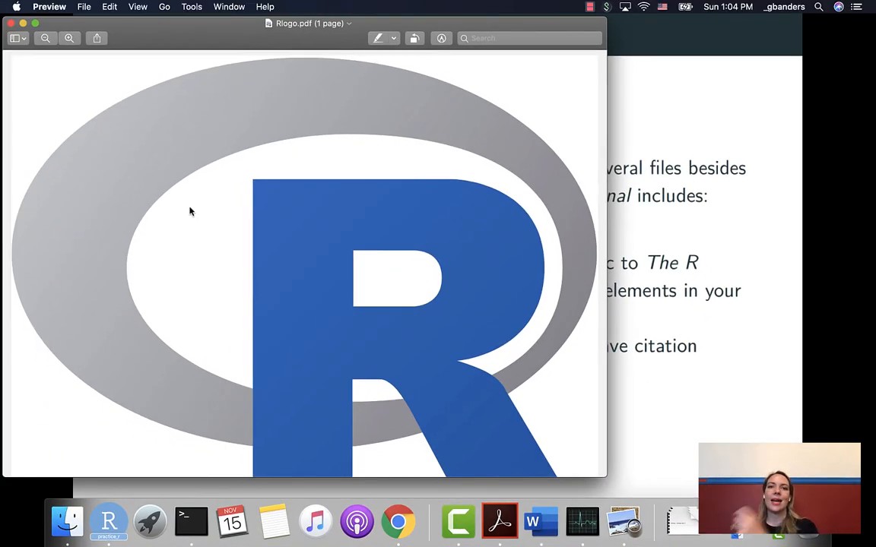
pyautogui.moveTo(44, 69)
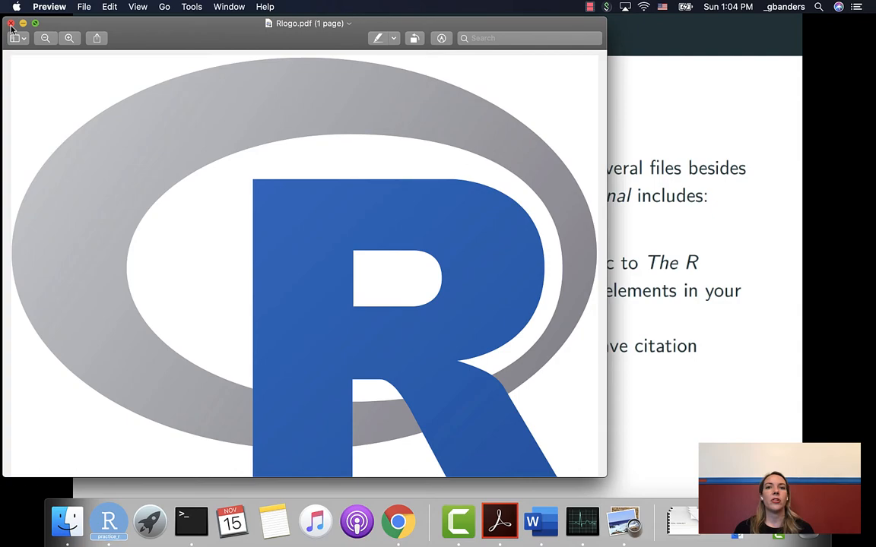
# Close the Rlogo.pdf window in Preview.
pyautogui.click(12, 24)
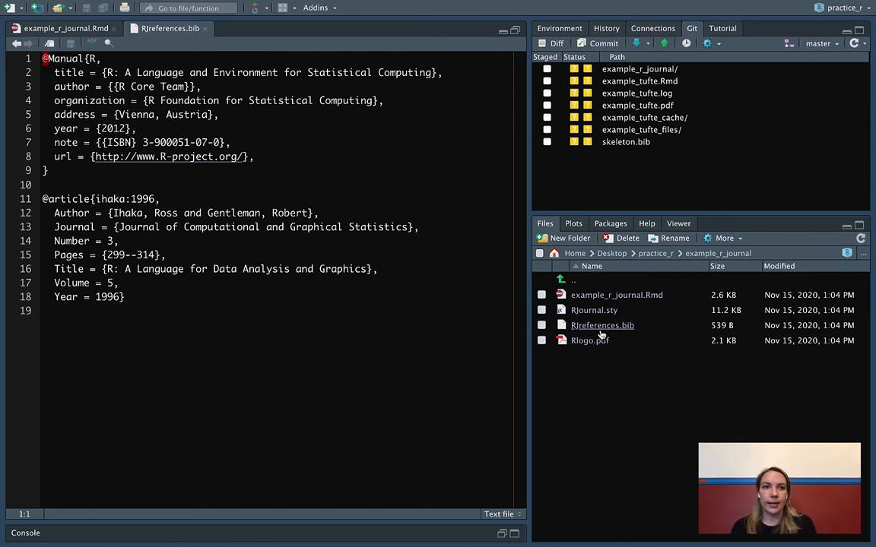
# Knit example_r_journal.Rmd to generate RJwrapper.pdf with its tex and R files.
pyautogui.click(61, 28)
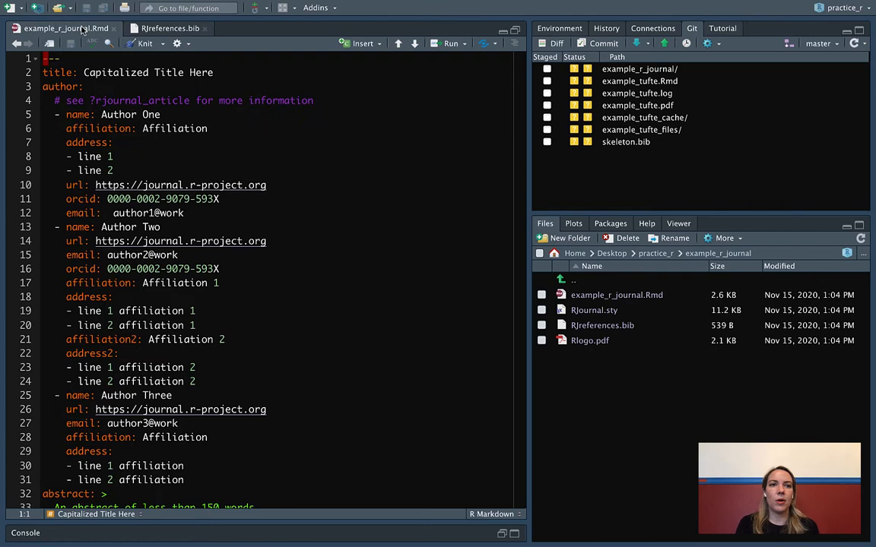
pyautogui.moveTo(152, 46)
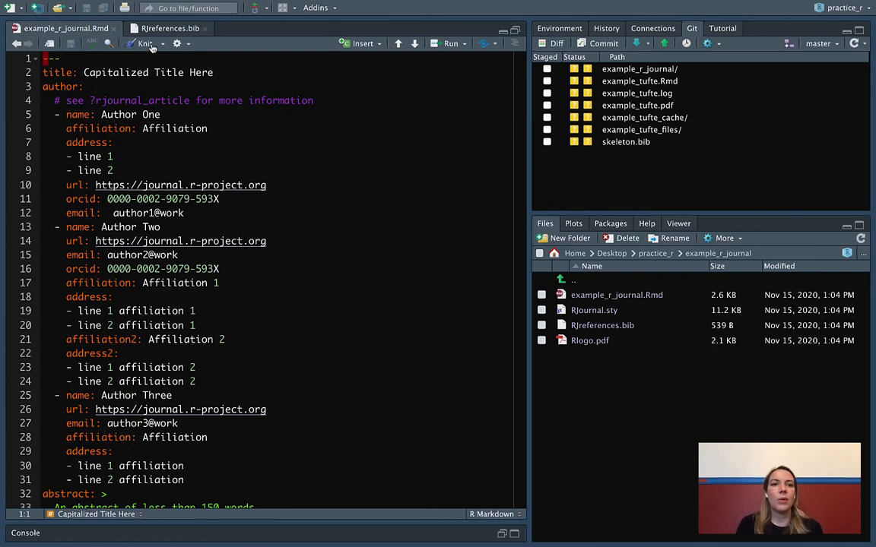
pyautogui.click(143, 43)
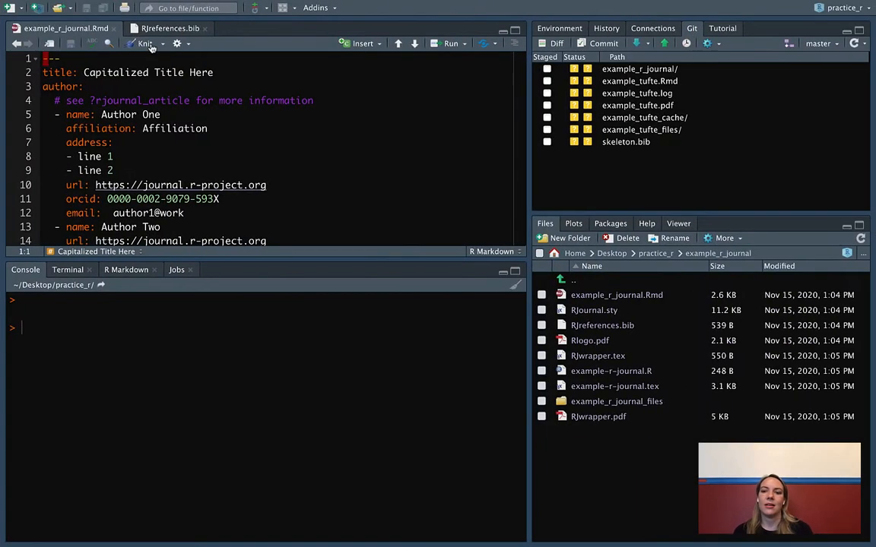
pyautogui.moveTo(651, 386)
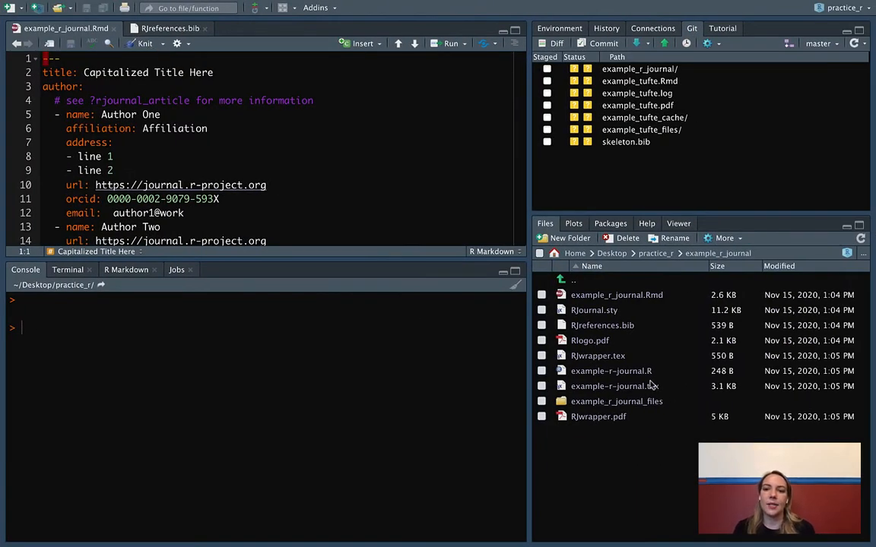
pyautogui.moveTo(652, 394)
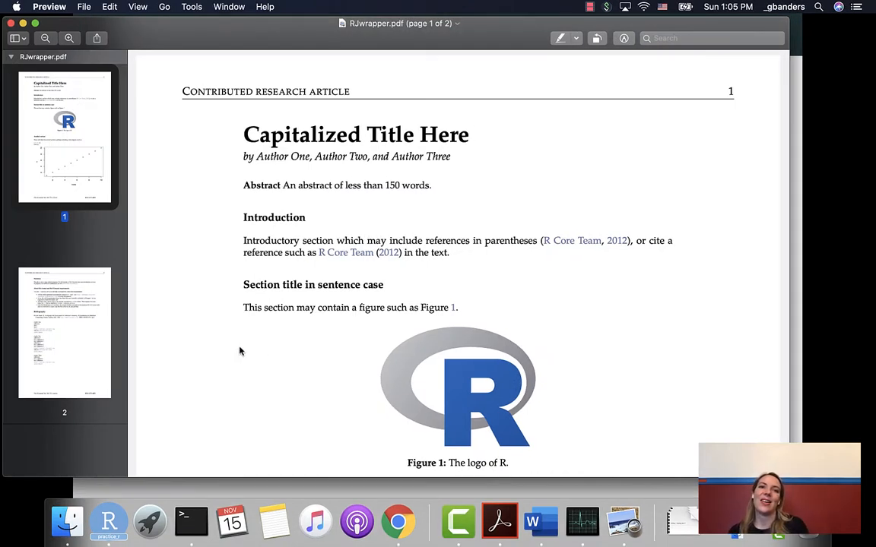
pyautogui.moveTo(330, 163)
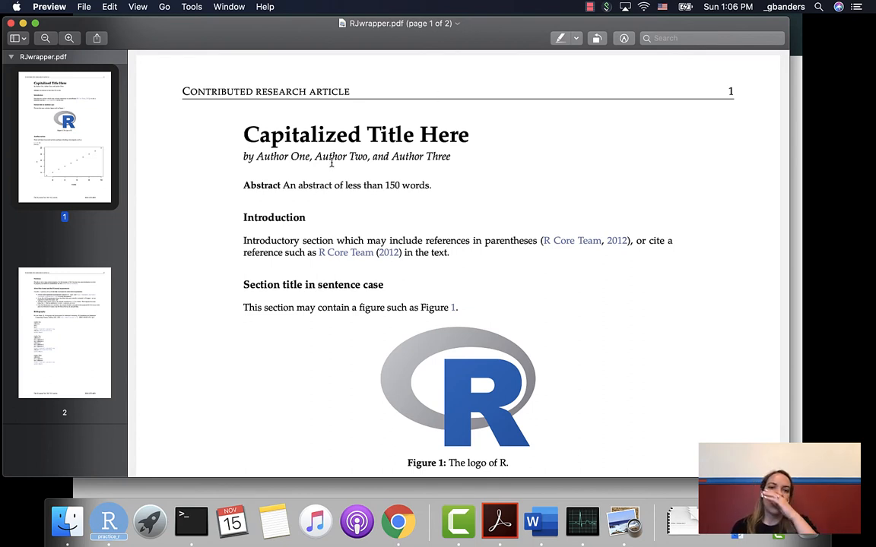
# Scroll through the first page of RJwrapper.pdf in Preview.
pyautogui.scroll(-3)
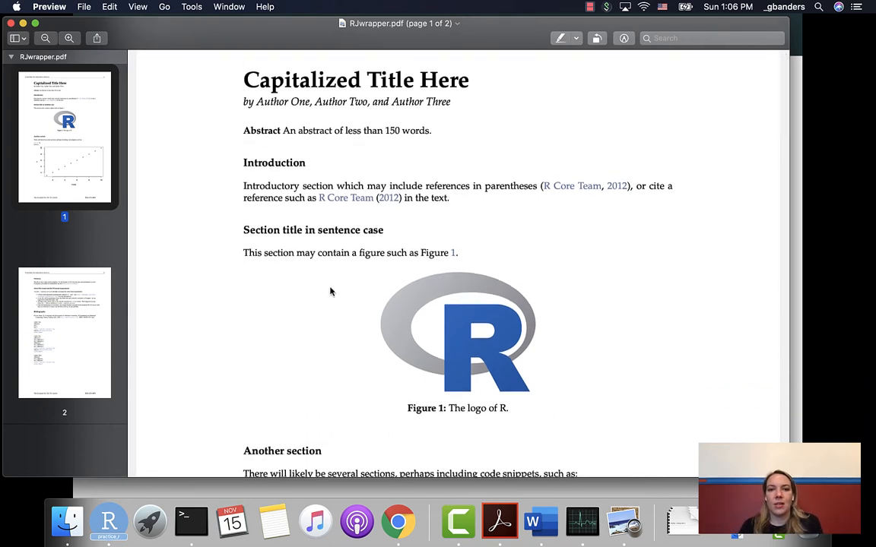
pyautogui.scroll(-3)
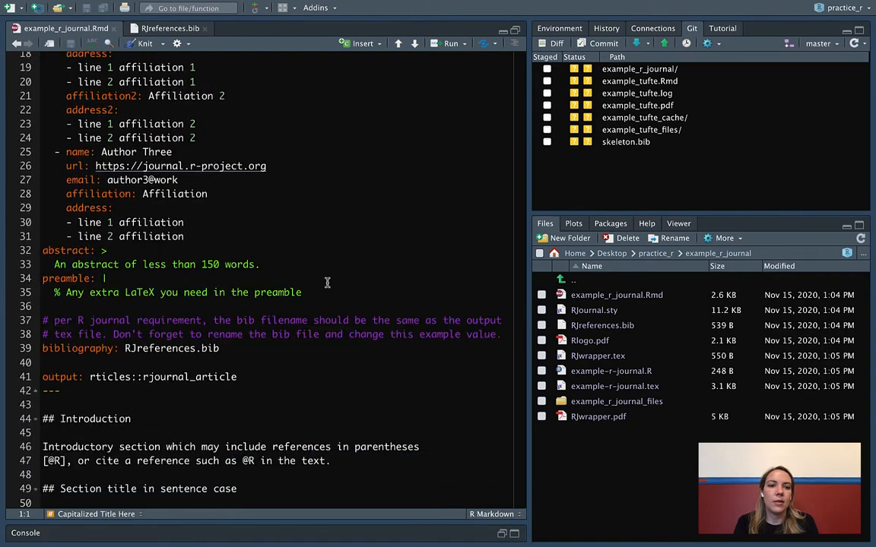
pyautogui.scroll(-3)
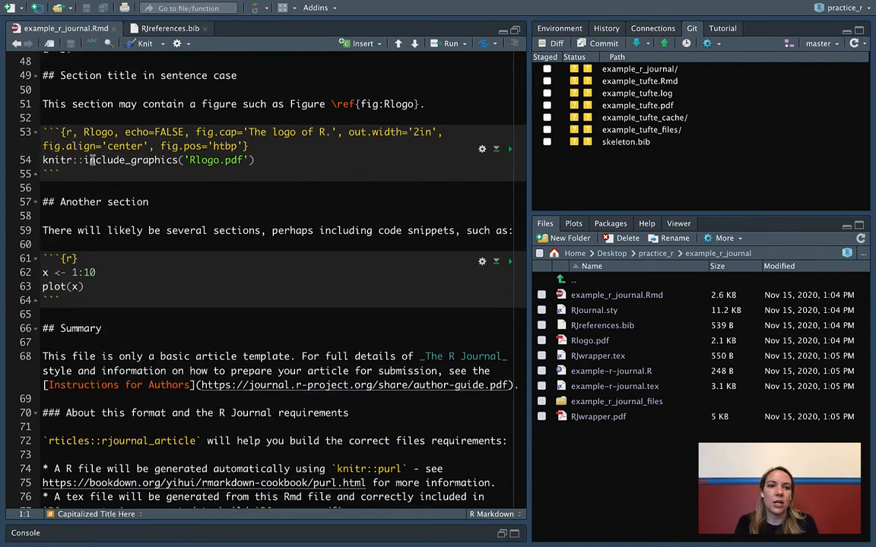
pyautogui.scroll(-3)
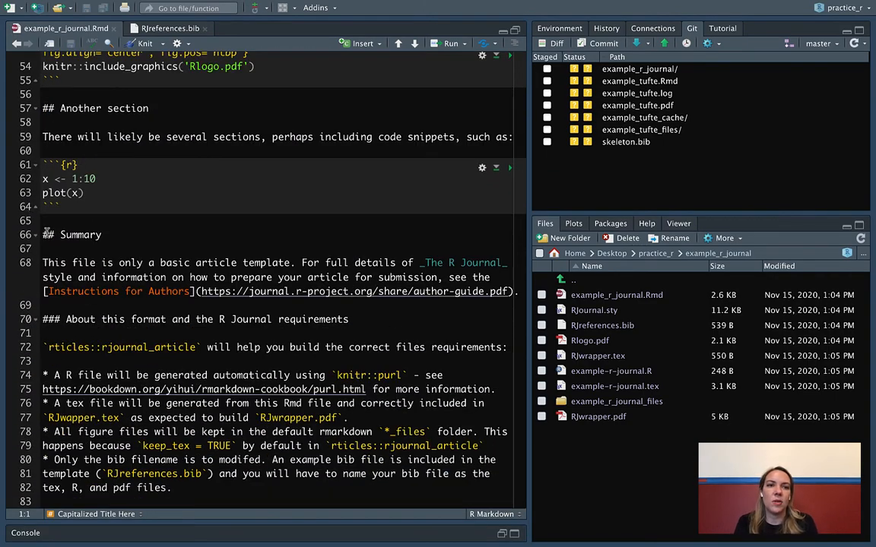
pyautogui.scroll(3)
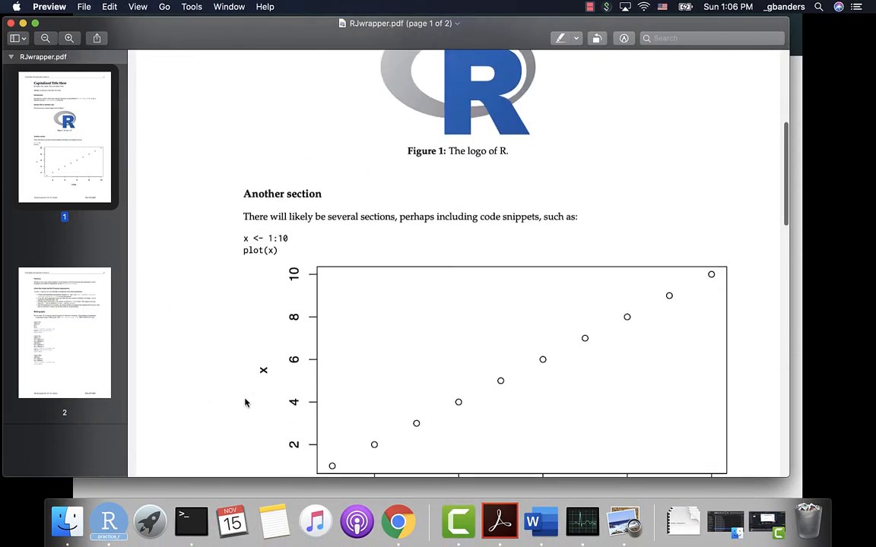
pyautogui.scroll(3)
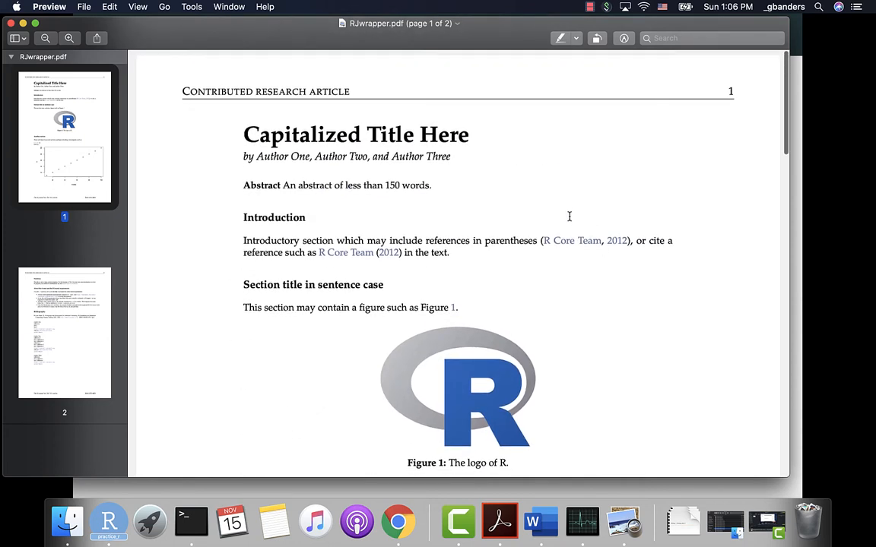
pyautogui.moveTo(549, 249)
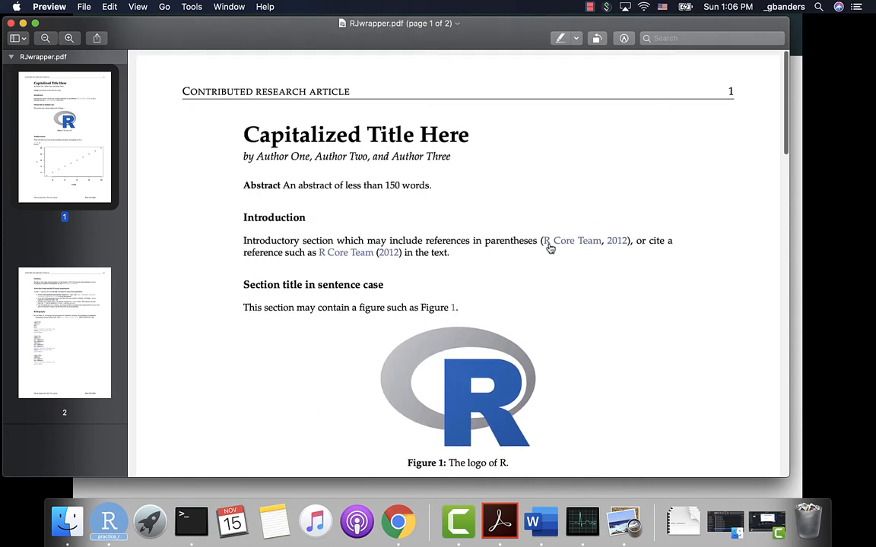
pyautogui.moveTo(380, 297)
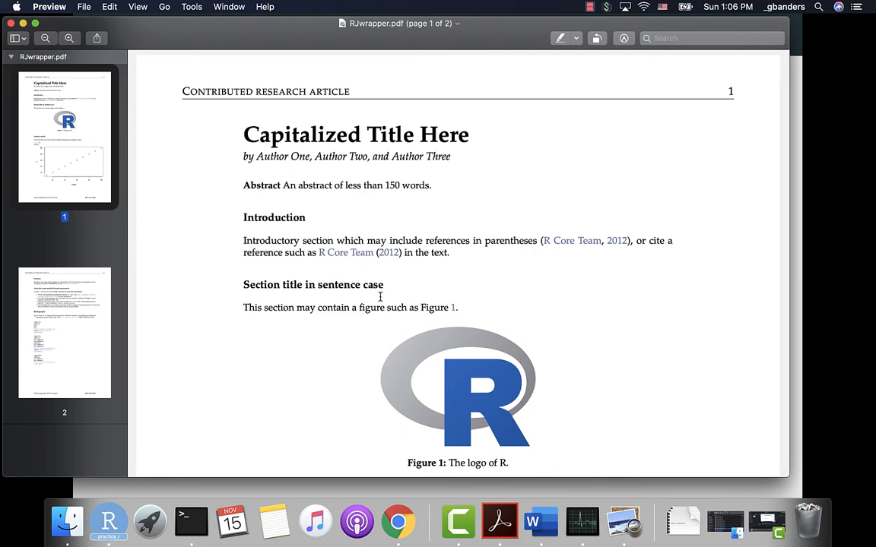
pyautogui.scroll(-3)
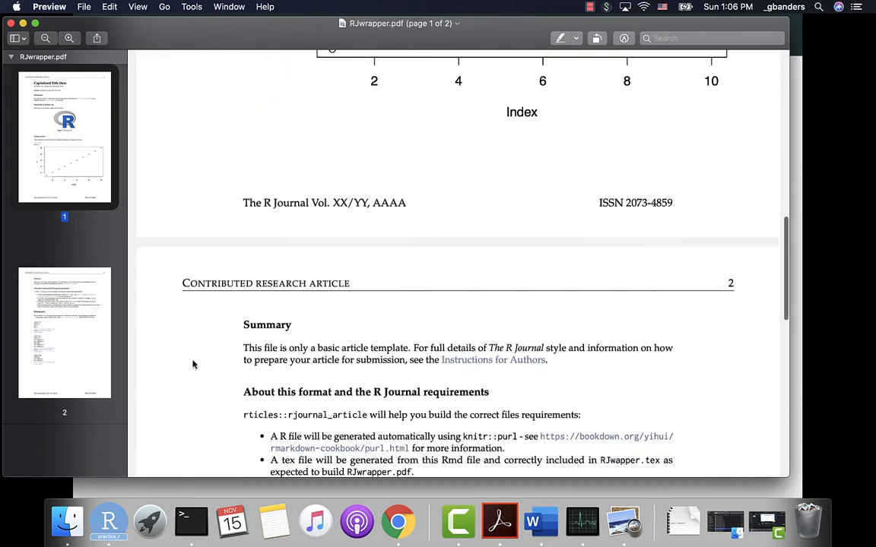
pyautogui.scroll(-3)
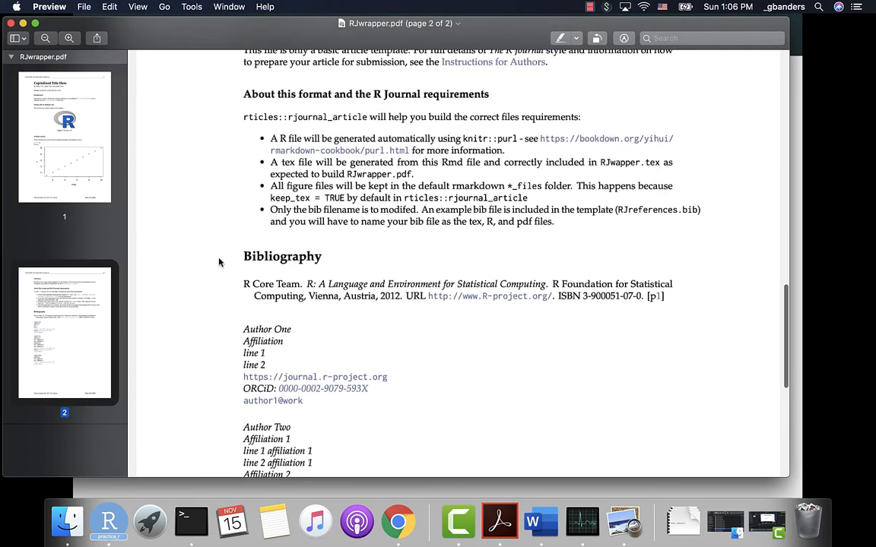
pyautogui.moveTo(264, 303)
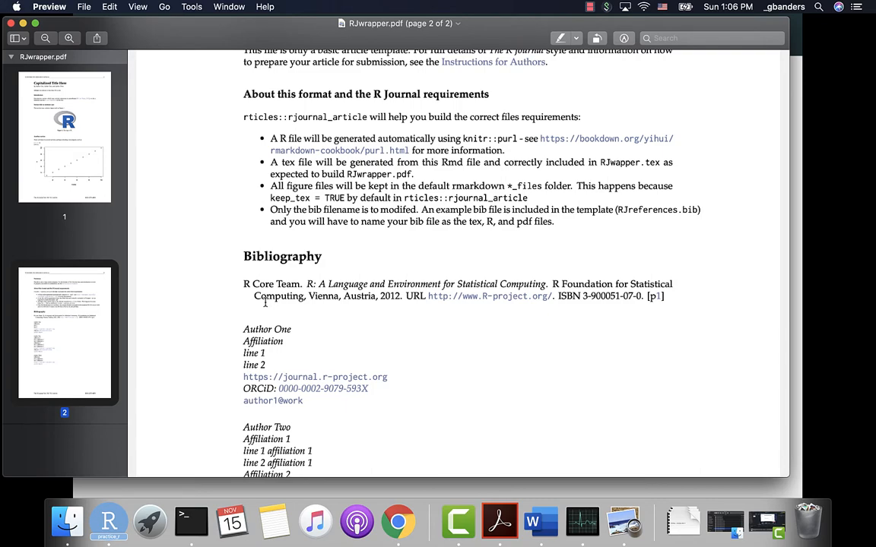
pyautogui.moveTo(328, 255)
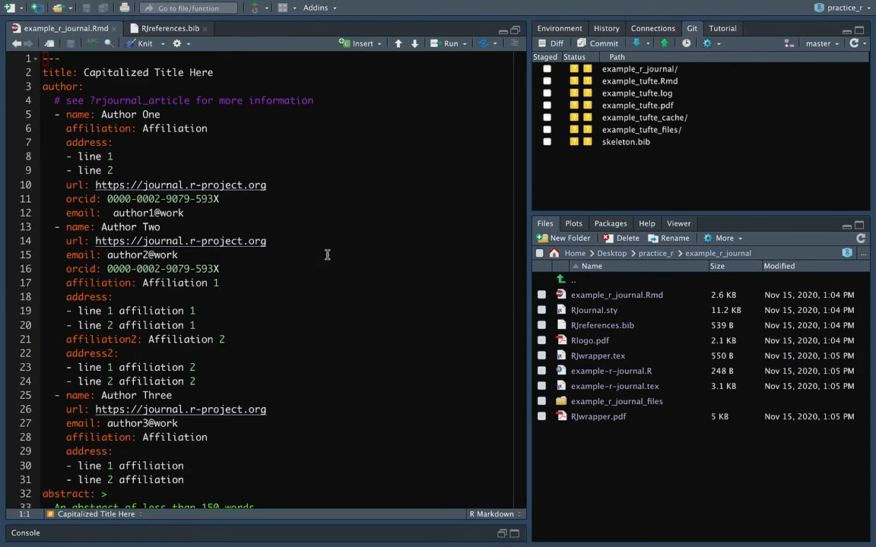
# Scroll the YAML down to the bibliography: RJreferences.bib line and open RJreferences.bib.
pyautogui.scroll(-3)
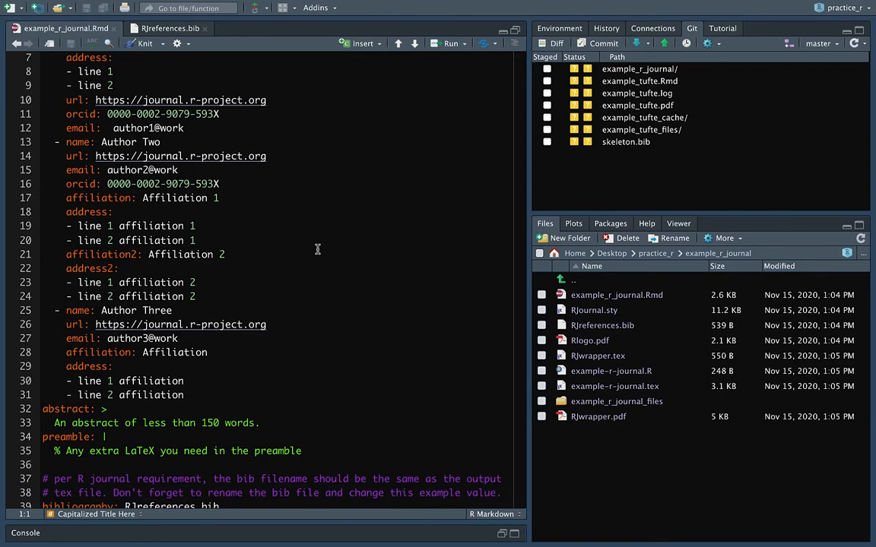
pyautogui.scroll(-3)
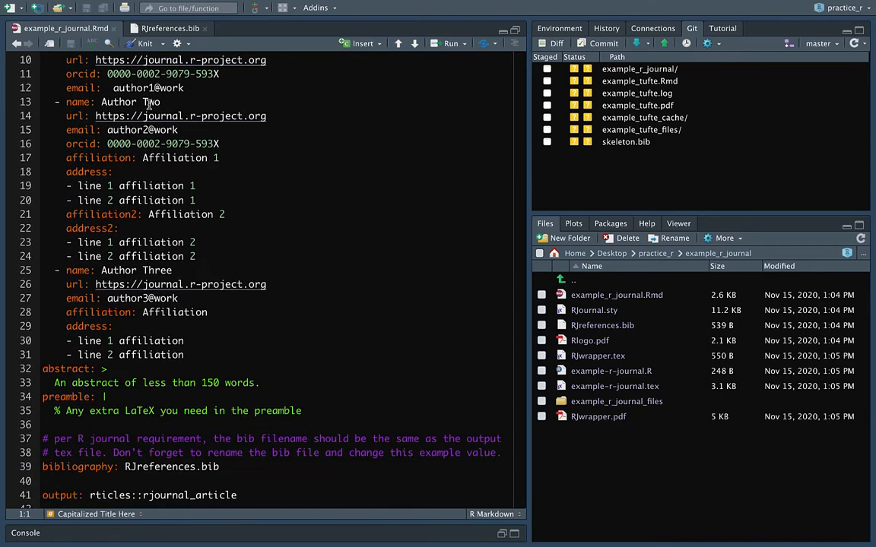
pyautogui.scroll(-3)
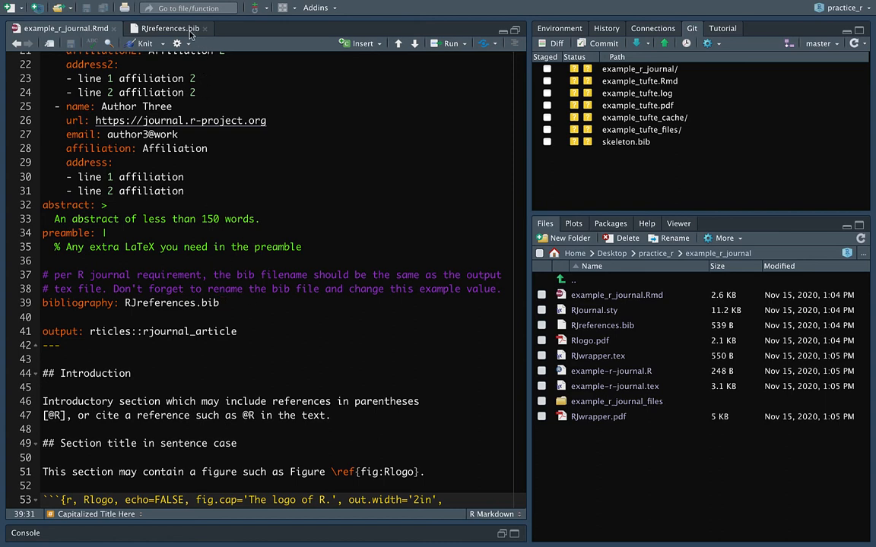
pyautogui.moveTo(170, 28)
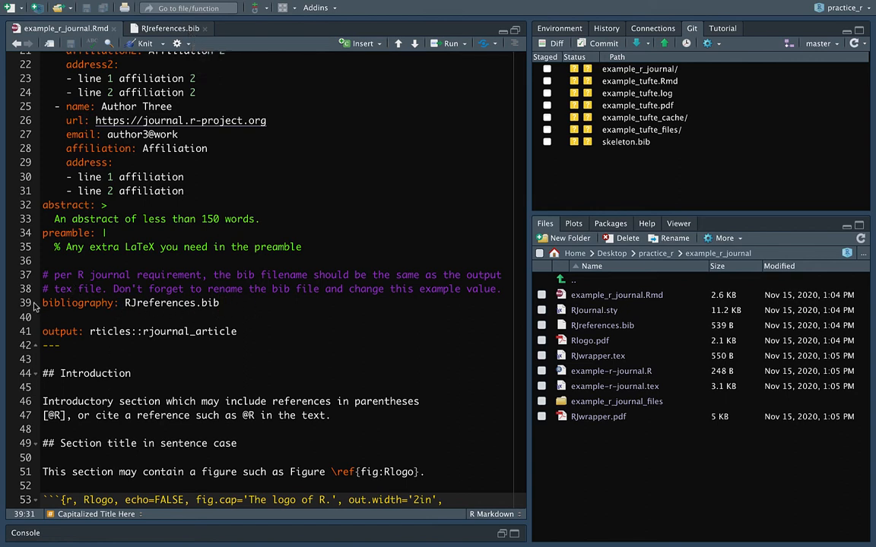
pyautogui.moveTo(145, 303)
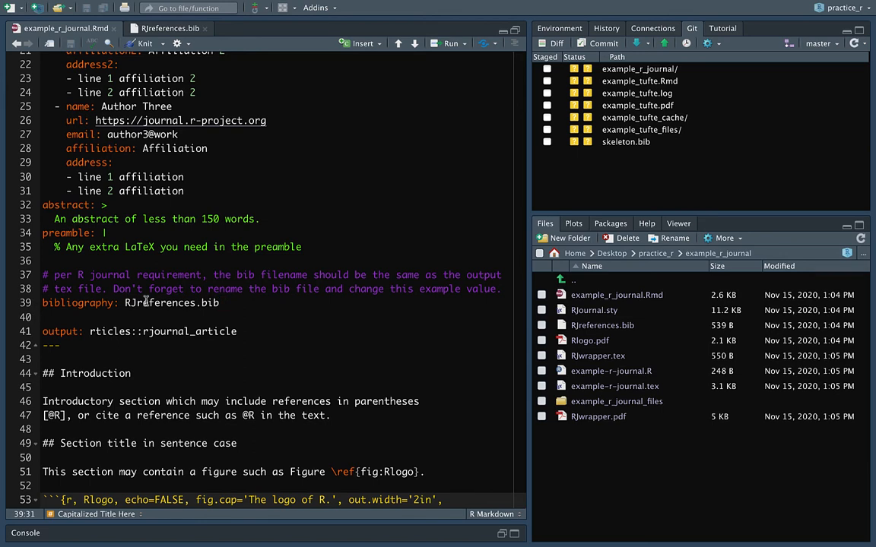
pyautogui.scroll(-3)
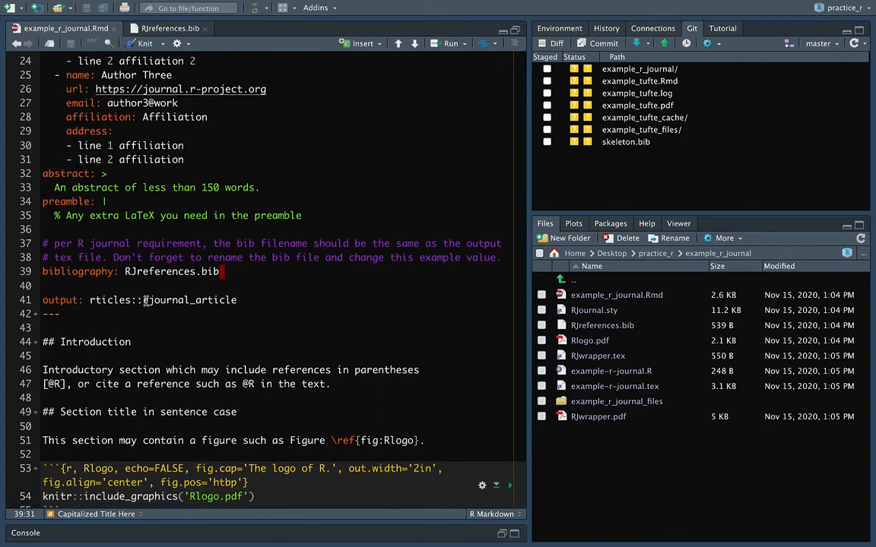
pyautogui.click(171, 28)
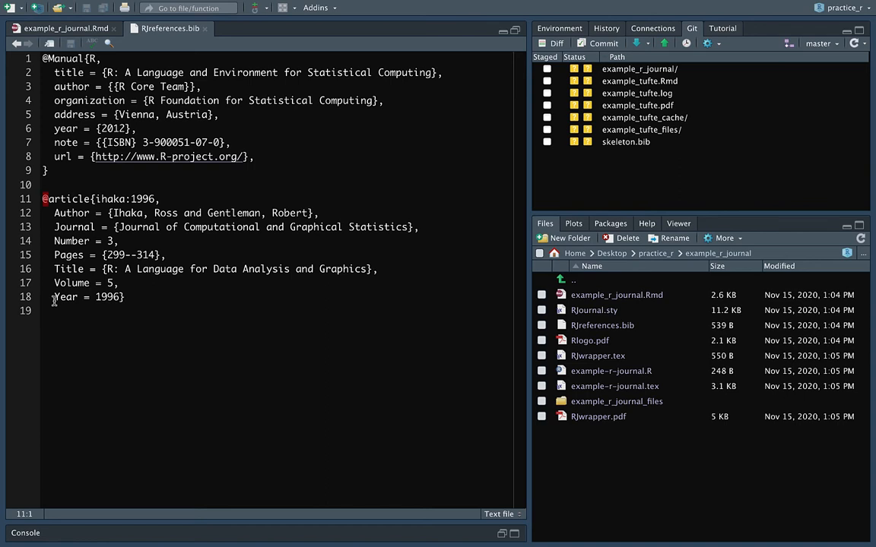
# Select the ihaka:1996 key in RJreferences.bib, then switch to the web browser.
pyautogui.doubleClick(109, 199)
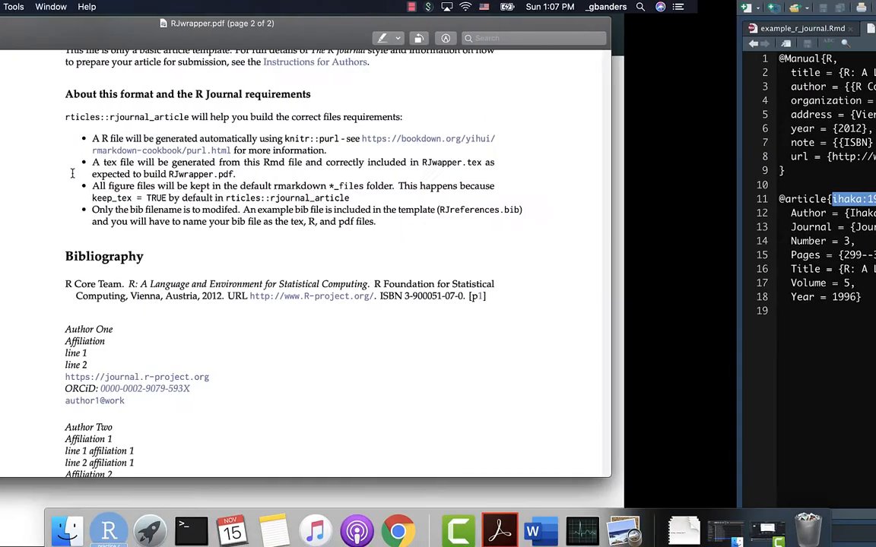
pyautogui.click(398, 522)
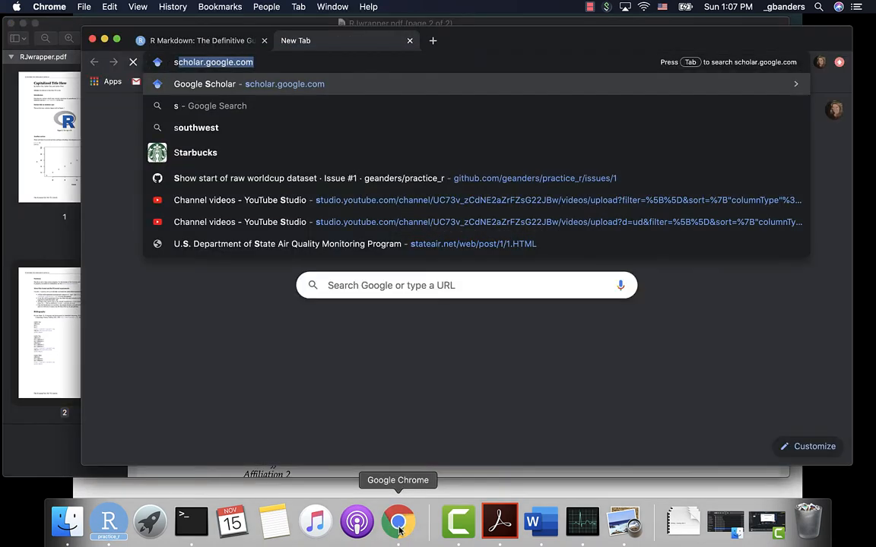
# Search Google Scholar for "r for data science" and show the book's BibTeX citation.
pyautogui.click(249, 83)
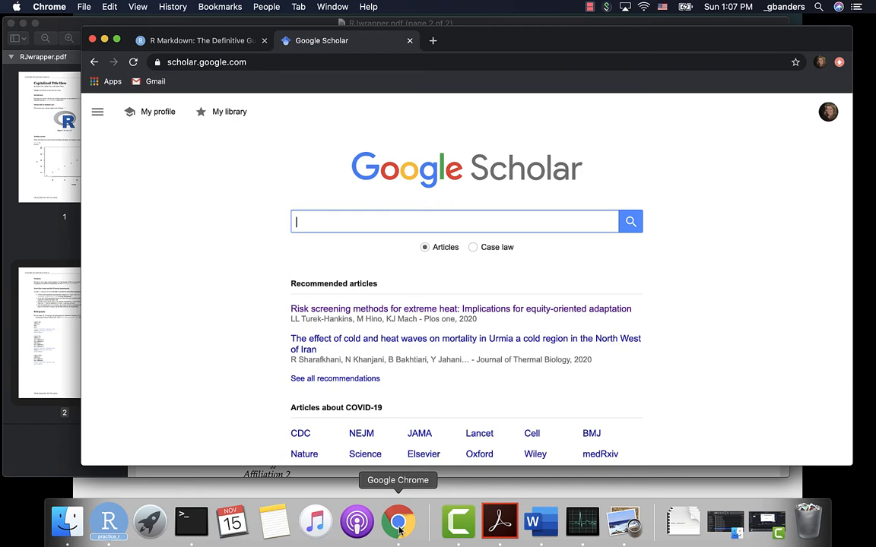
pyautogui.write('r for data science')
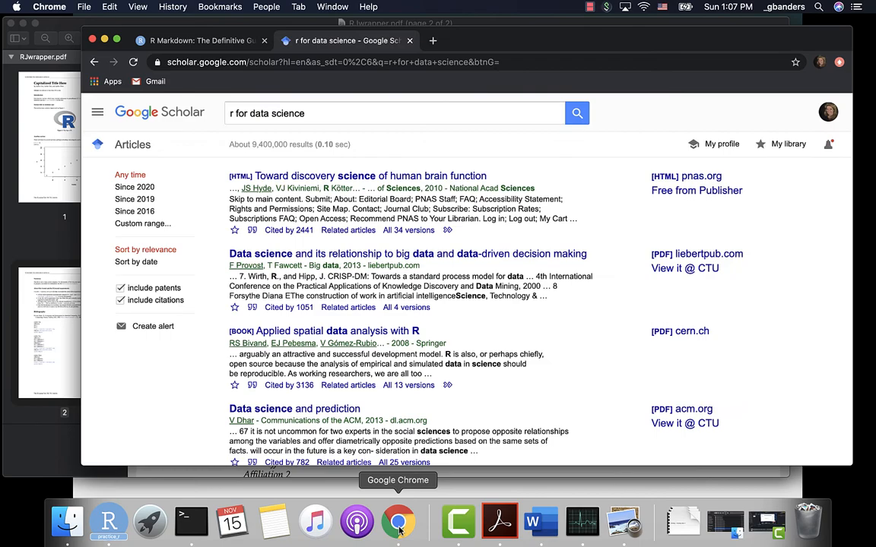
pyautogui.scroll(-3)
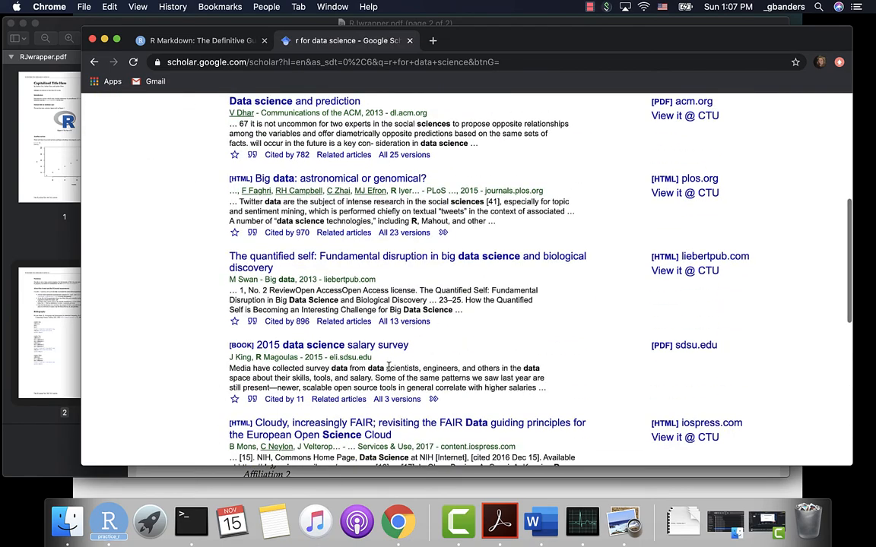
pyautogui.scroll(3)
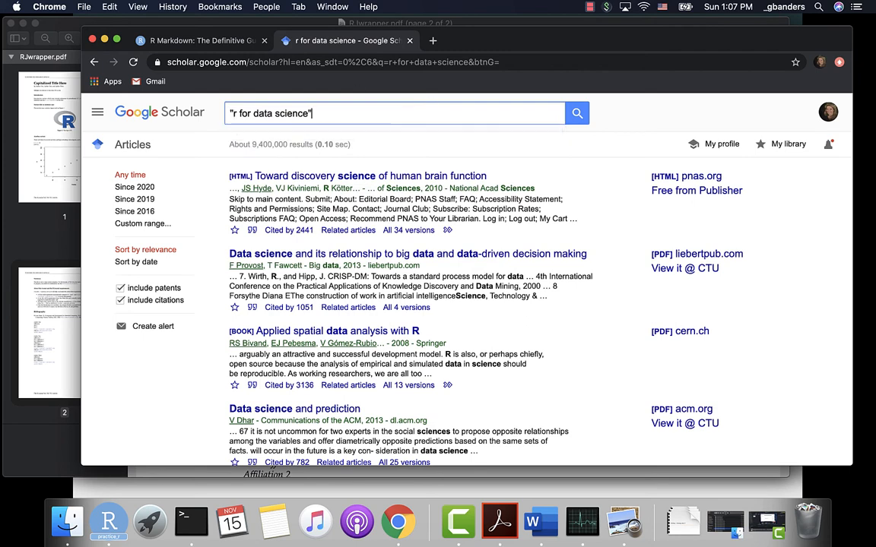
pyautogui.click(577, 113)
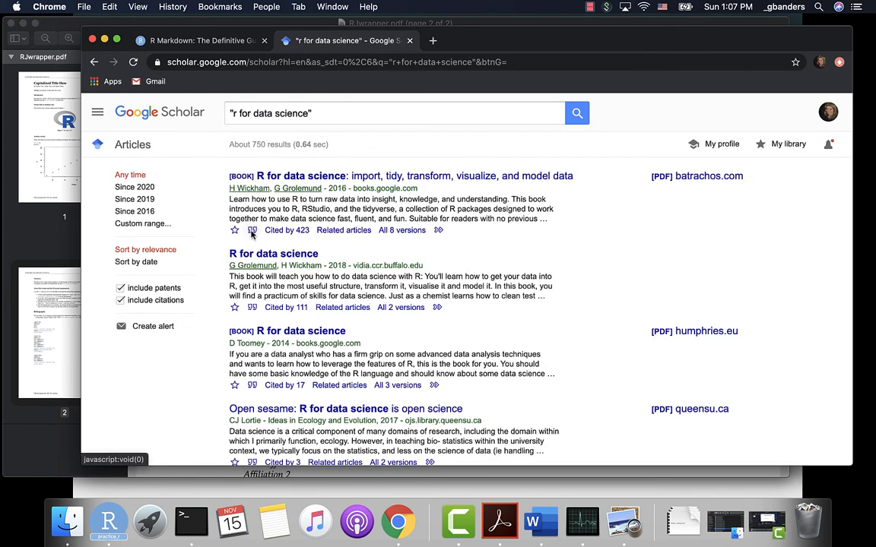
pyautogui.click(252, 231)
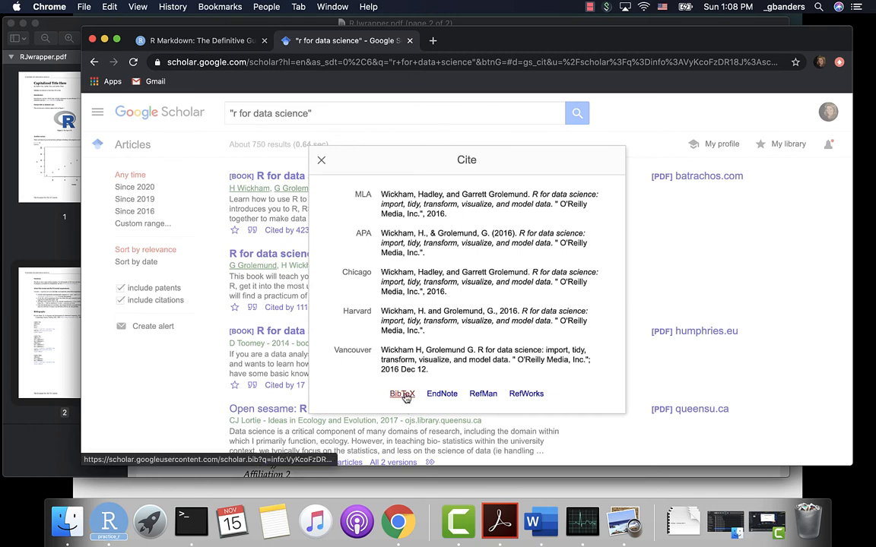
pyautogui.click(402, 394)
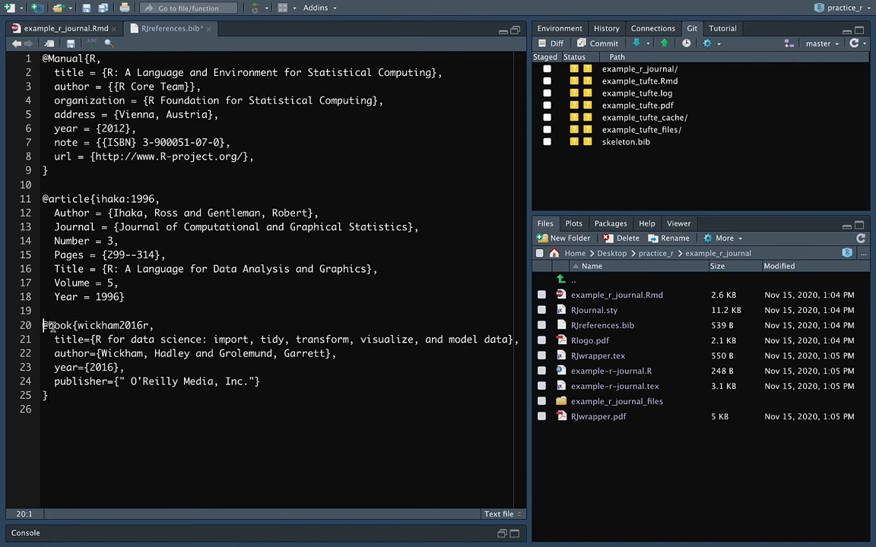
# Copy the wickham2016r citation key and return to the article source.
pyautogui.doubleClick(113, 326)
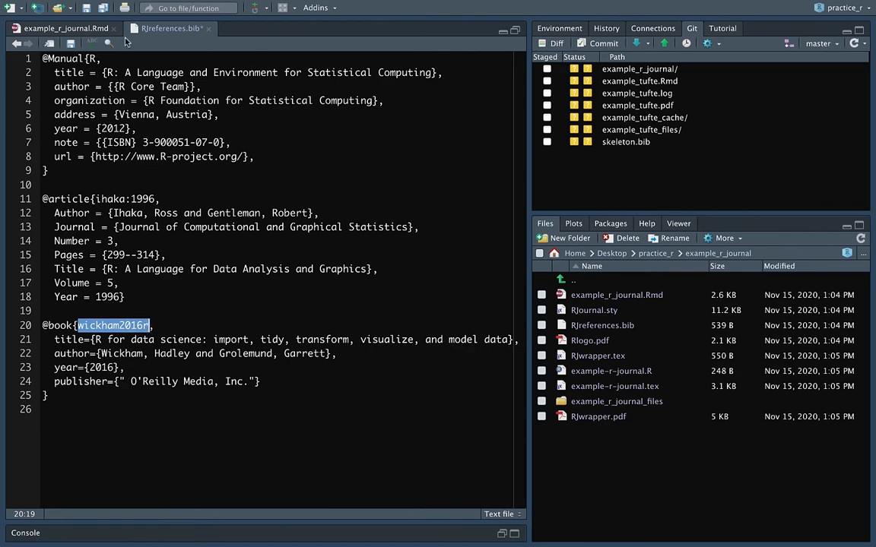
pyautogui.click(65, 29)
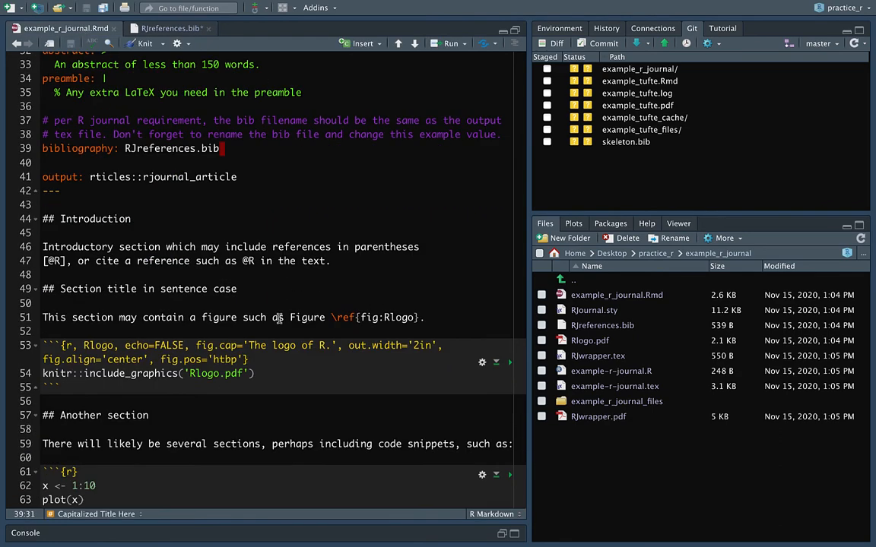
pyautogui.scroll(-3)
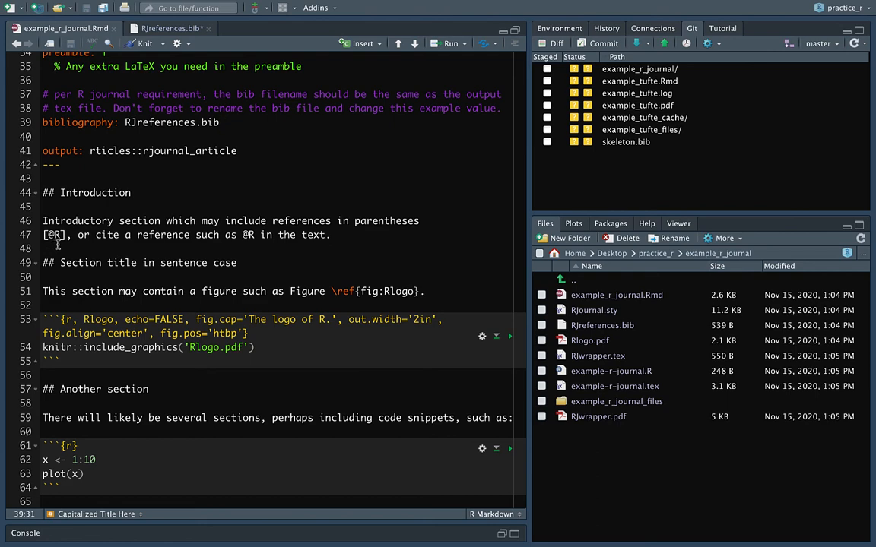
pyautogui.click(332, 234)
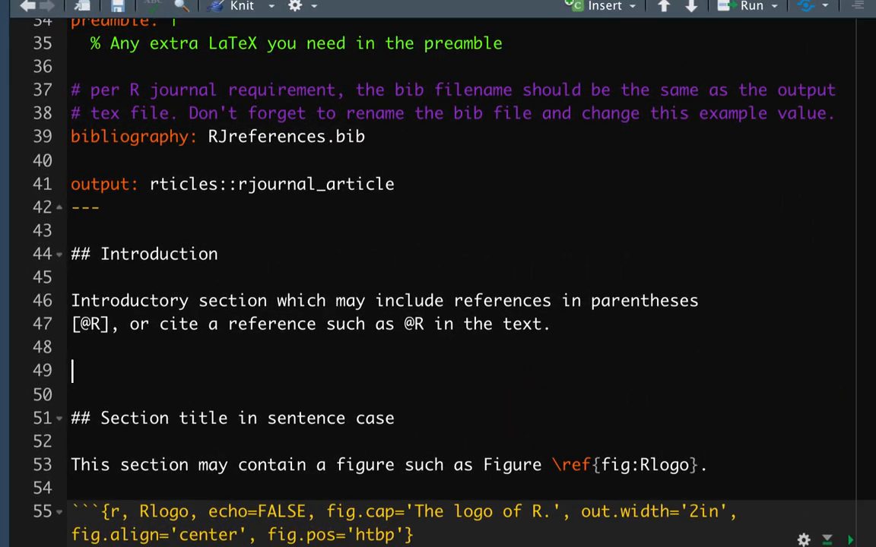
pyautogui.write("Here's another")
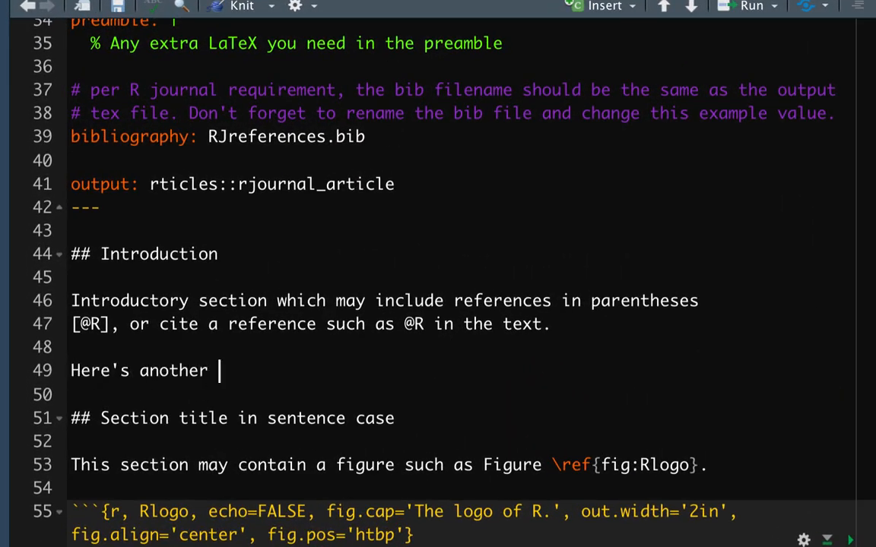
pyautogui.write('example:')
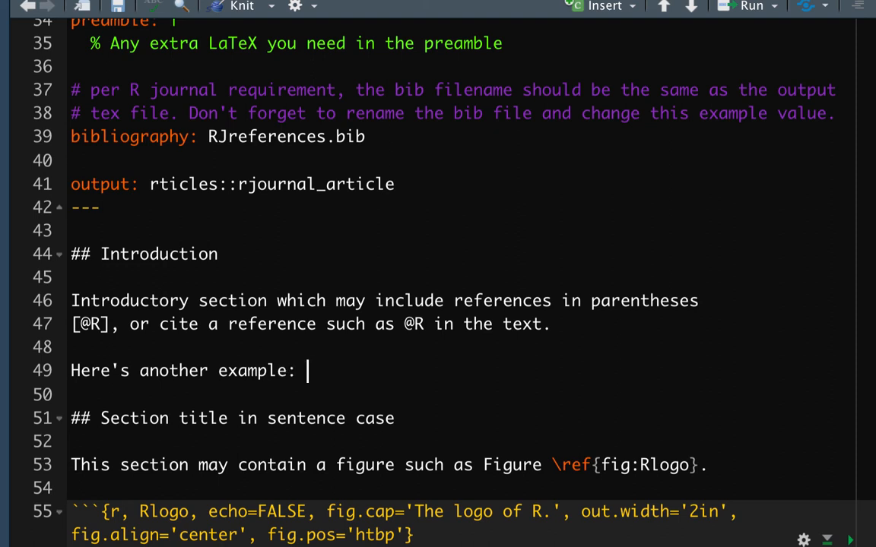
pyautogui.press('Backspace')
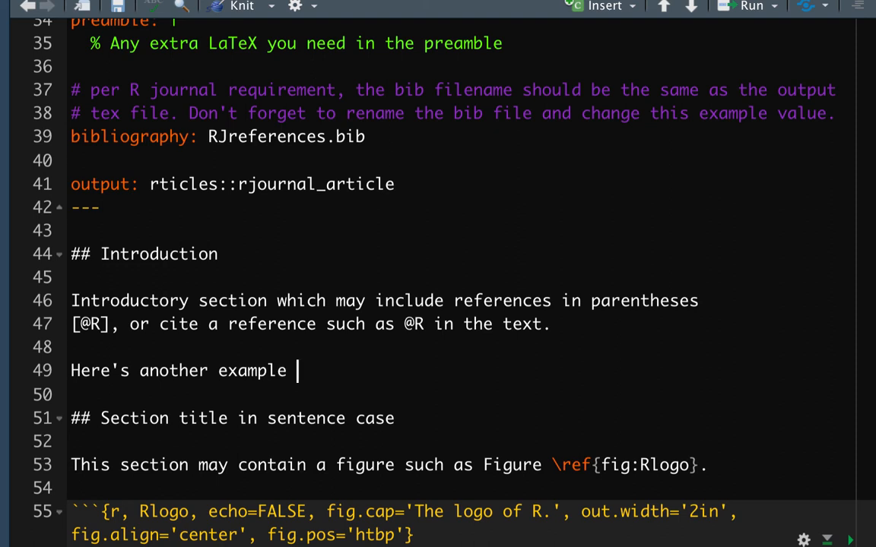
pyautogui.write('[@wickham2016r]')
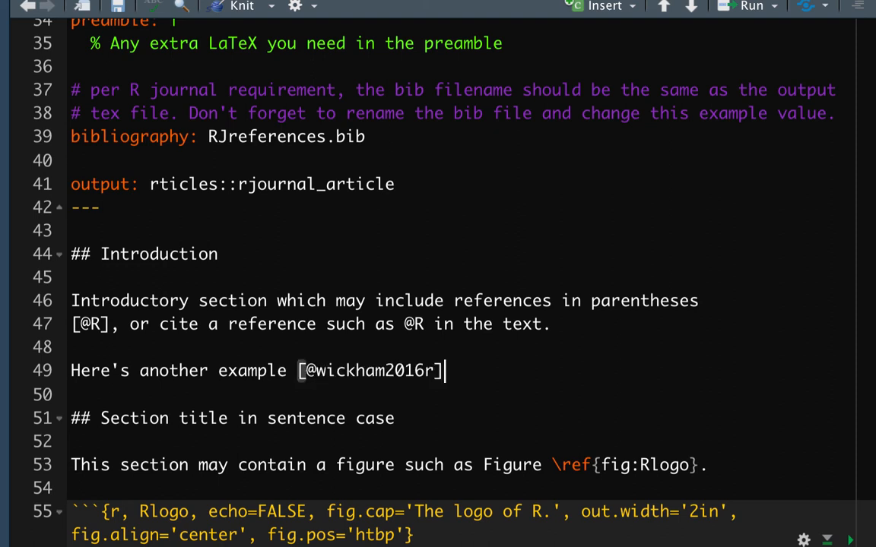
pyautogui.write('. As')
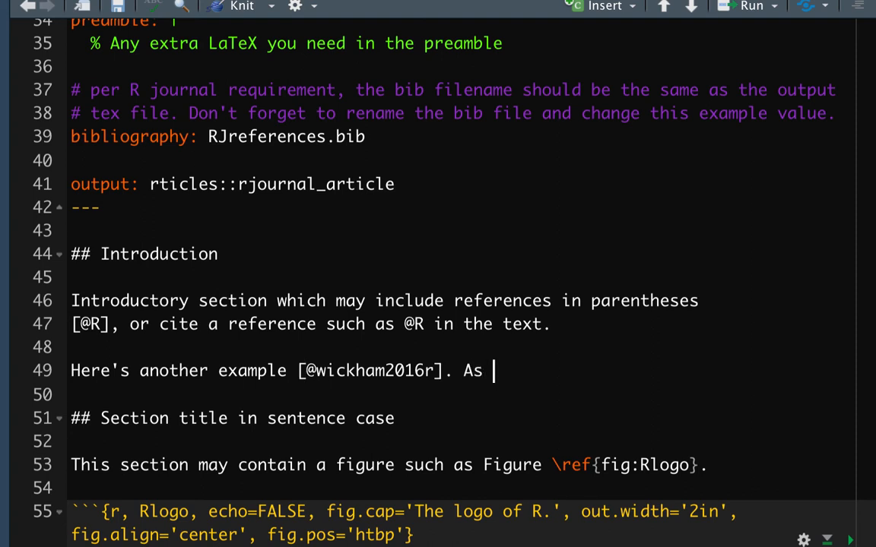
pyautogui.write('noted in')
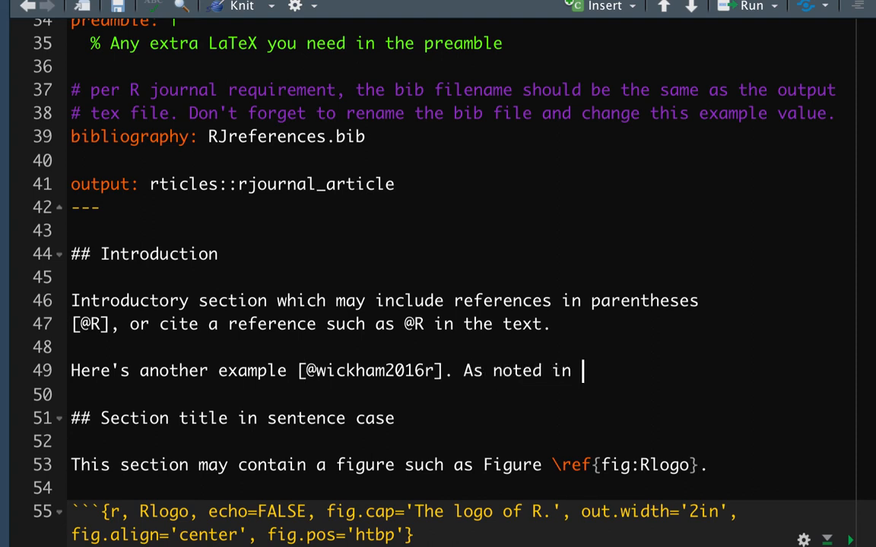
pyautogui.write('@wickham2016r,')
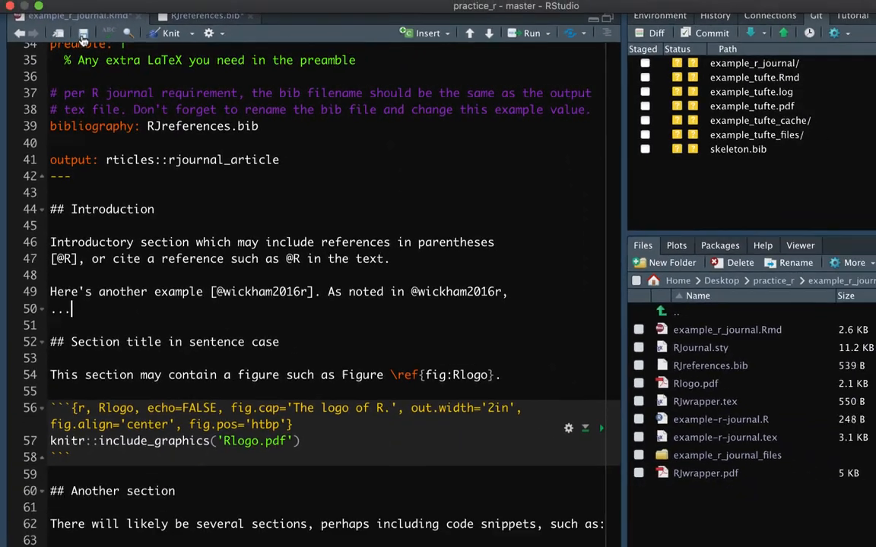
# Save and re-knit the article, then review the Wickham citations and Bibliography in RJwrapper.pdf.
pyautogui.click(167, 33)
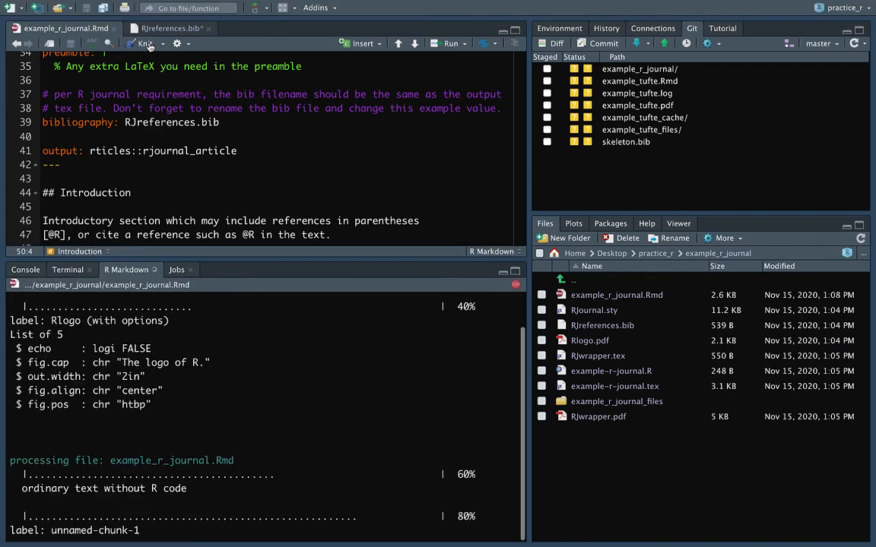
pyautogui.click(140, 43)
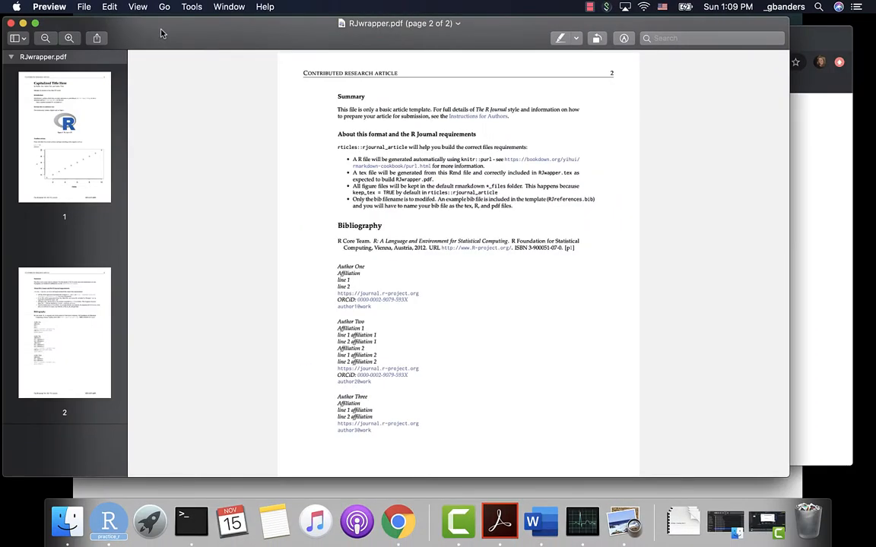
pyautogui.click(65, 137)
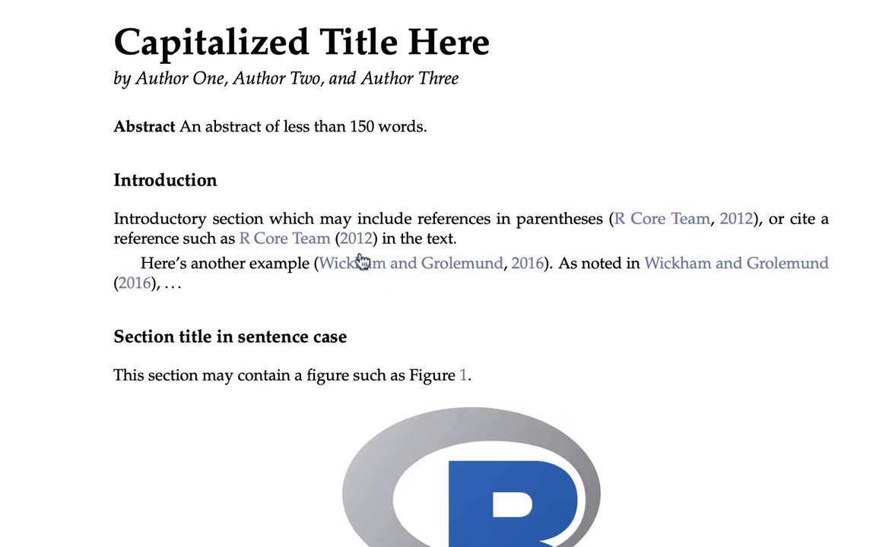
pyautogui.moveTo(450, 309)
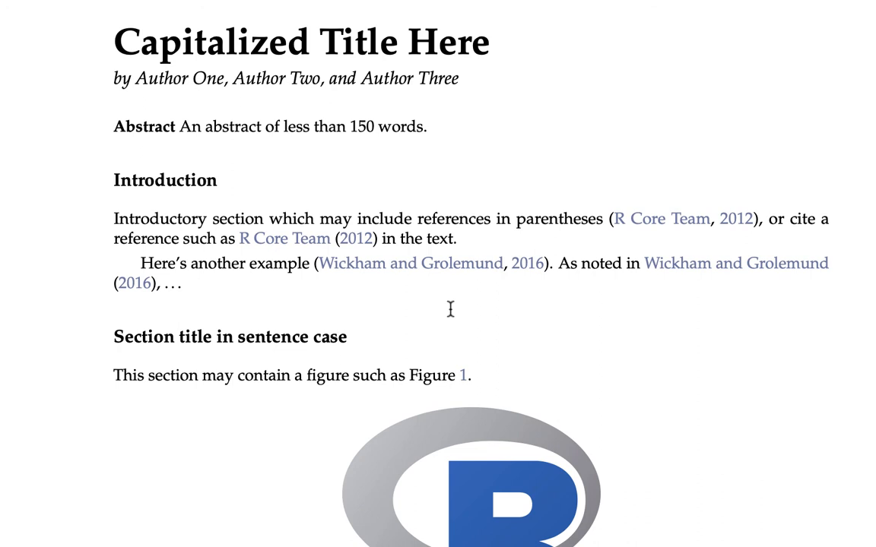
pyautogui.moveTo(403, 284)
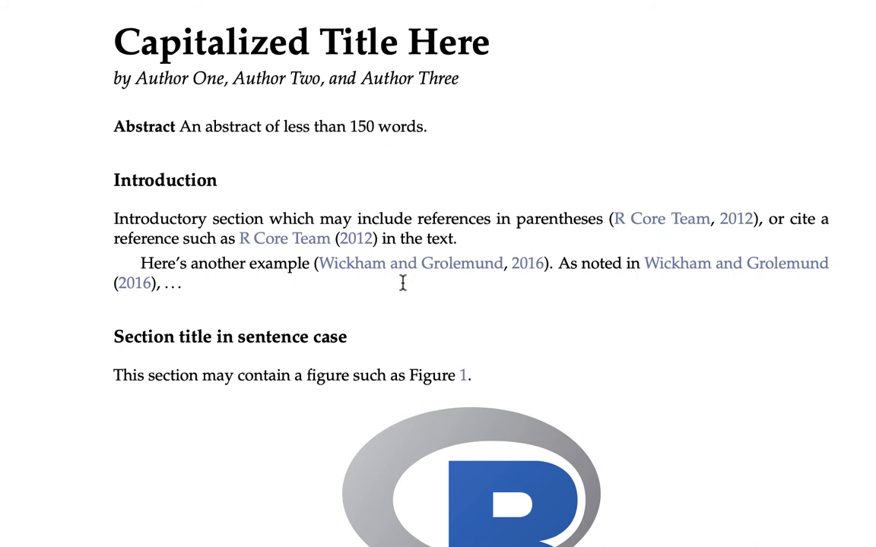
pyautogui.moveTo(314, 270)
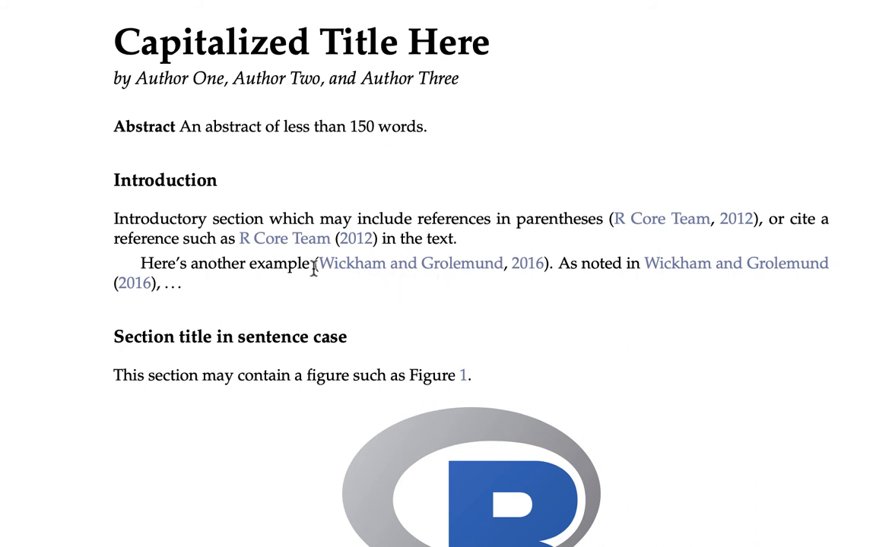
pyautogui.moveTo(540, 277)
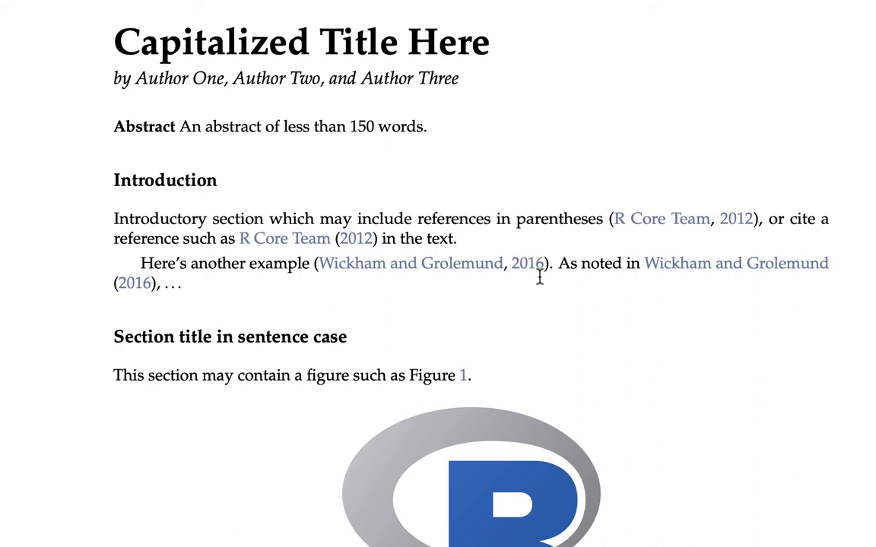
pyautogui.moveTo(540, 283)
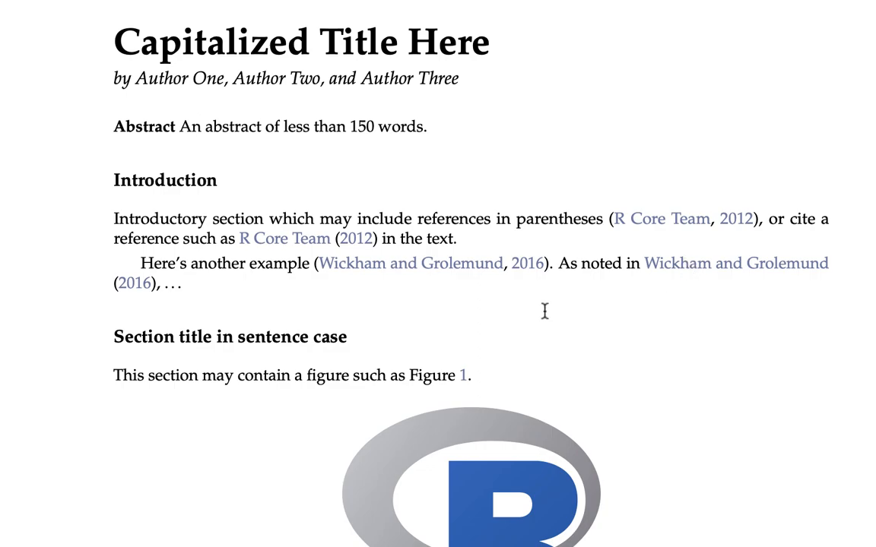
pyautogui.scroll(-3)
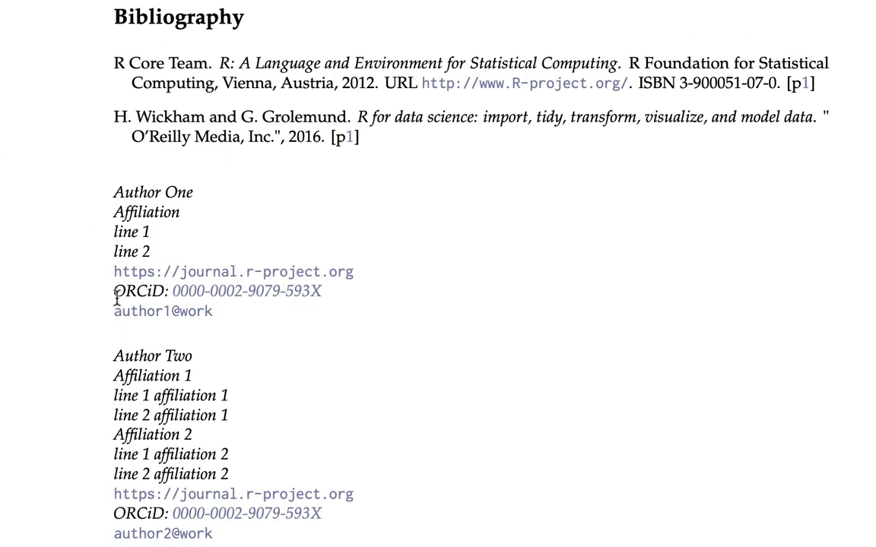
pyautogui.scroll(3)
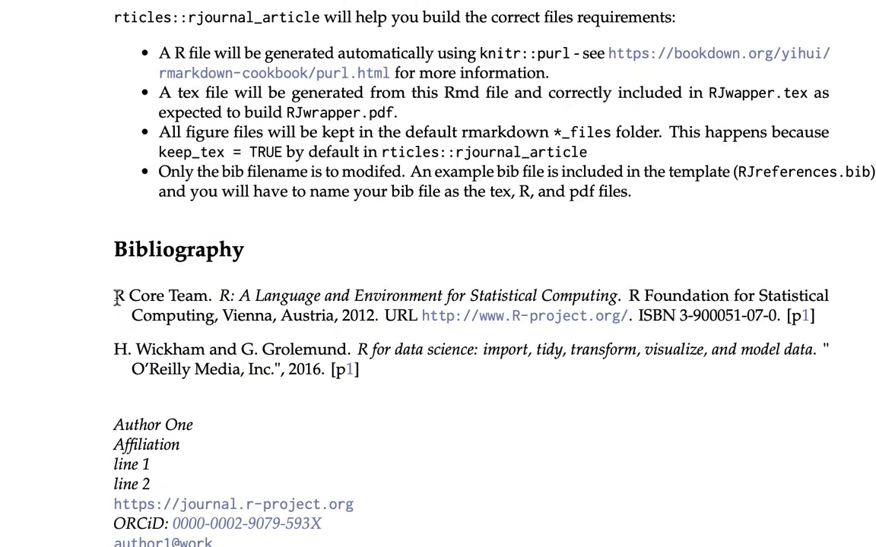
pyautogui.moveTo(34, 350)
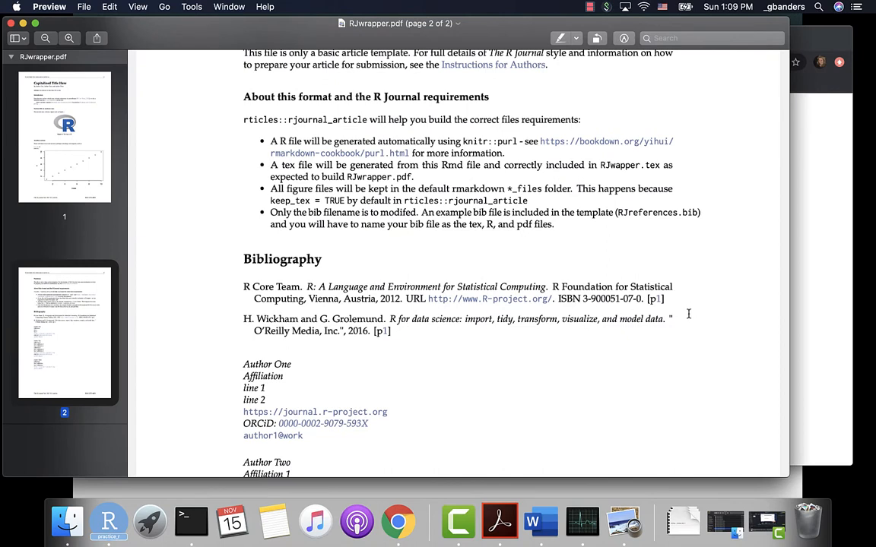
pyautogui.moveTo(629, 315)
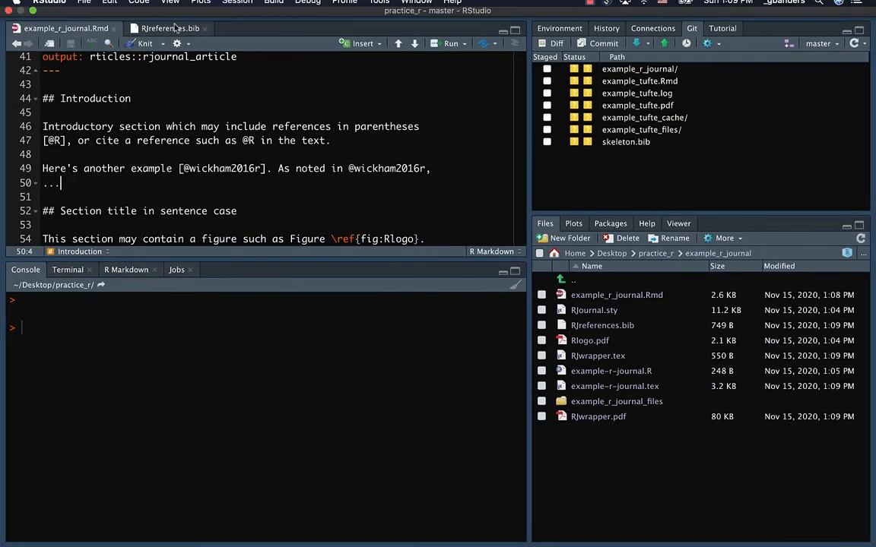
# In RJreferences.bib, remove the stray publisher quotes and title-case the wickham2016r title in double braces.
pyautogui.click(170, 28)
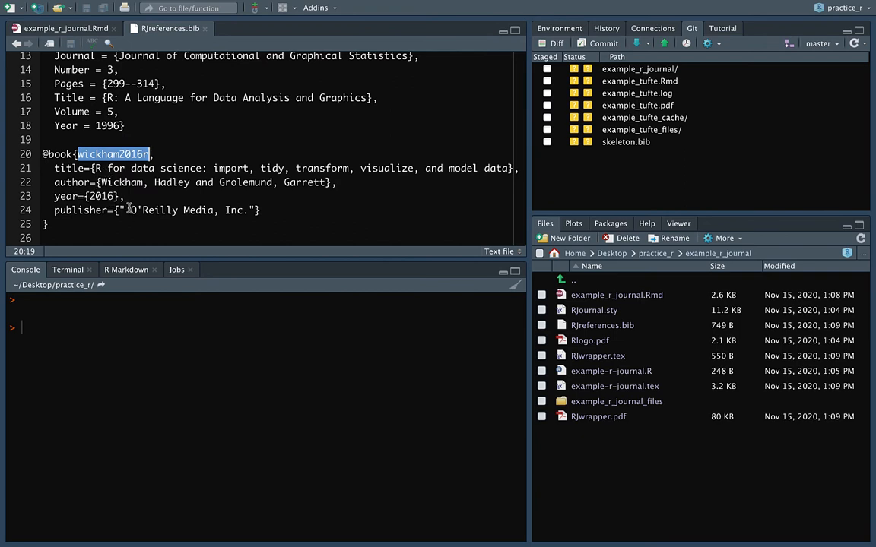
pyautogui.click(123, 211)
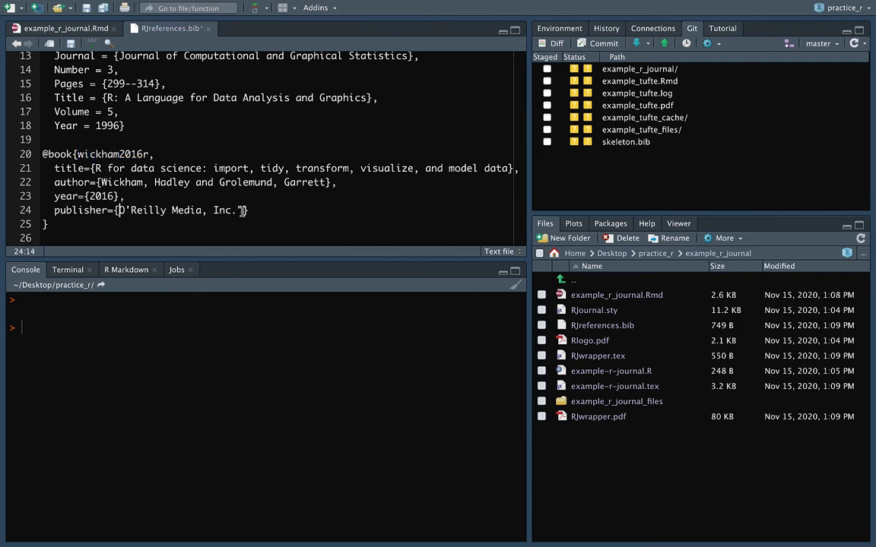
pyautogui.click(134, 168)
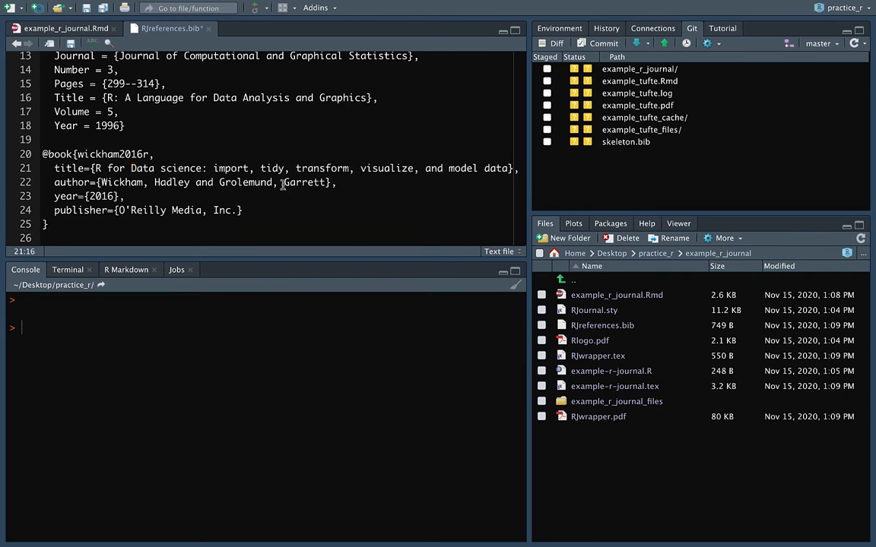
pyautogui.click(166, 168)
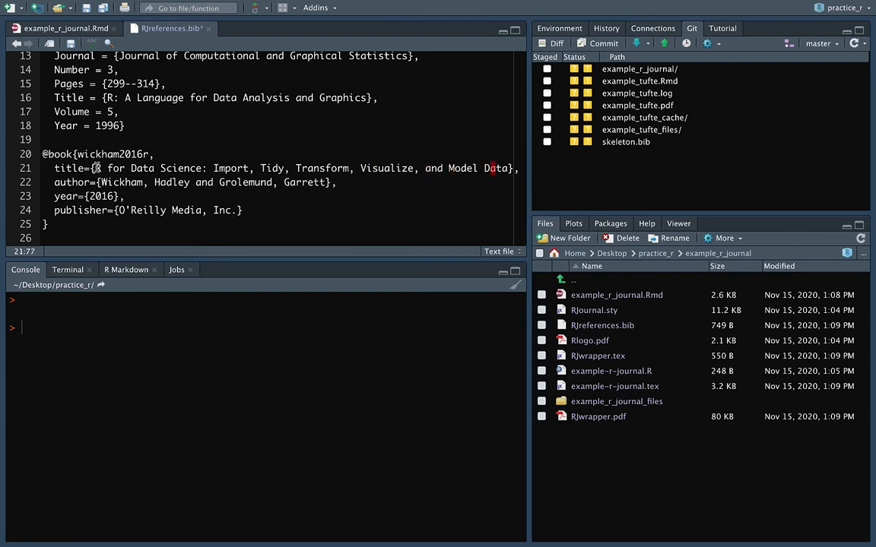
pyautogui.click(94, 168)
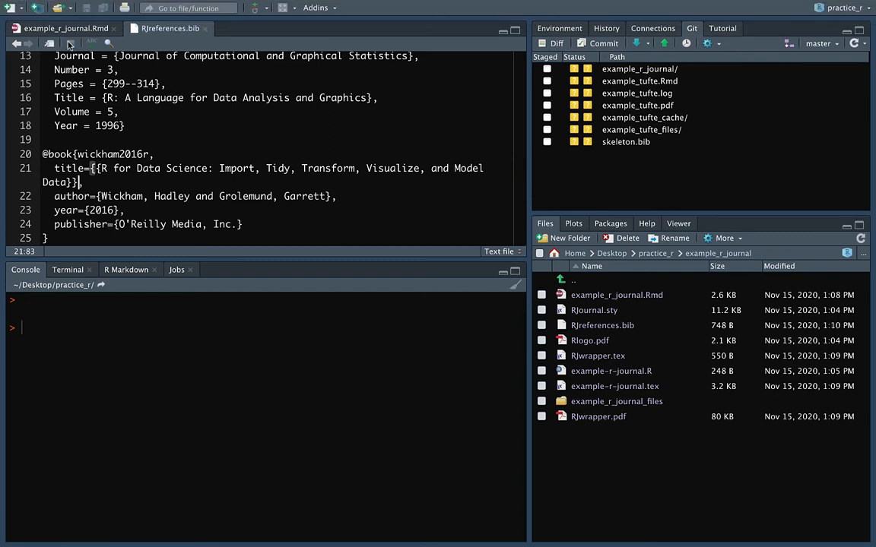
# Re-knit the article PDF to check the capitalized book title.
pyautogui.click(60, 28)
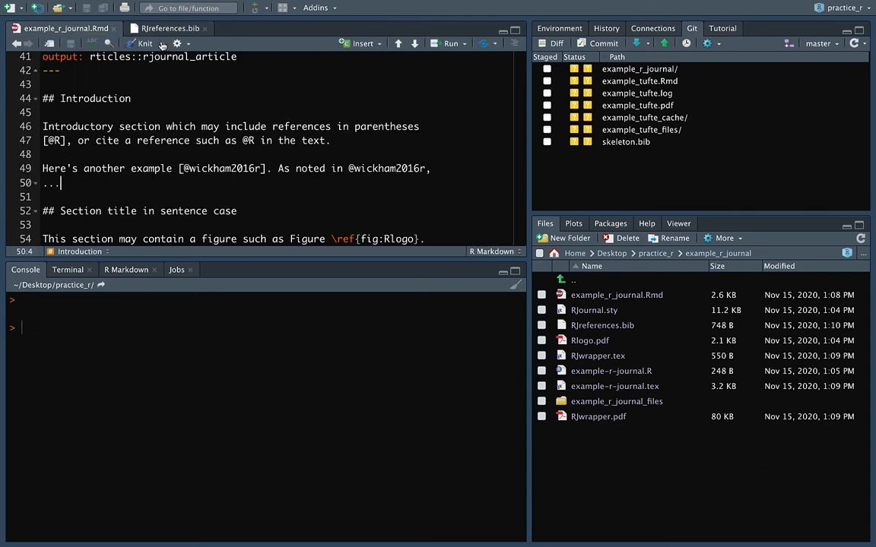
pyautogui.click(144, 43)
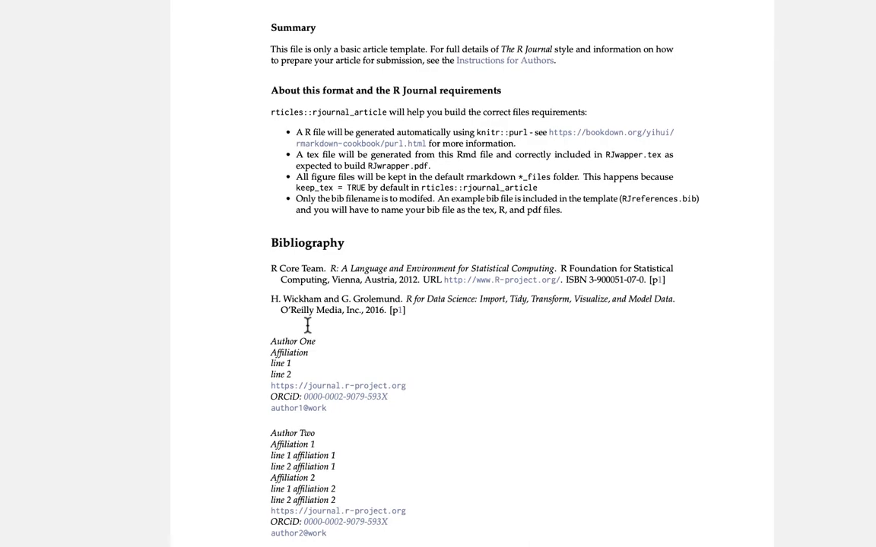
pyautogui.scroll(3)
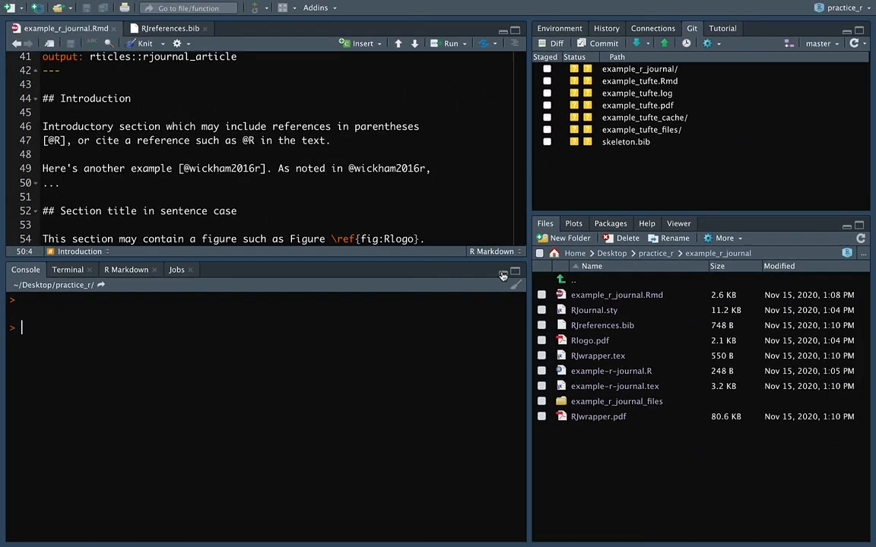
# Type a "## References" heading below the R Journal requirements list in example_r_journal.Rmd.
pyautogui.scroll(-3)
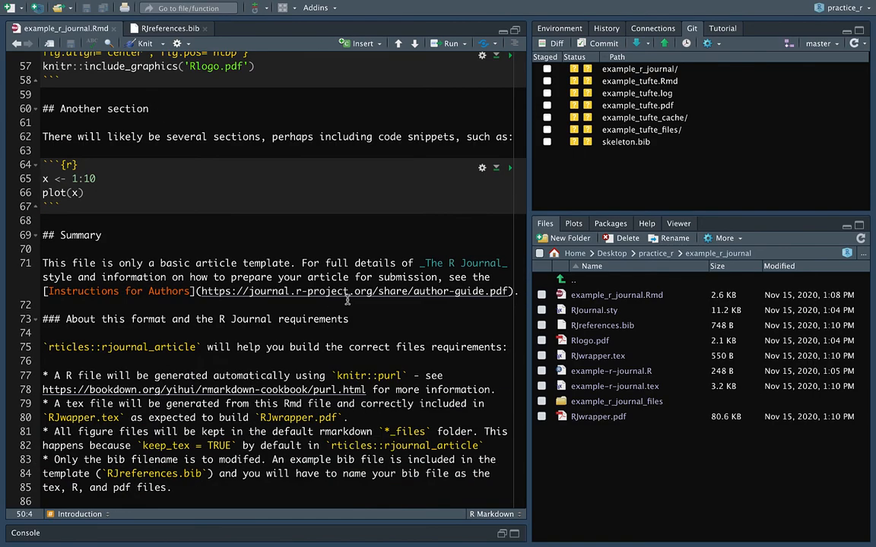
pyautogui.moveTo(121, 364)
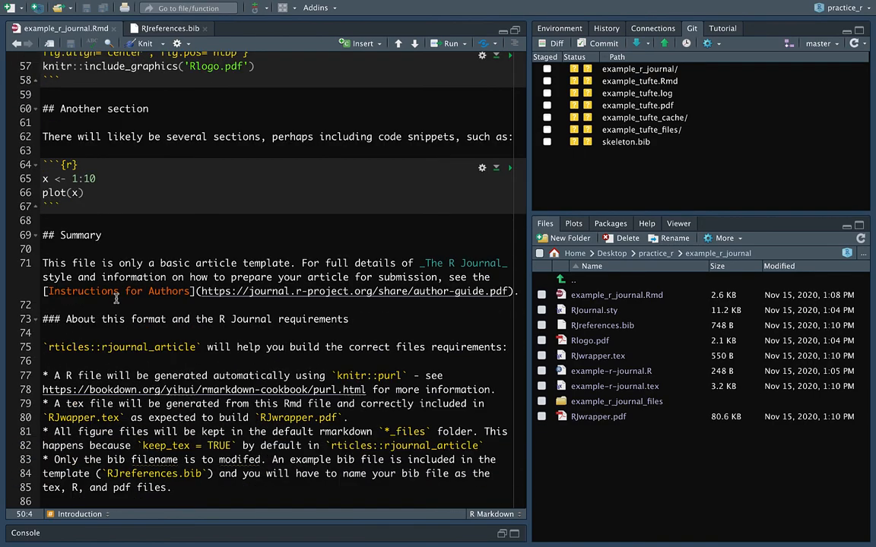
pyautogui.moveTo(259, 483)
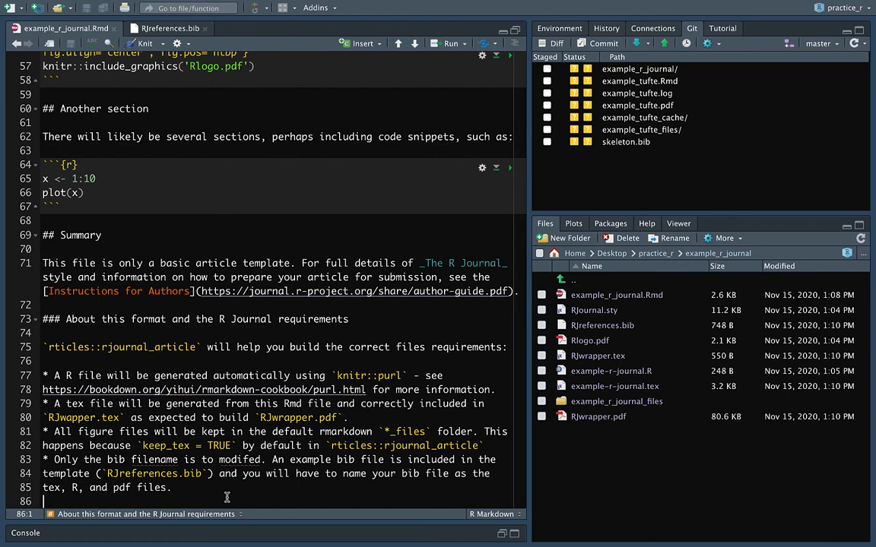
pyautogui.scroll(3)
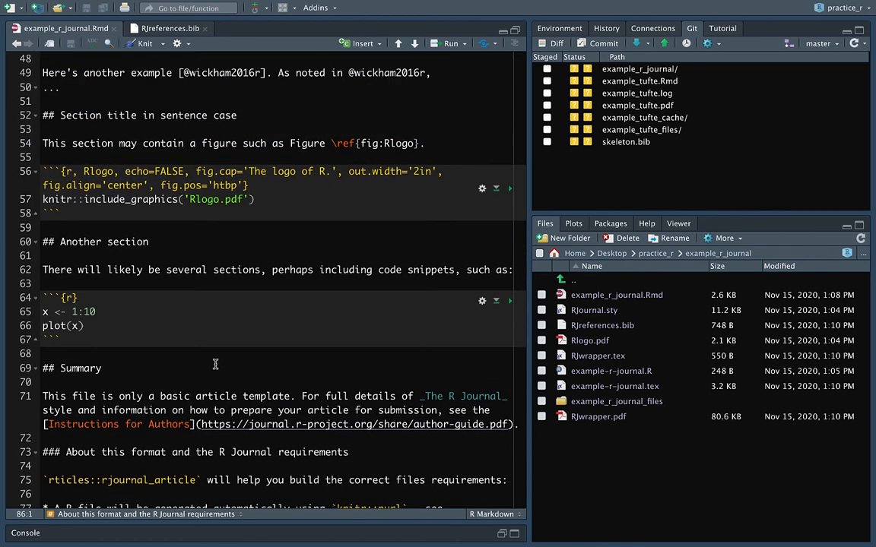
pyautogui.scroll(3)
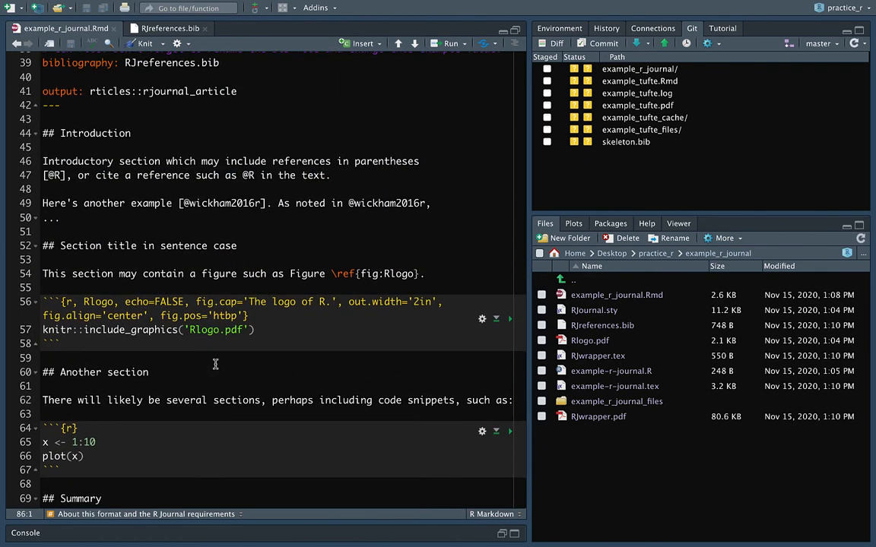
pyautogui.scroll(-3)
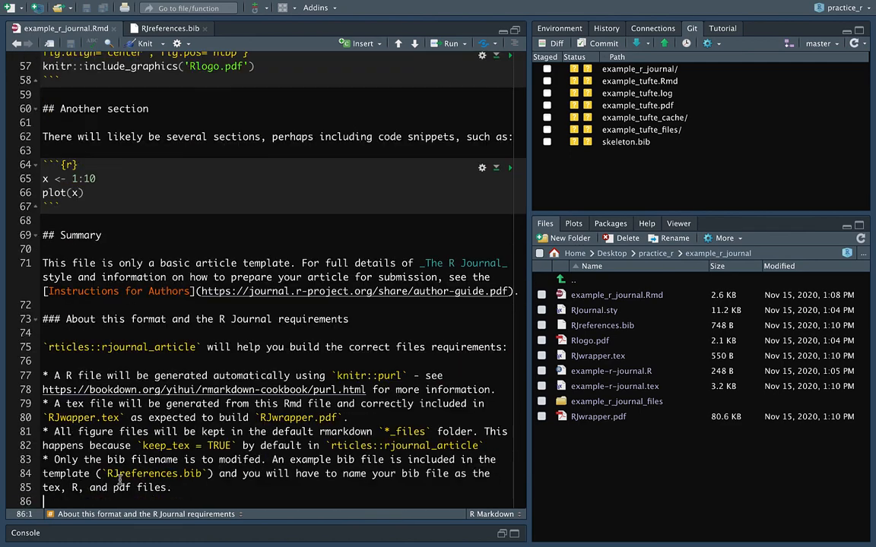
pyautogui.write('## R')
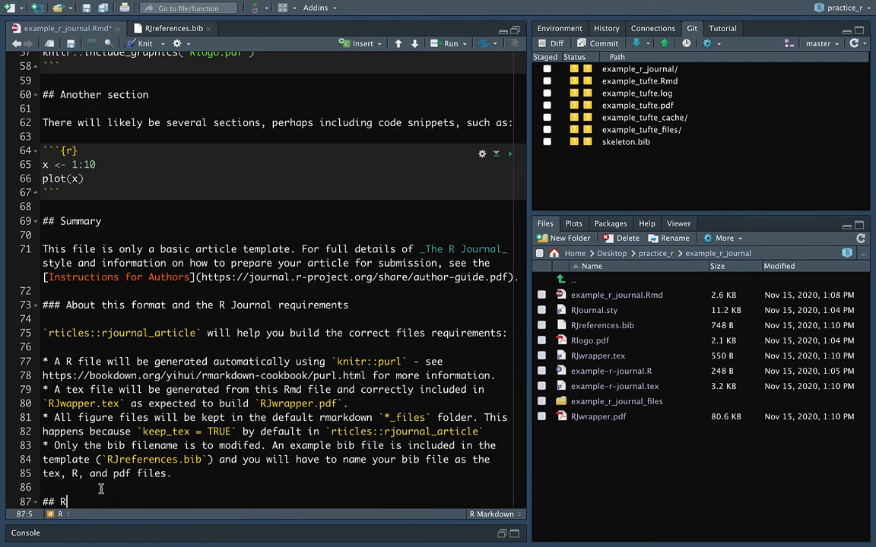
pyautogui.write('eferences')
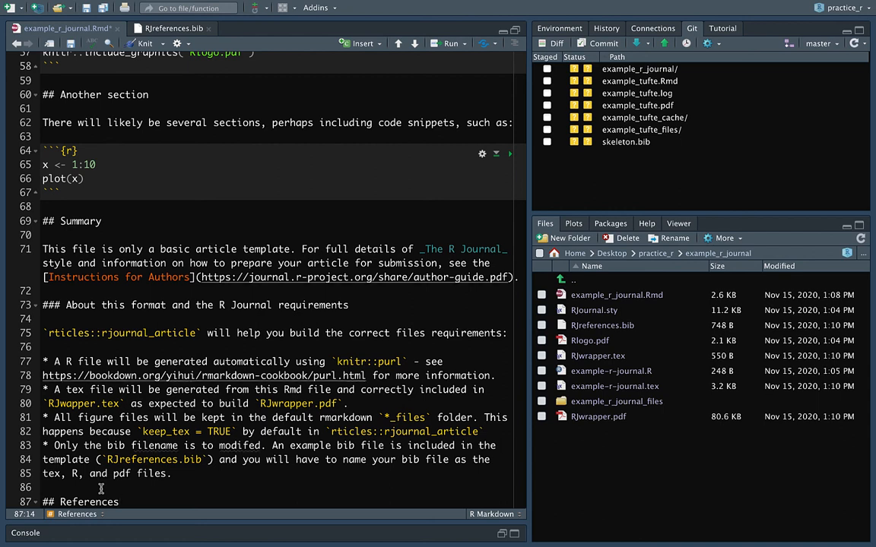
pyautogui.moveTo(131, 496)
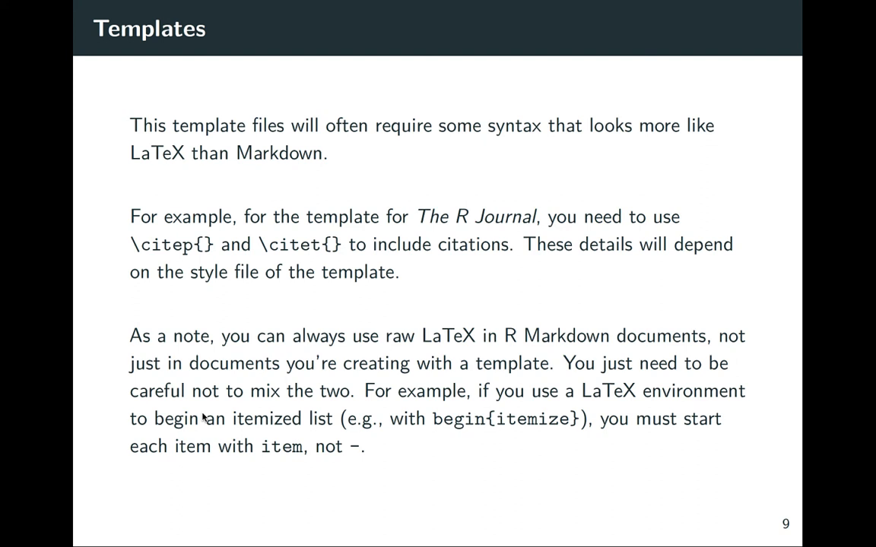
pyautogui.moveTo(316, 255)
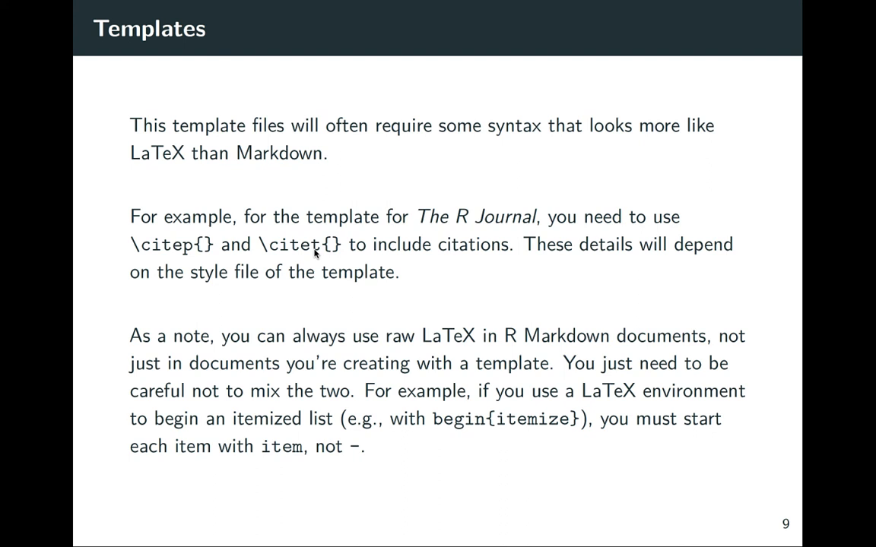